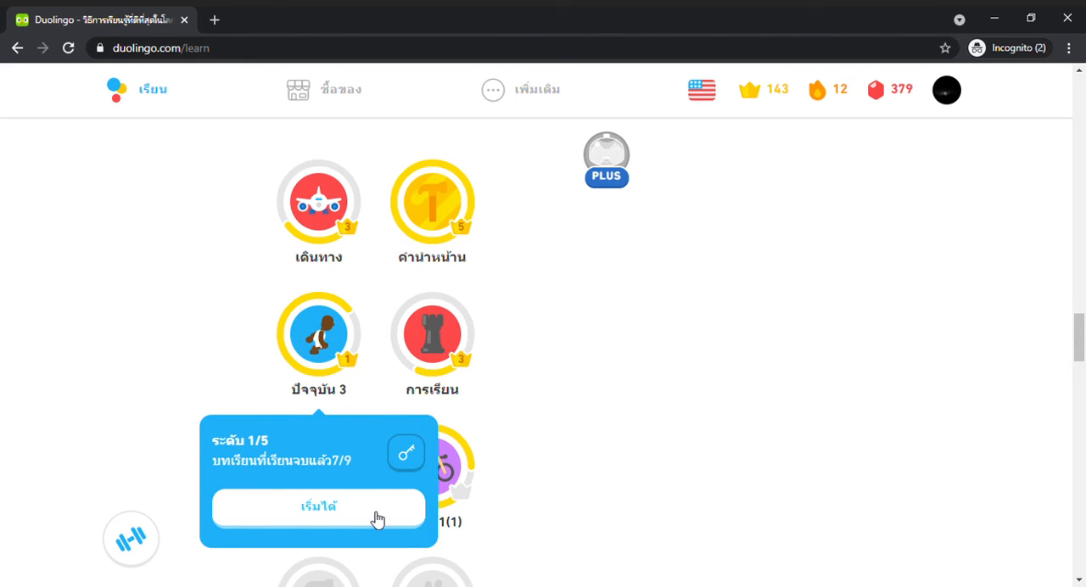
Start the Present 3 lesson and spell 'My mother cuts the bread' in Thai letter tiles
click(318, 506)
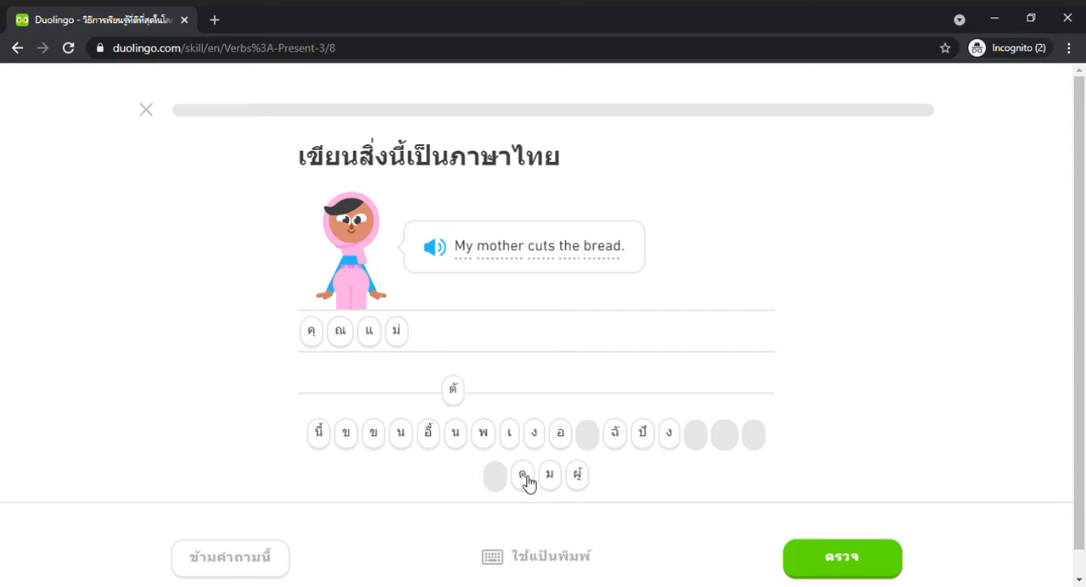
click(522, 475)
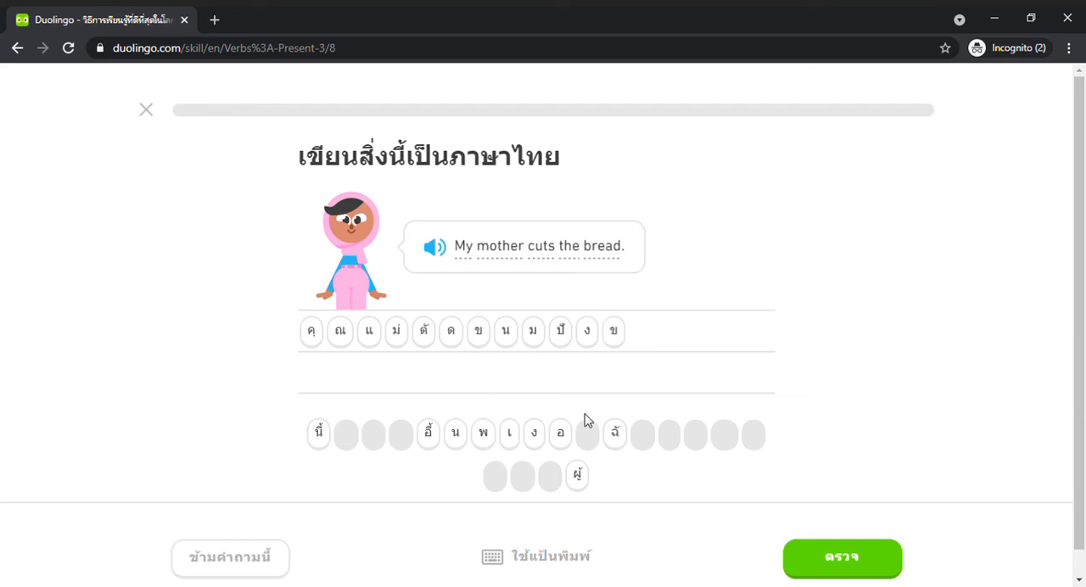
click(614, 331)
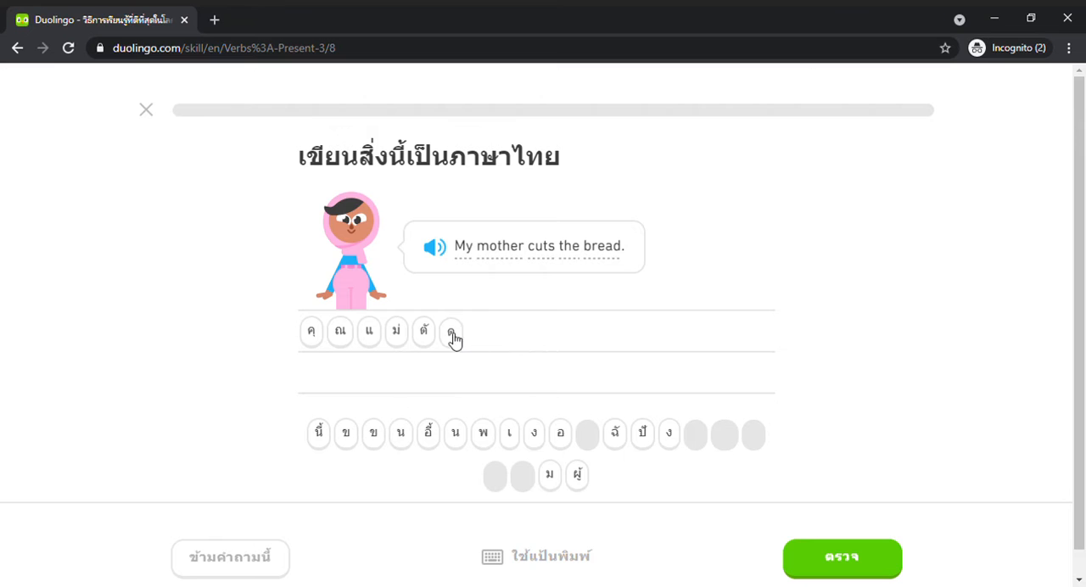
click(452, 331)
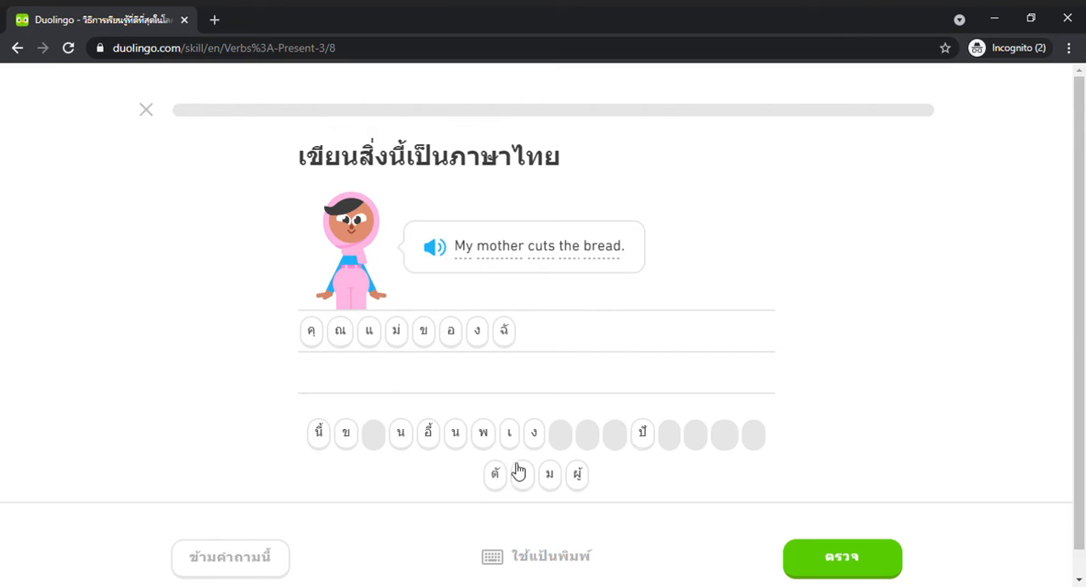
click(495, 474)
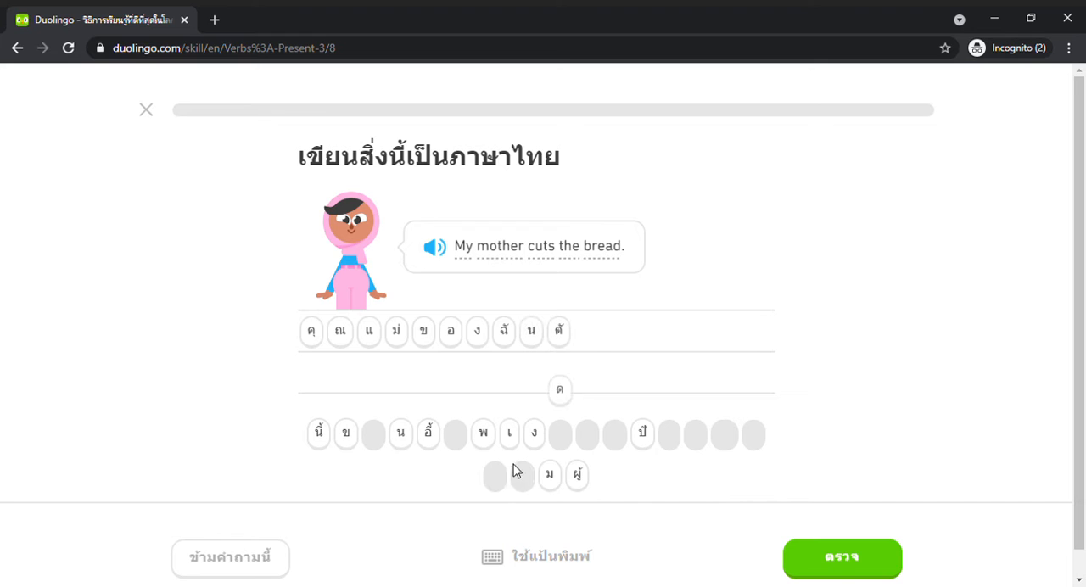
click(560, 390)
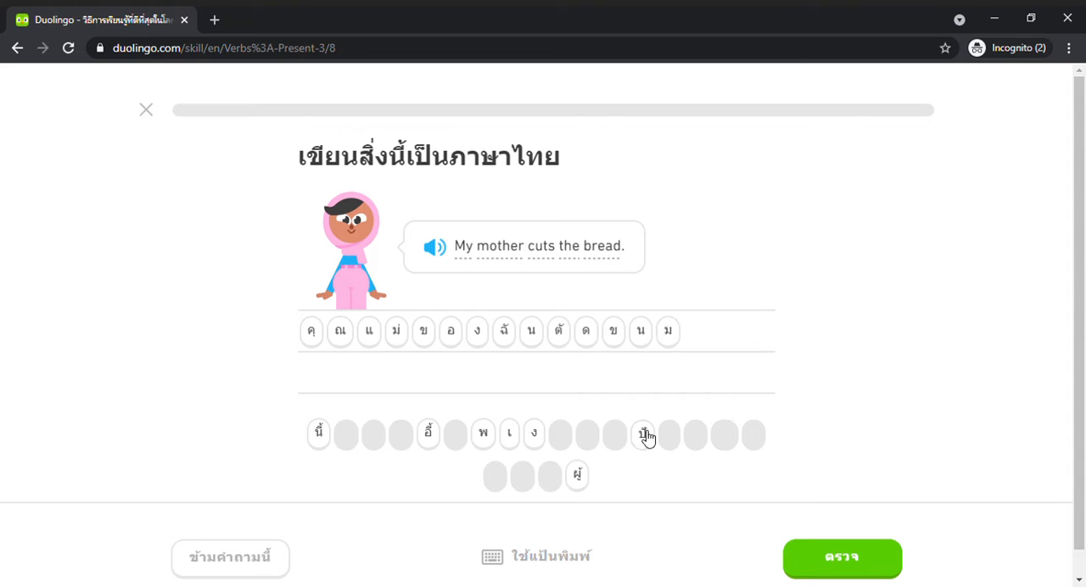
click(645, 435)
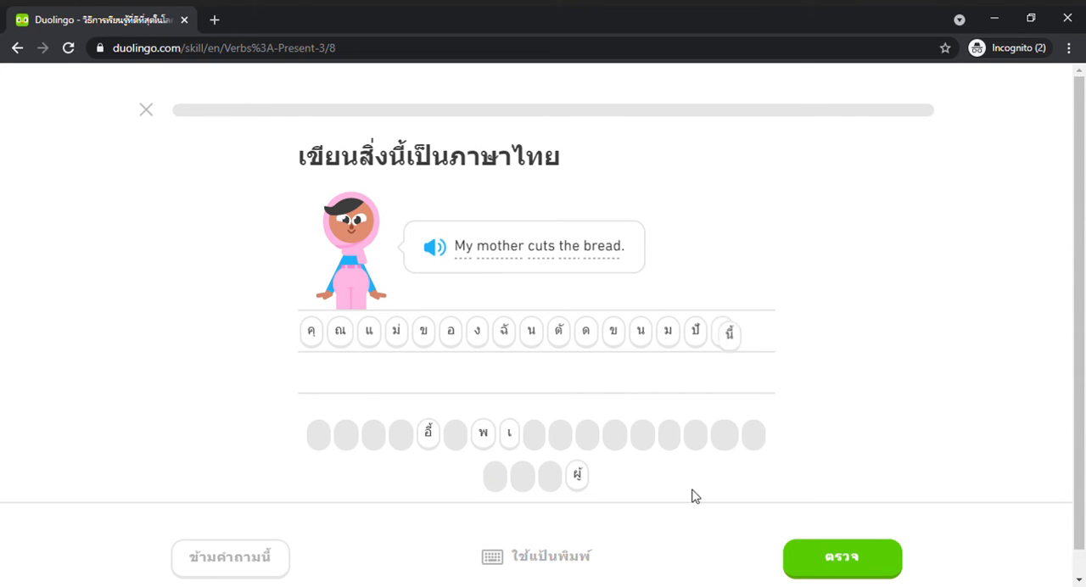
click(842, 558)
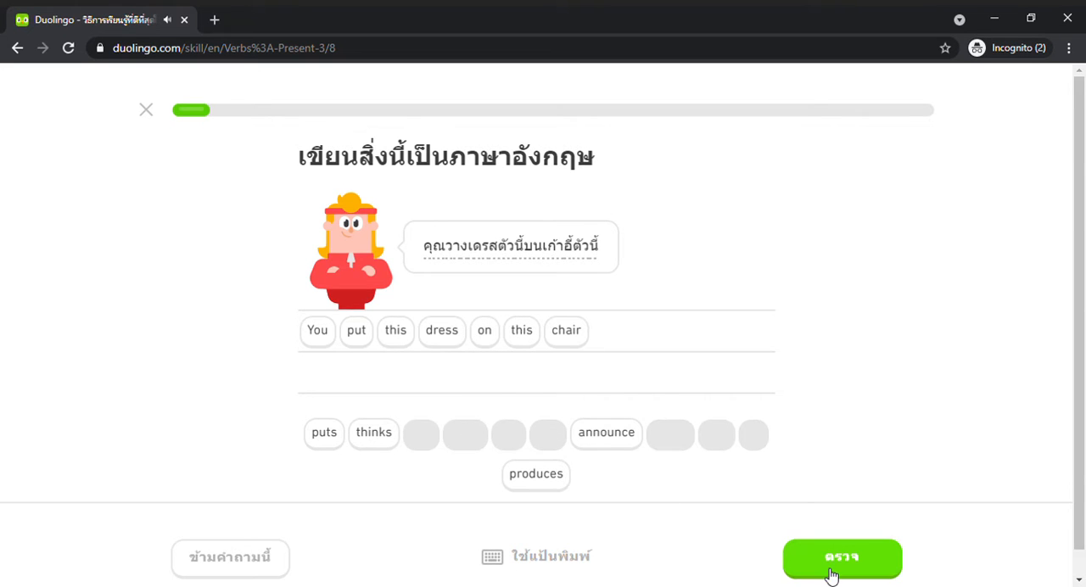
Check 'You put this dress on this chair', then spell 'She thinks that it is fish' in Thai
click(842, 558)
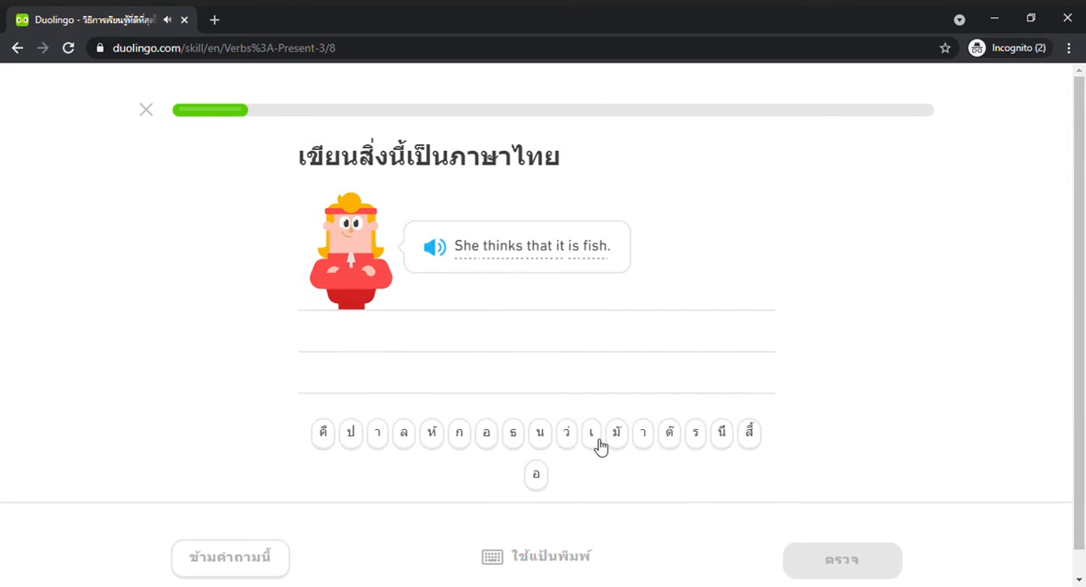
click(591, 432)
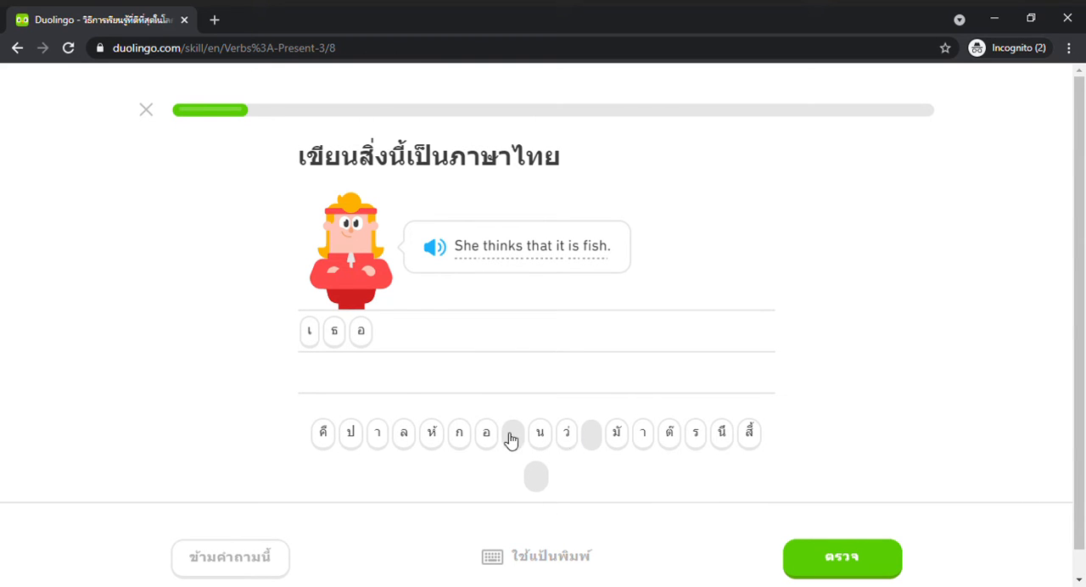
mouse_move(731, 447)
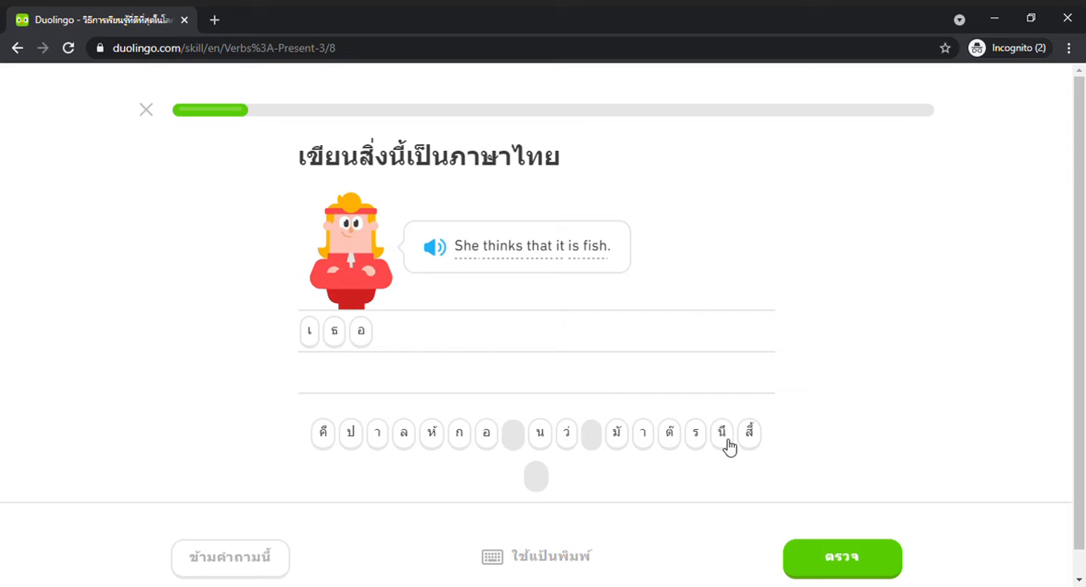
mouse_move(384, 459)
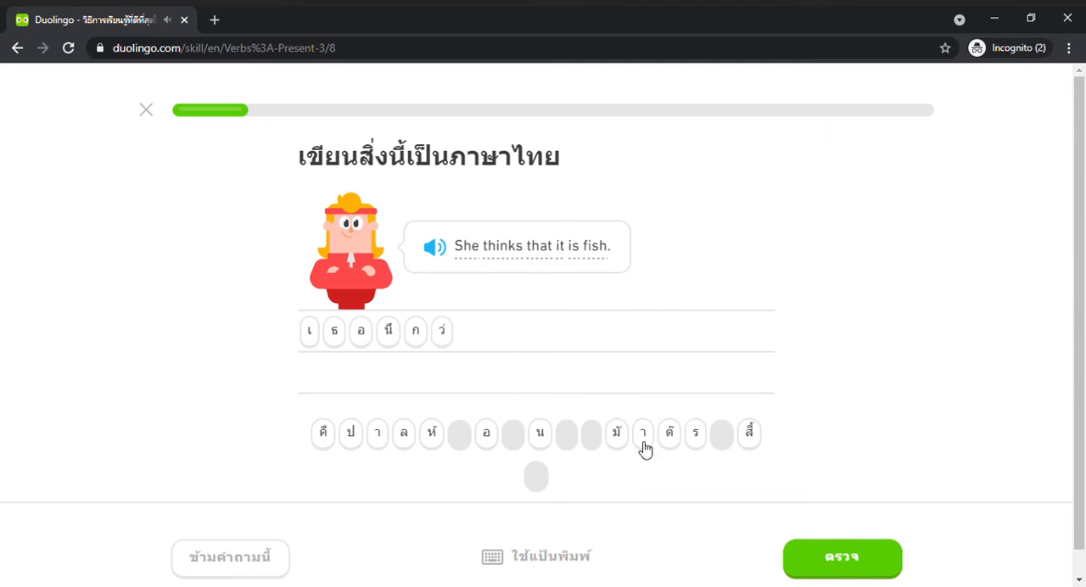
click(642, 433)
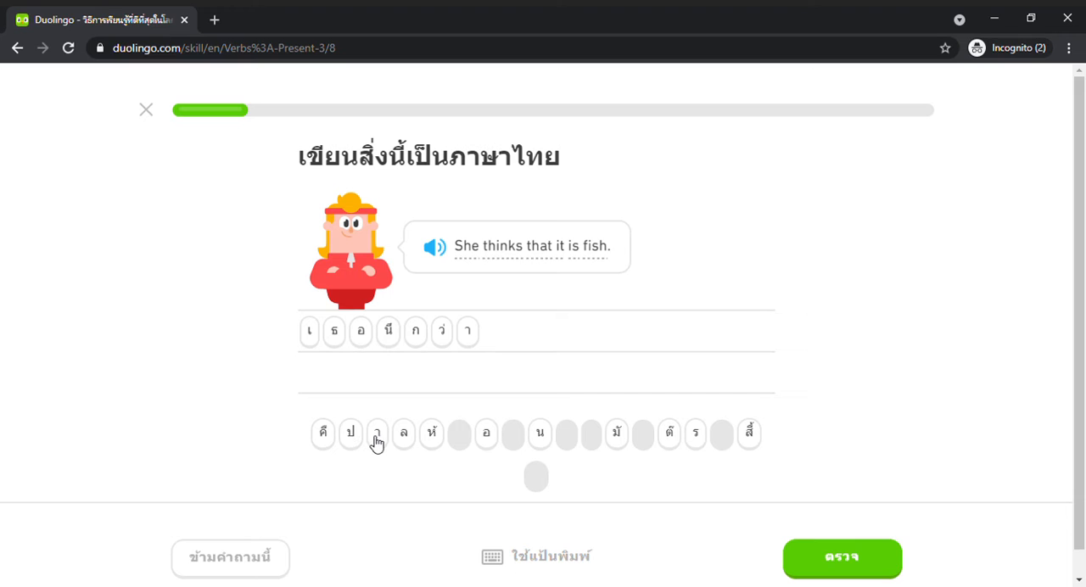
click(617, 433)
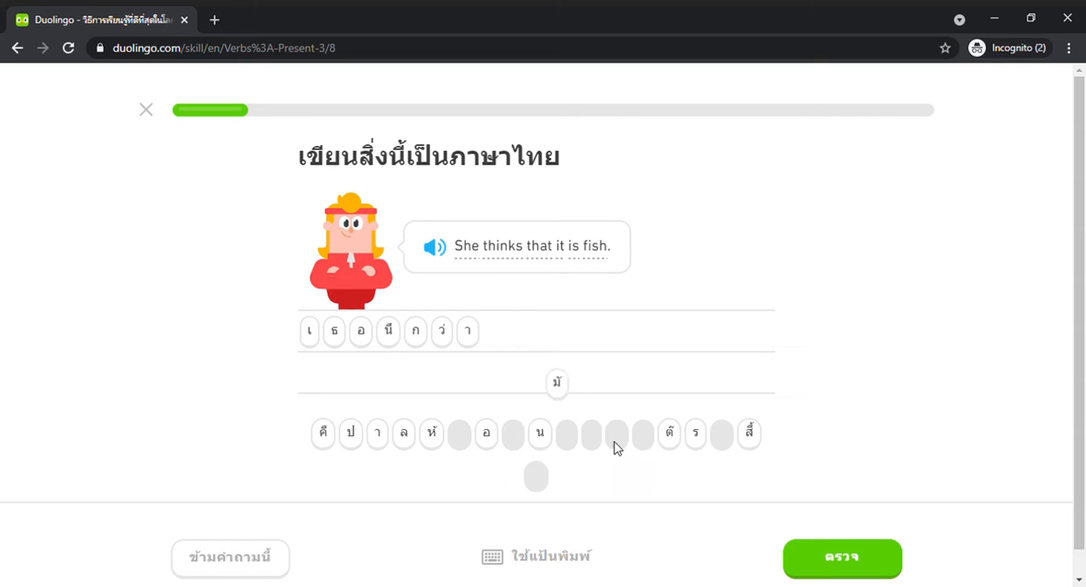
click(540, 434)
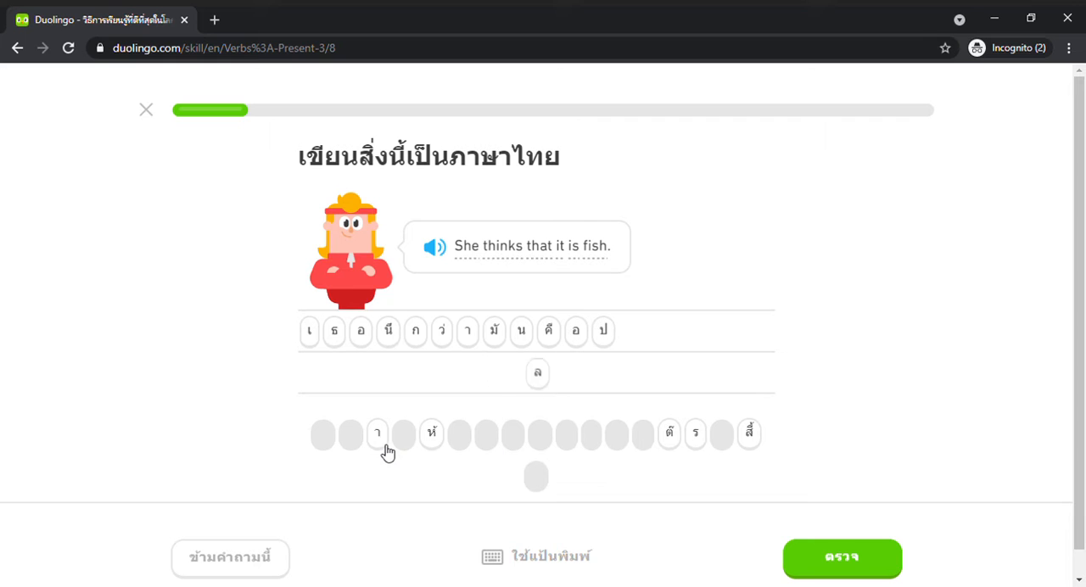
click(842, 558)
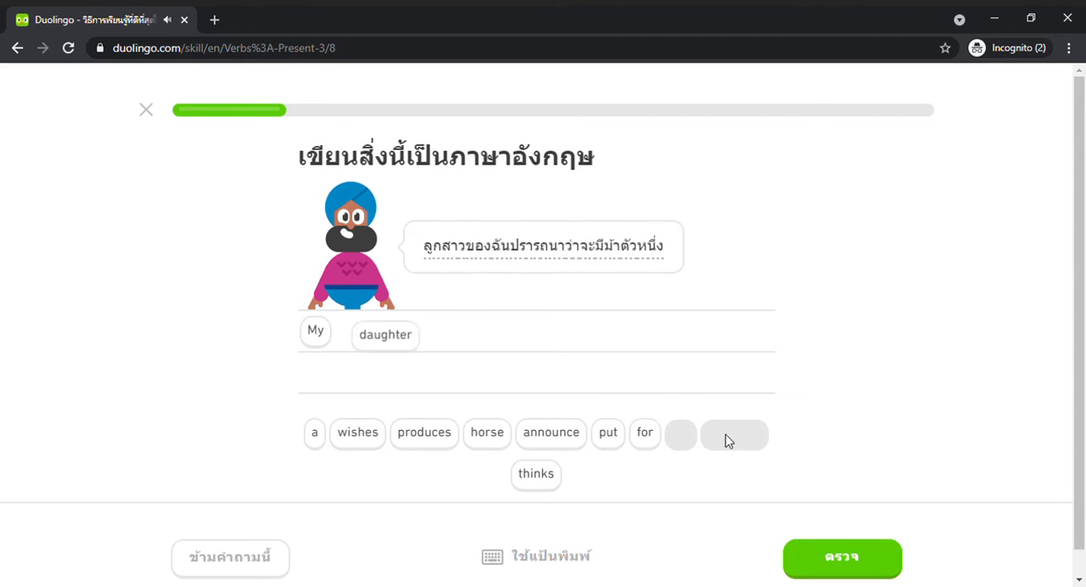
Complete 'My daughter wishes for a horse' from the word bank and continue
click(357, 432)
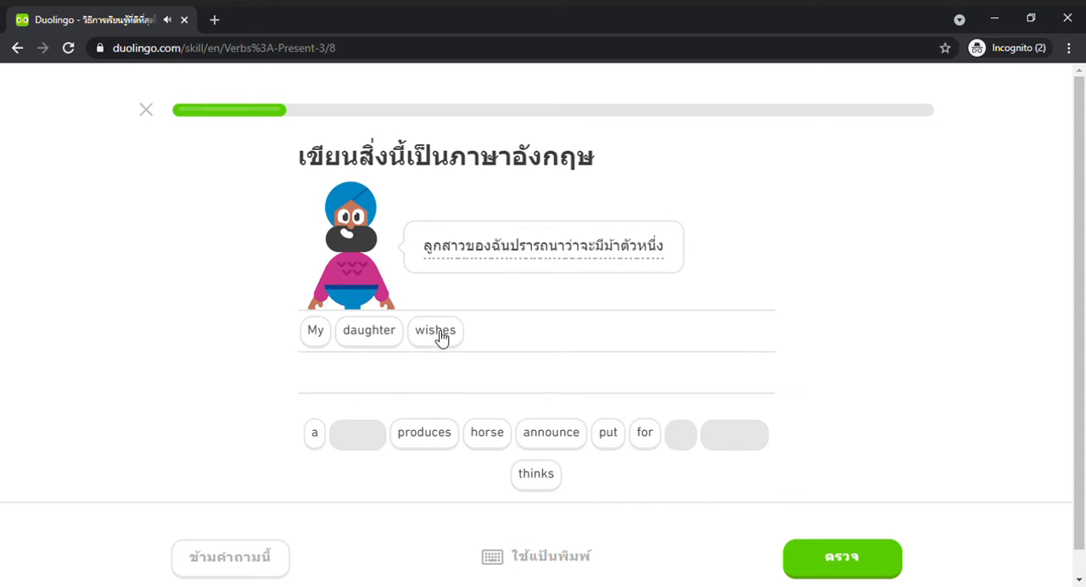
click(644, 432)
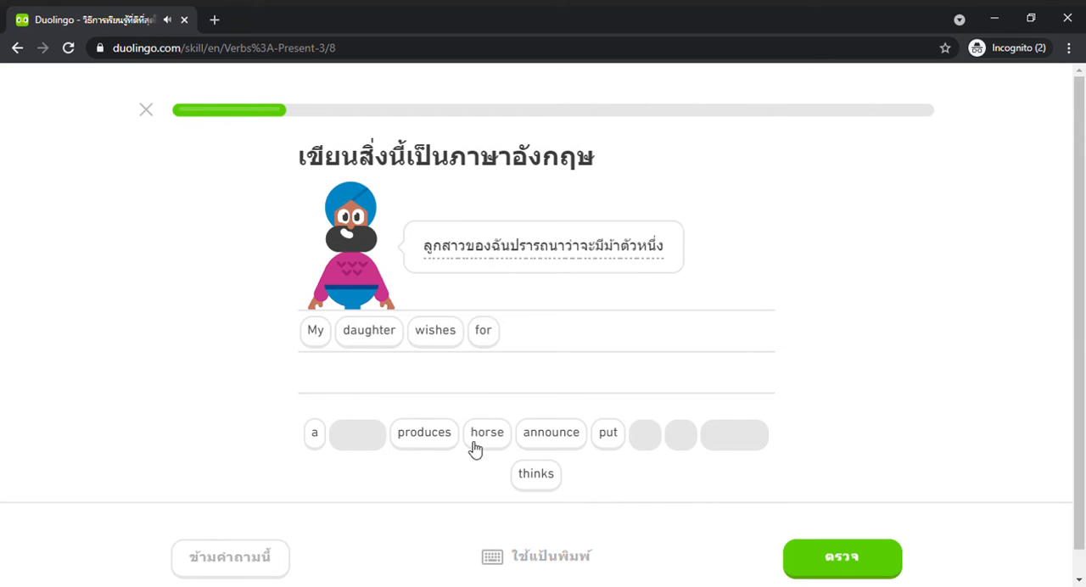
click(315, 432)
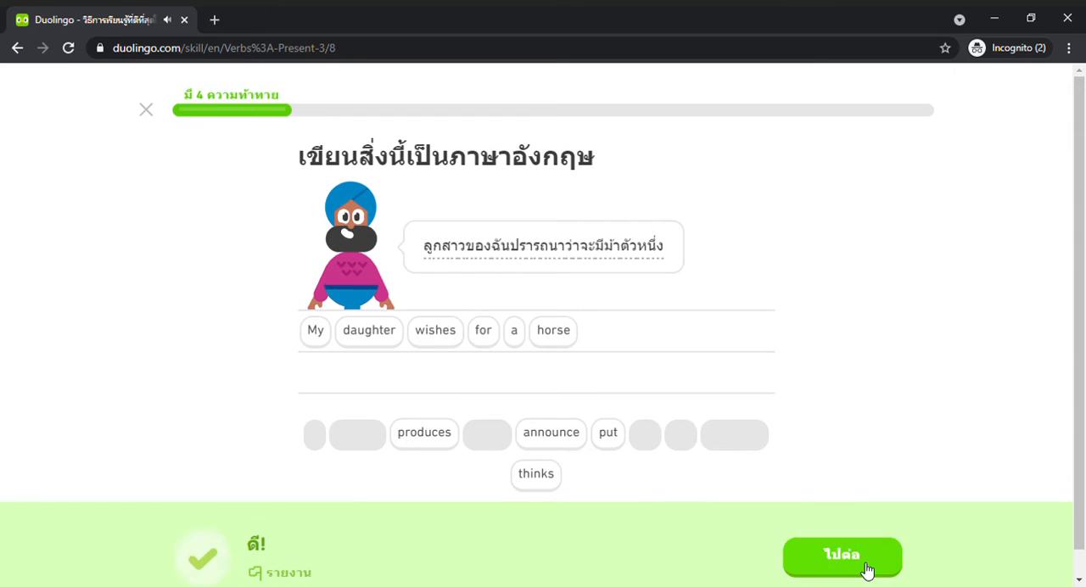
click(841, 556)
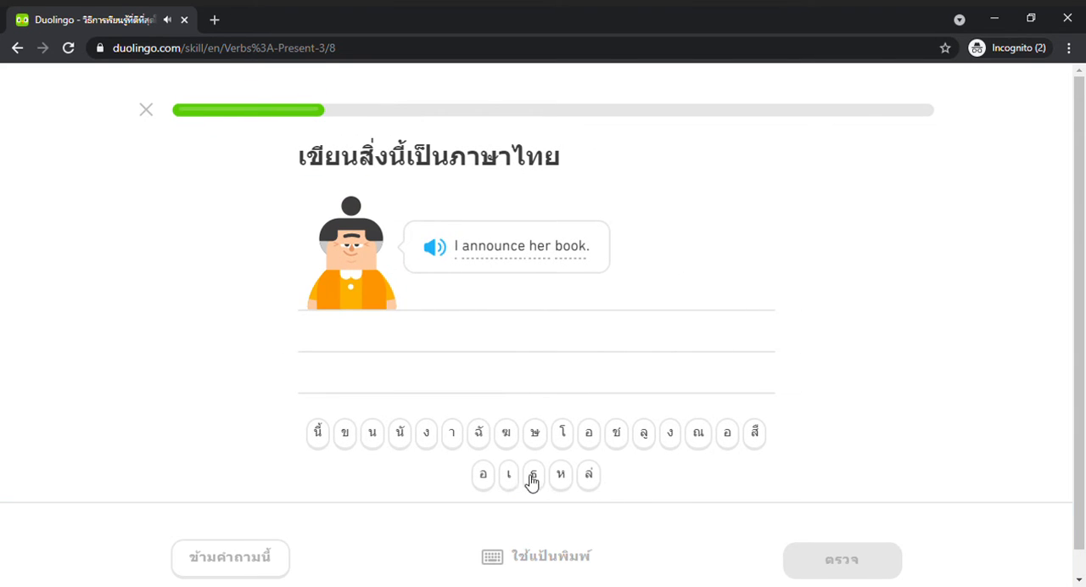
Spell 'I announce her book' in Thai letter tiles and submit it
click(478, 434)
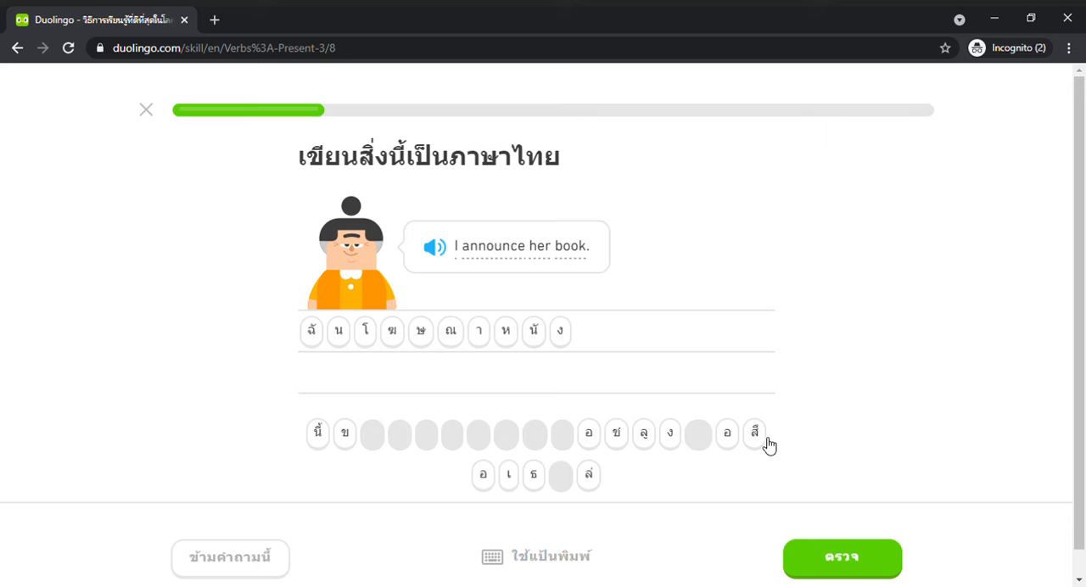
click(755, 434)
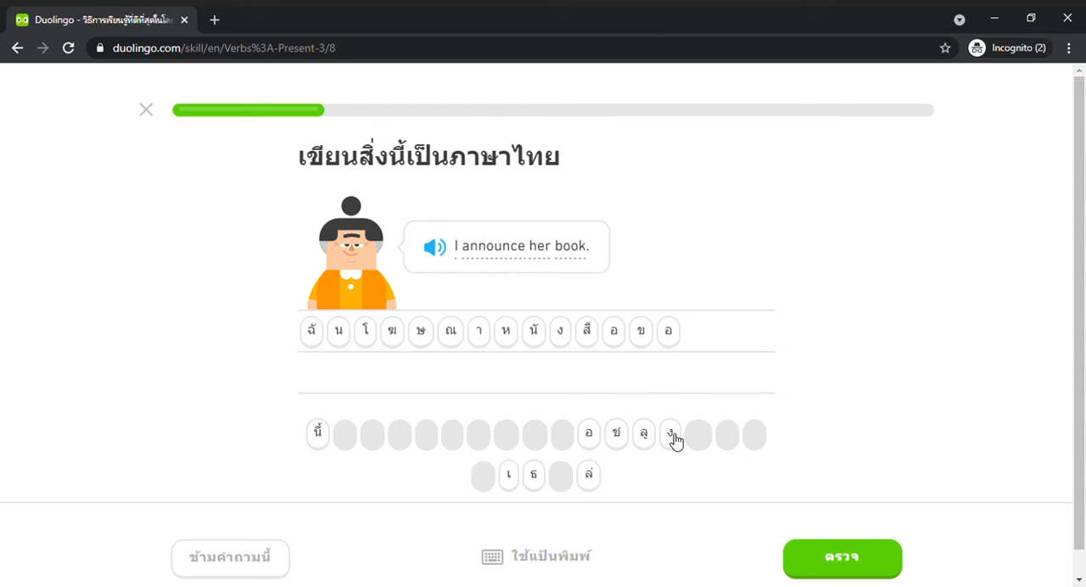
click(670, 434)
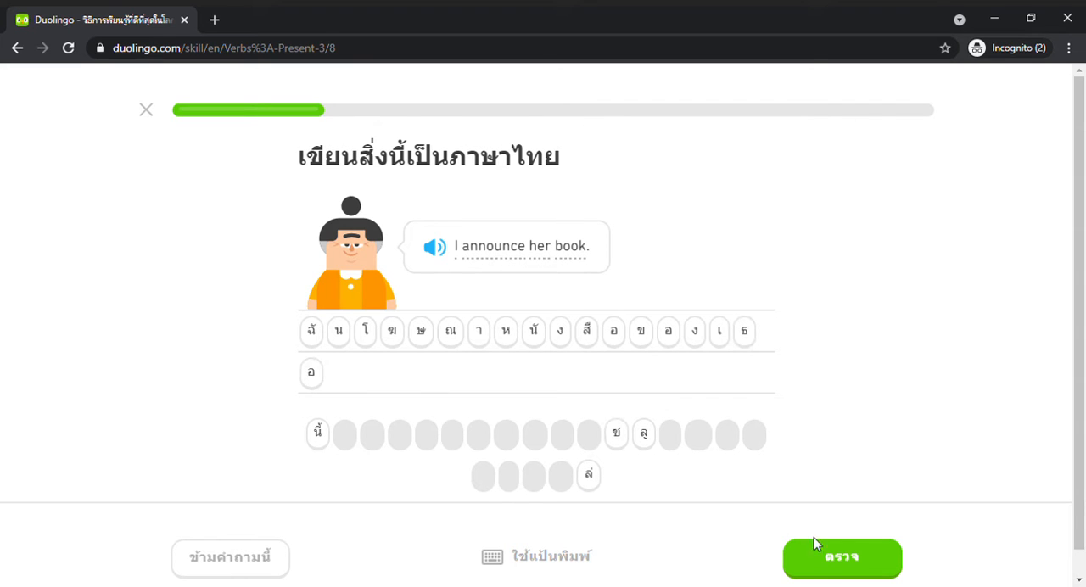
click(841, 558)
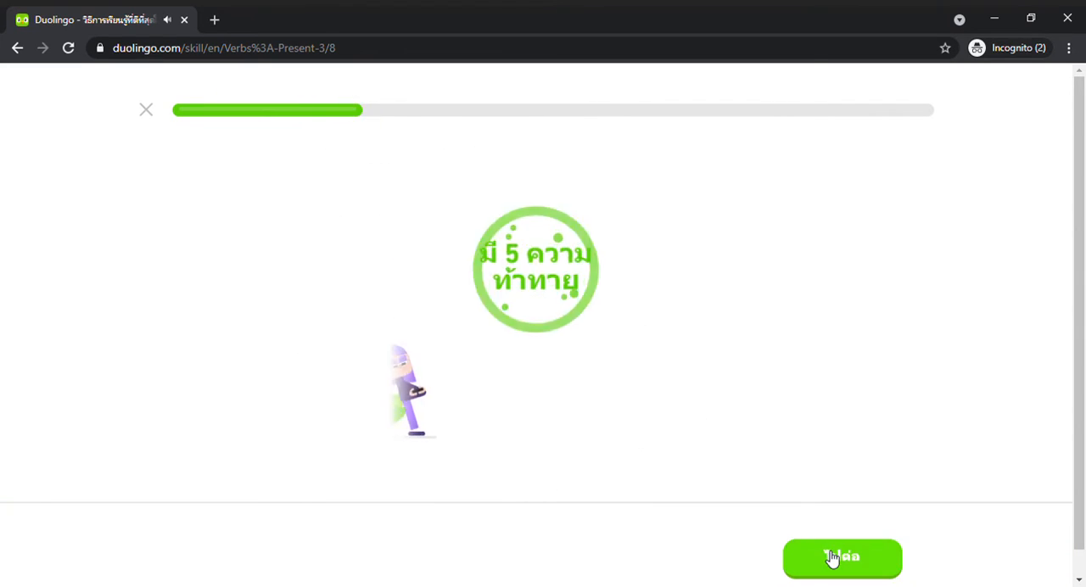
Pass the streak celebration and submit 'He cuts an orange'
click(841, 559)
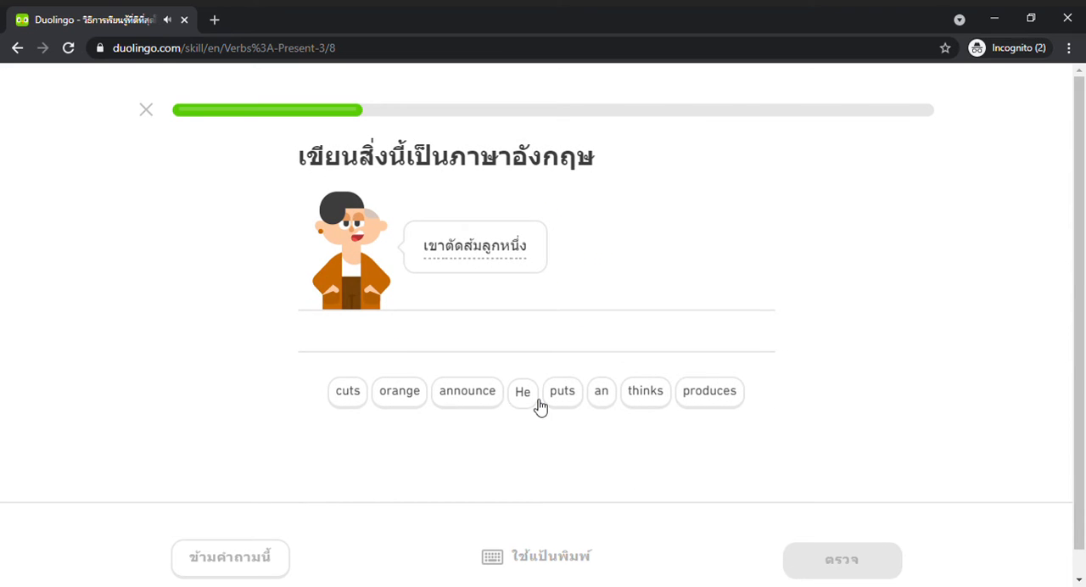
click(523, 392)
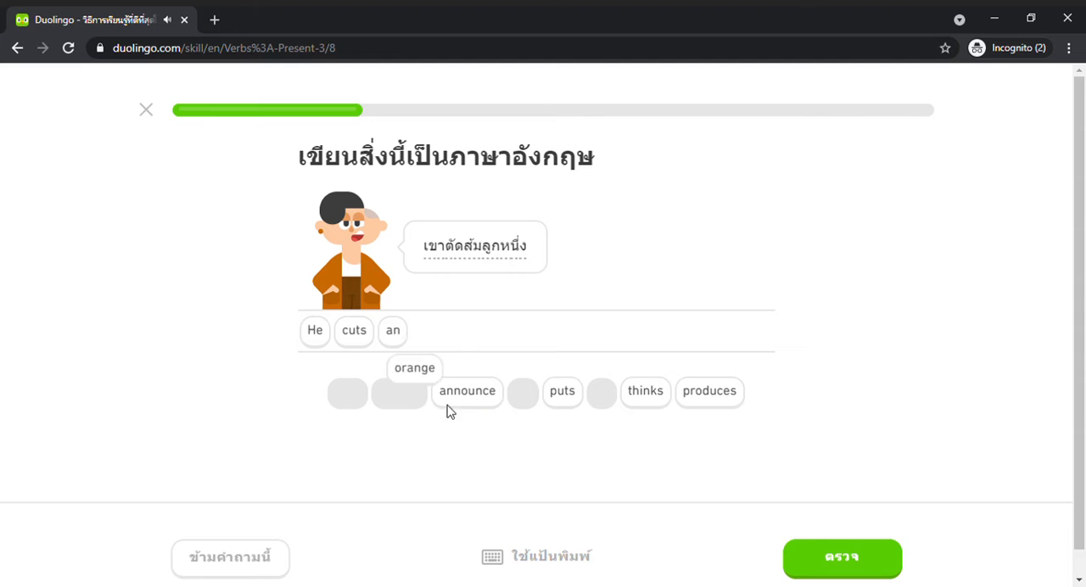
click(841, 558)
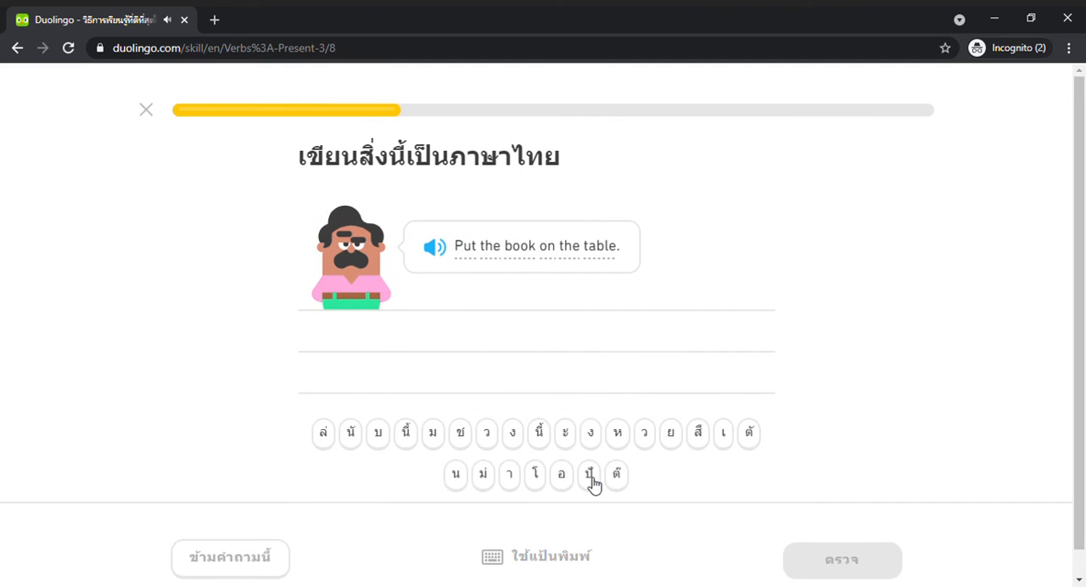
mouse_move(456, 424)
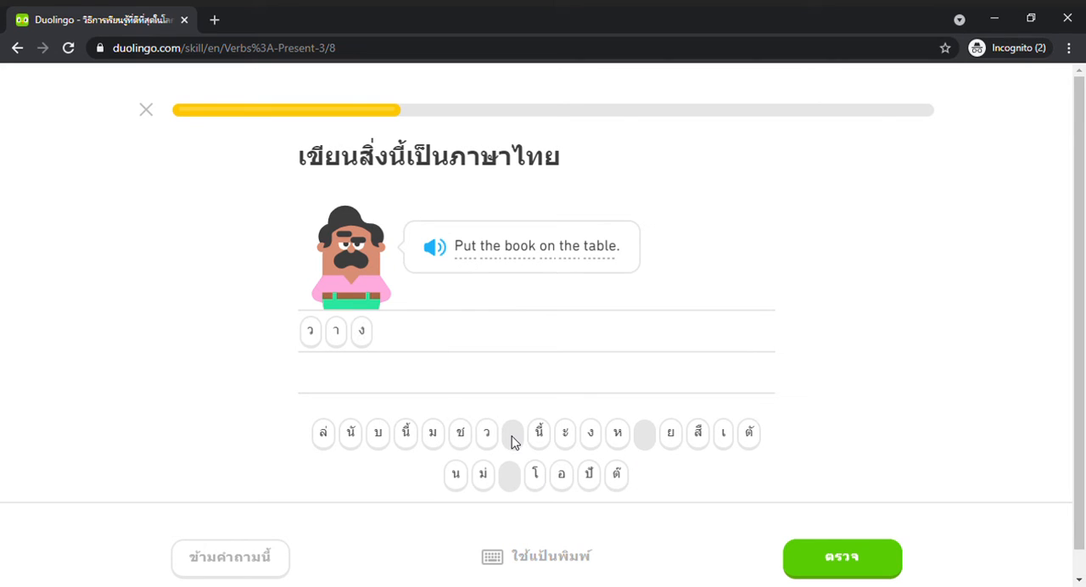
Spell 'Put the book on the table' in Thai letters and advance
click(617, 434)
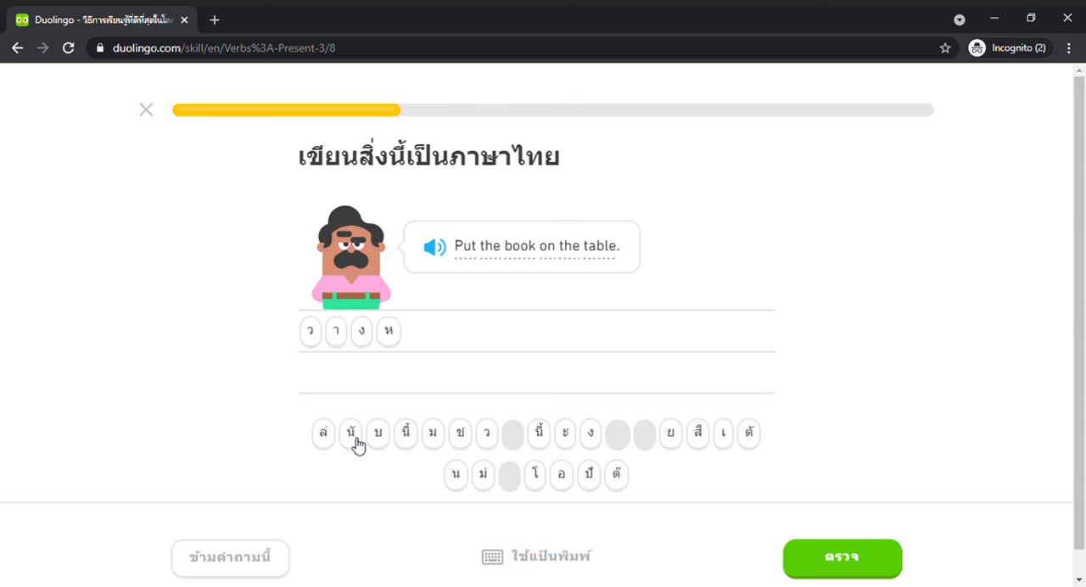
click(351, 434)
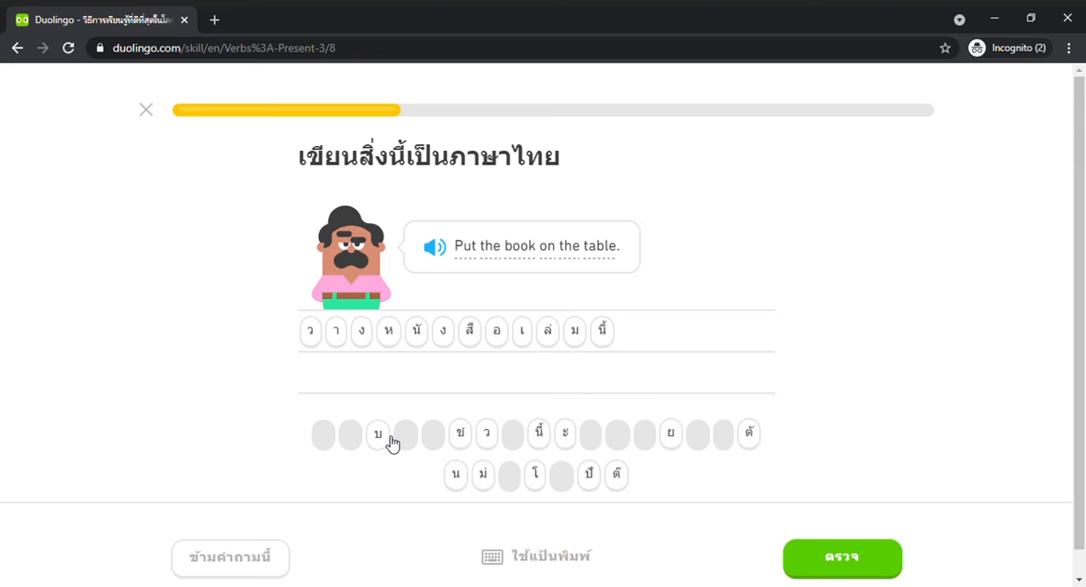
click(377, 434)
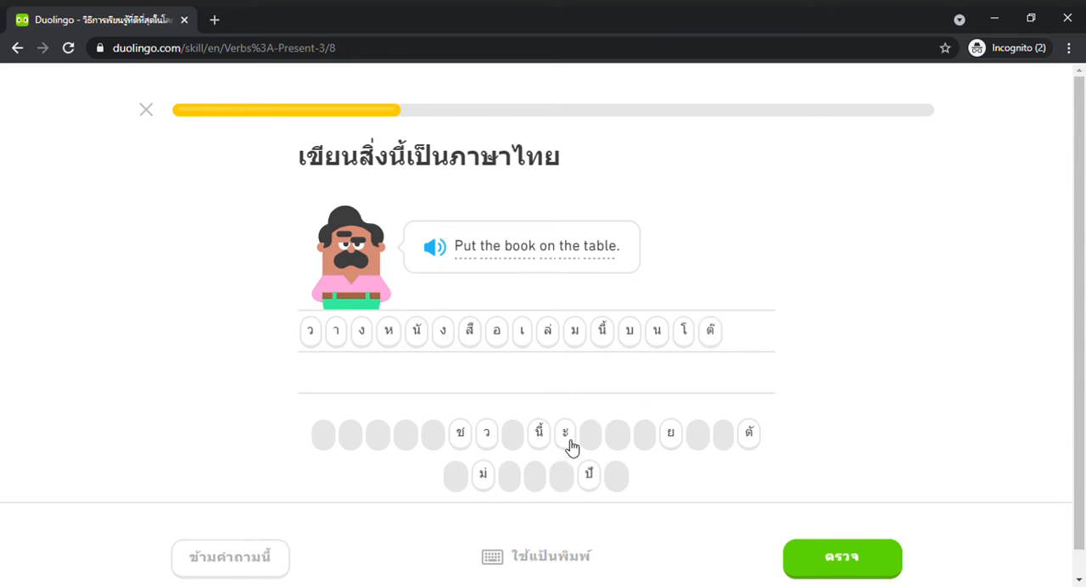
click(565, 434)
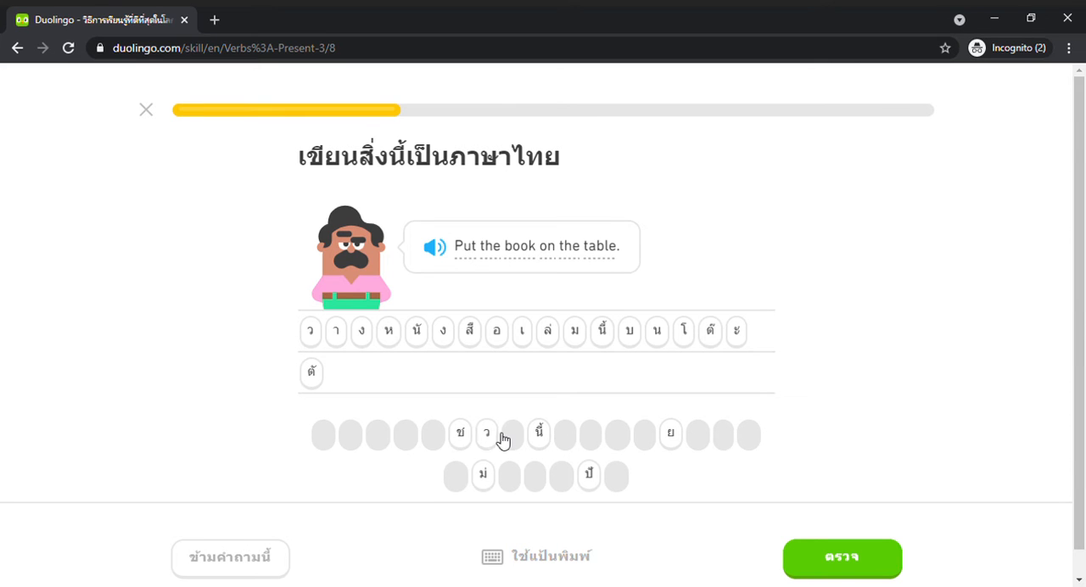
click(841, 558)
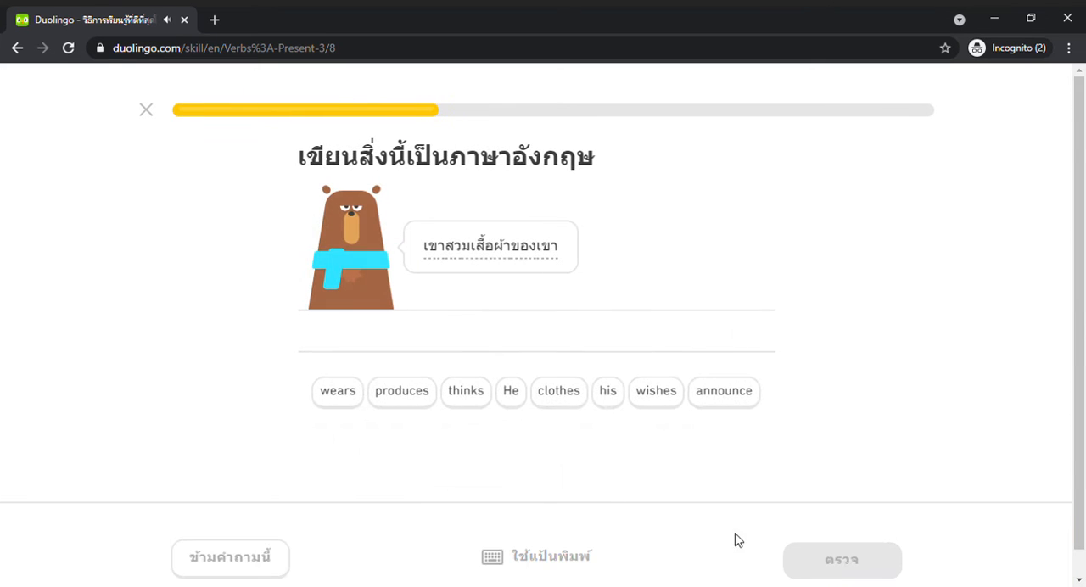
Submit 'He wears his clothes' and spell 'My uncle produces wine' in Thai letters
click(510, 391)
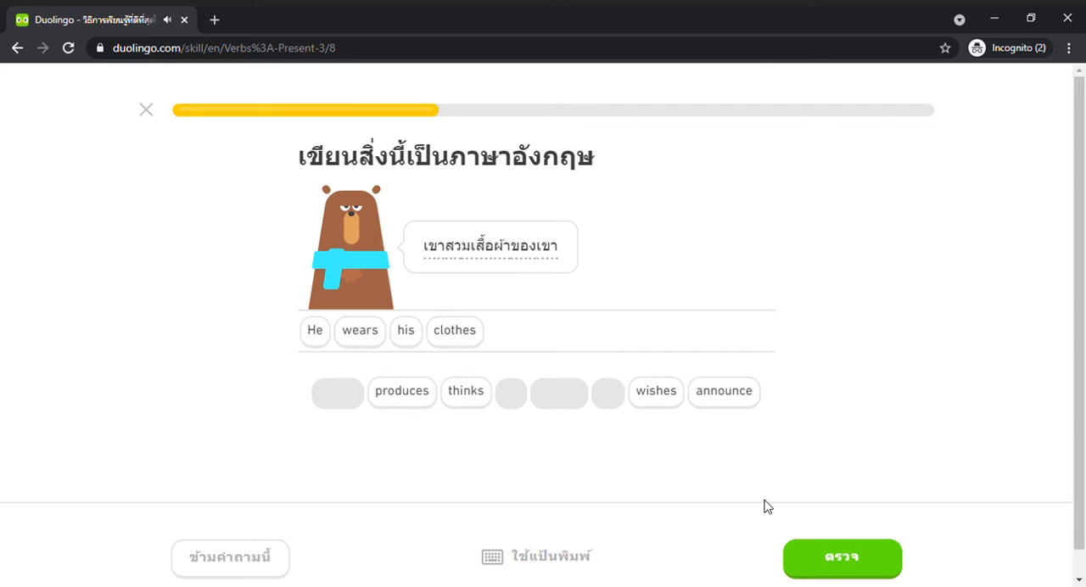
click(842, 559)
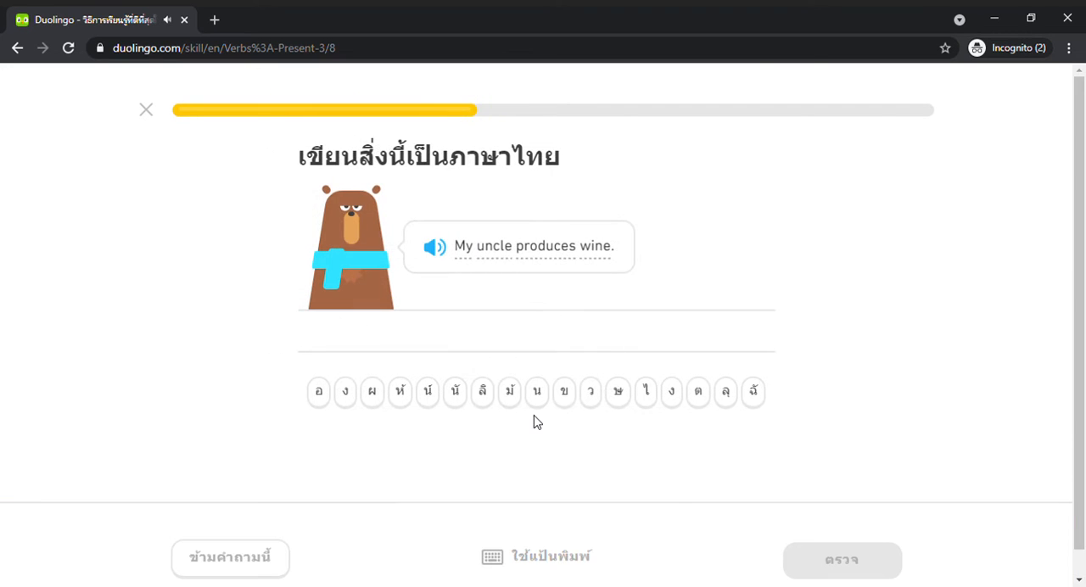
click(726, 392)
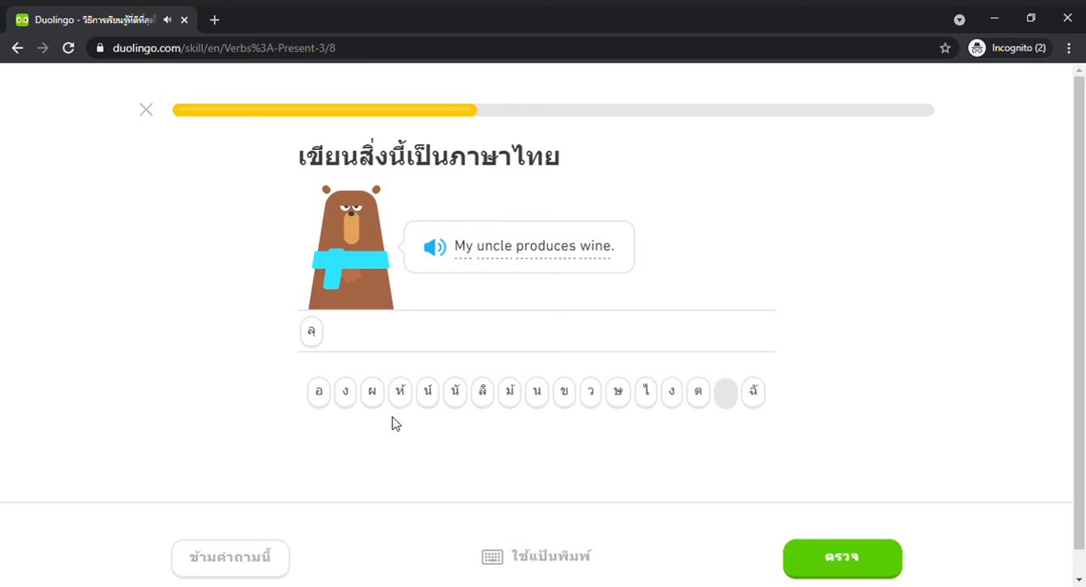
click(345, 392)
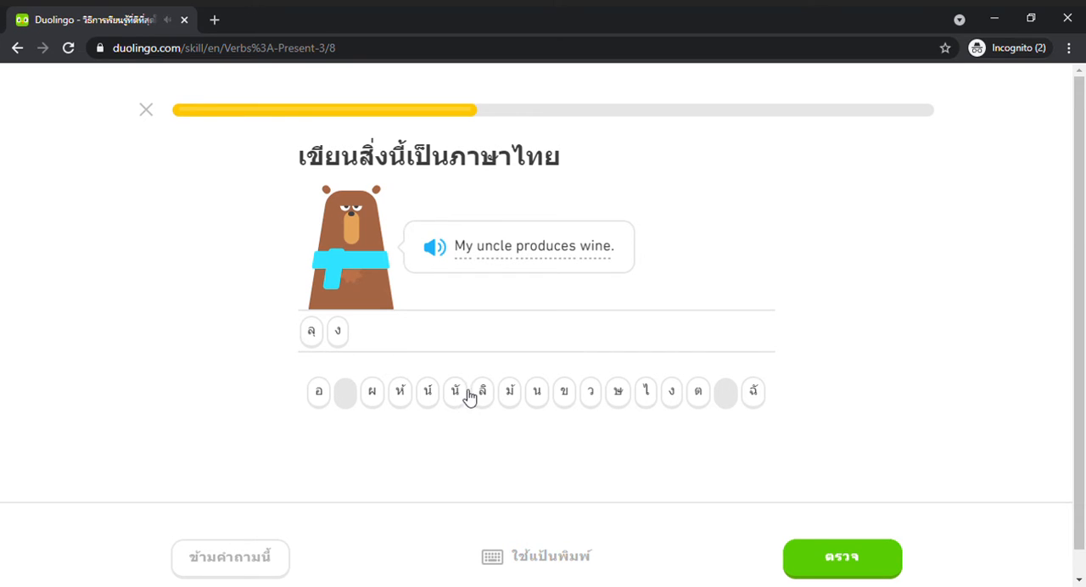
mouse_move(560, 379)
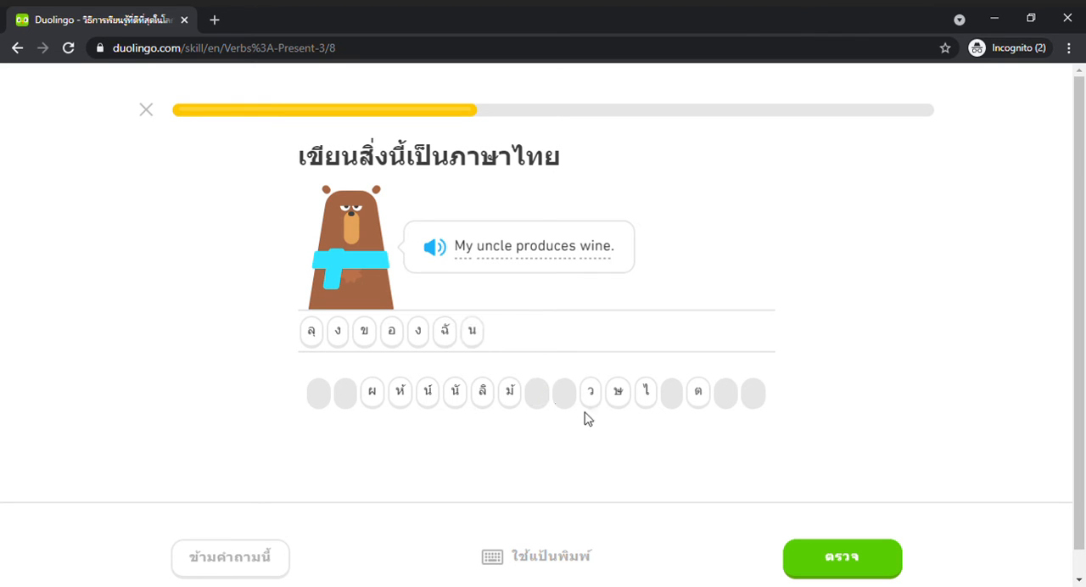
click(372, 393)
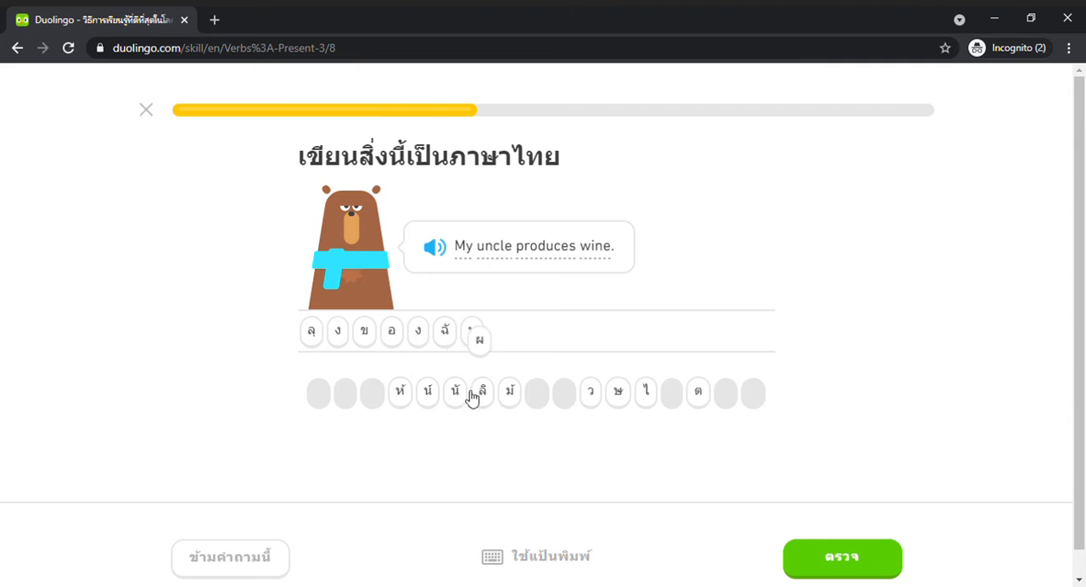
click(481, 391)
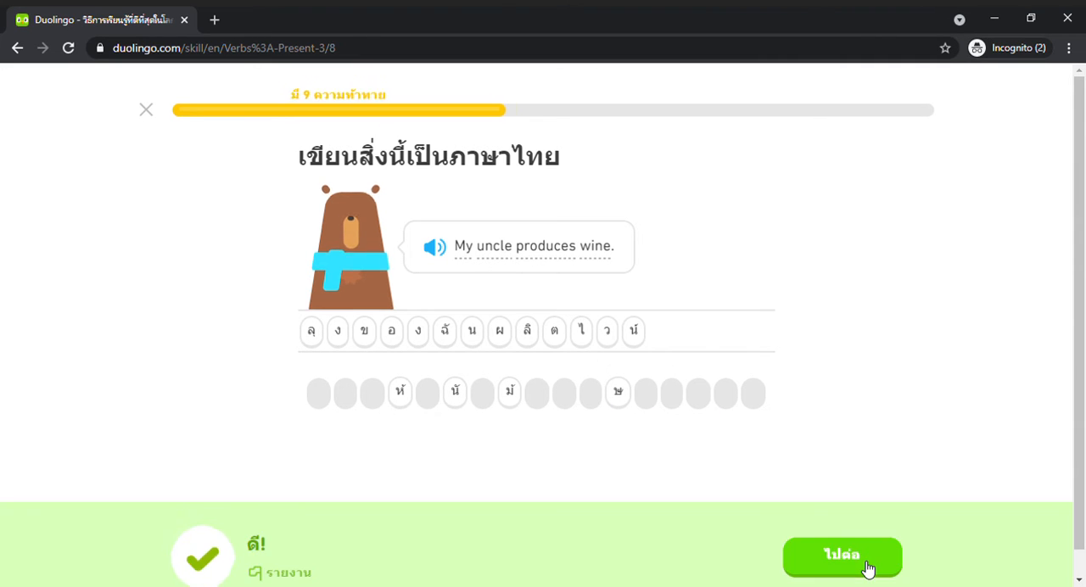
click(842, 557)
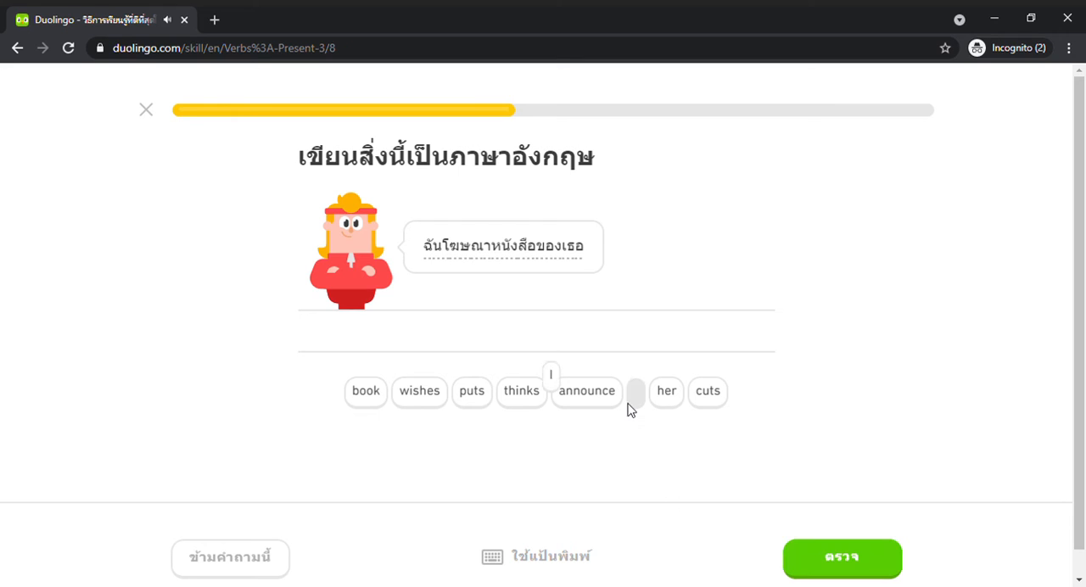
Answer 'I announce her book', a Thai translation, 'He produces food' and a listening exercise
click(587, 391)
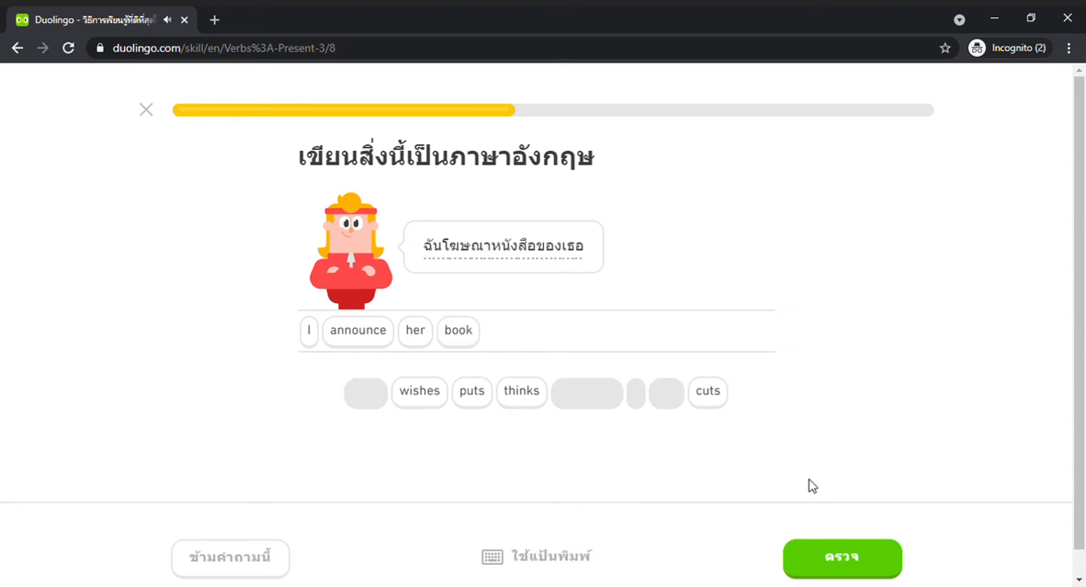
click(842, 558)
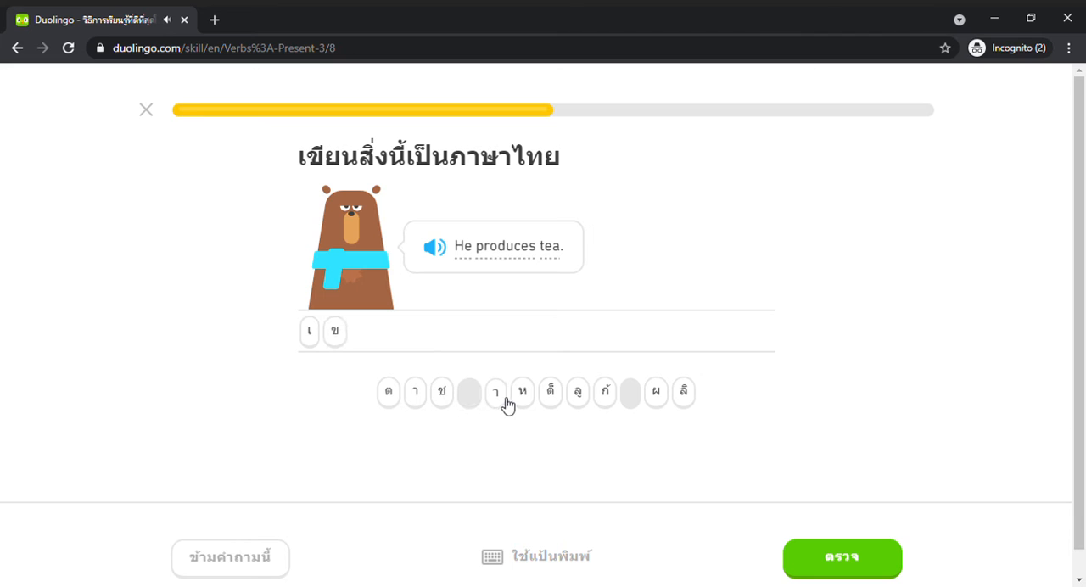
click(496, 392)
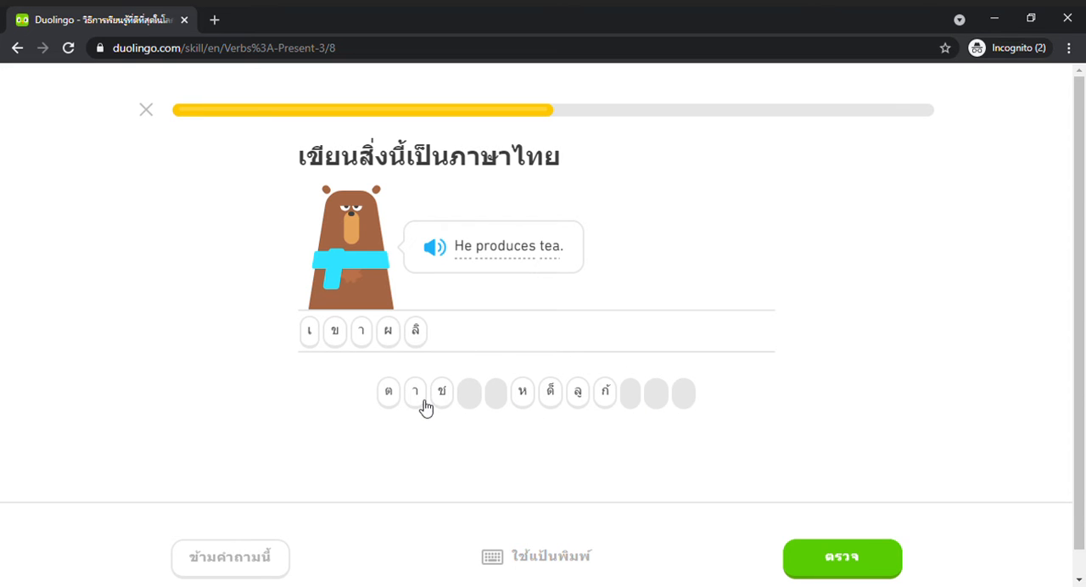
click(841, 558)
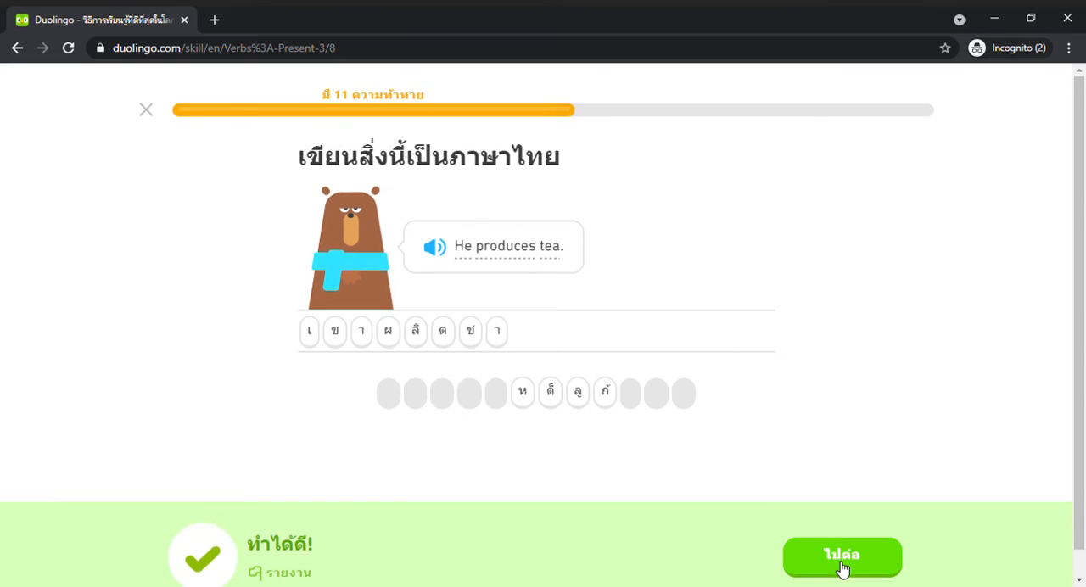
click(841, 557)
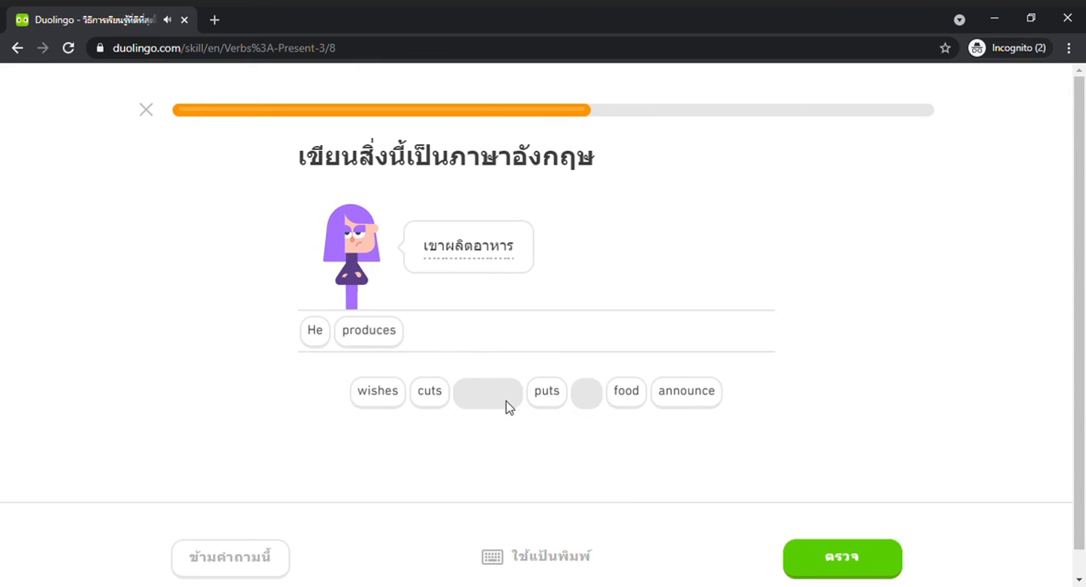
click(625, 391)
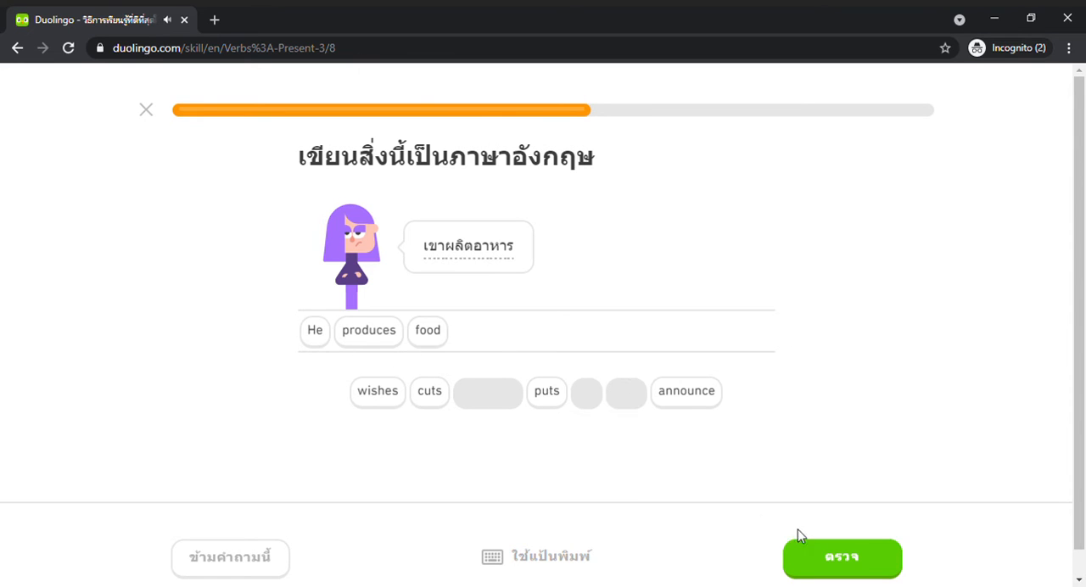
click(842, 558)
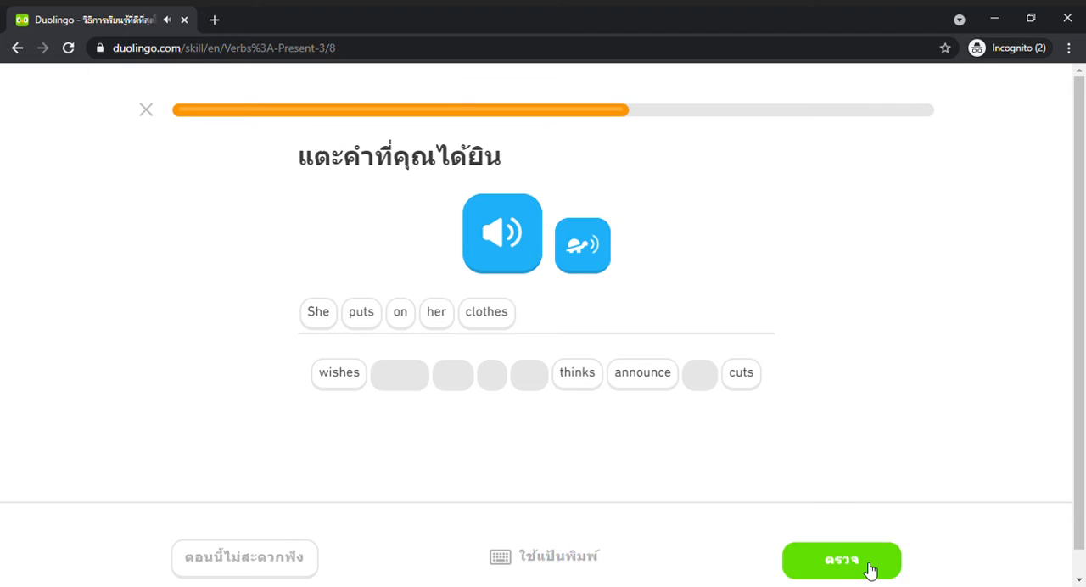
click(842, 561)
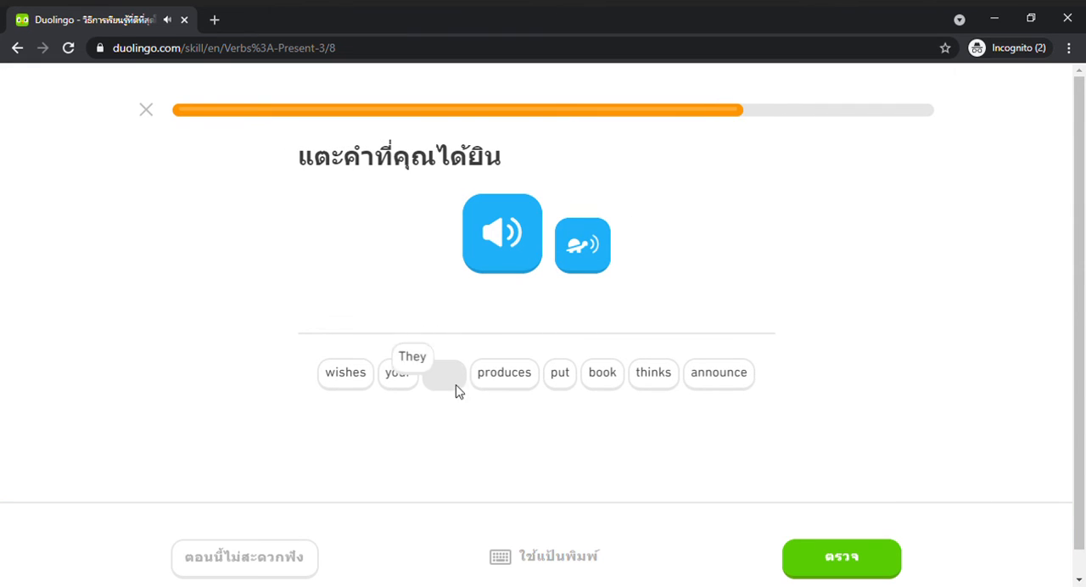
Build the sentence starting 'They' and submit 'You put the dress on the chair'
click(719, 373)
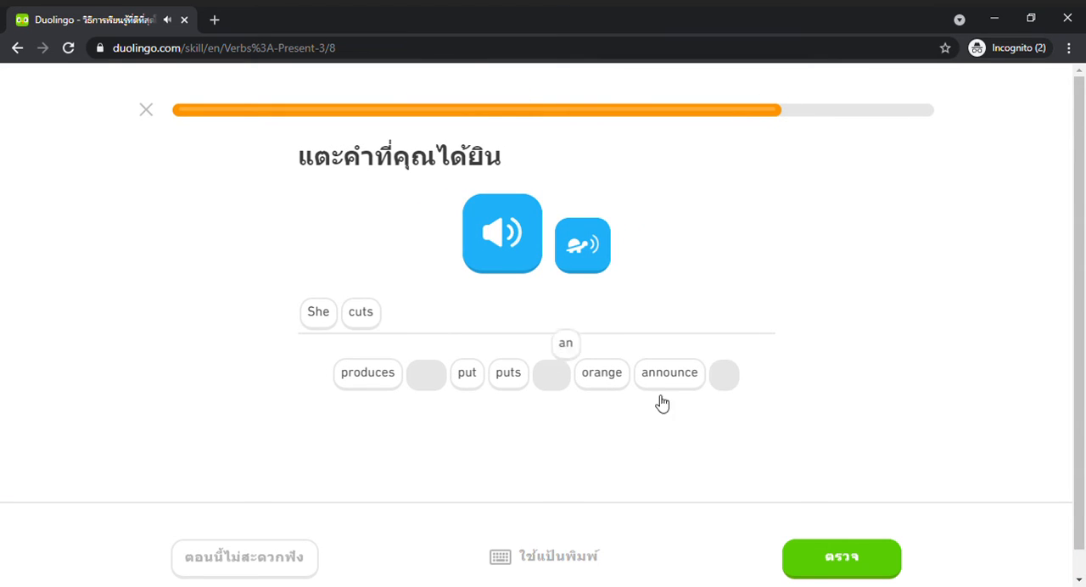
click(841, 559)
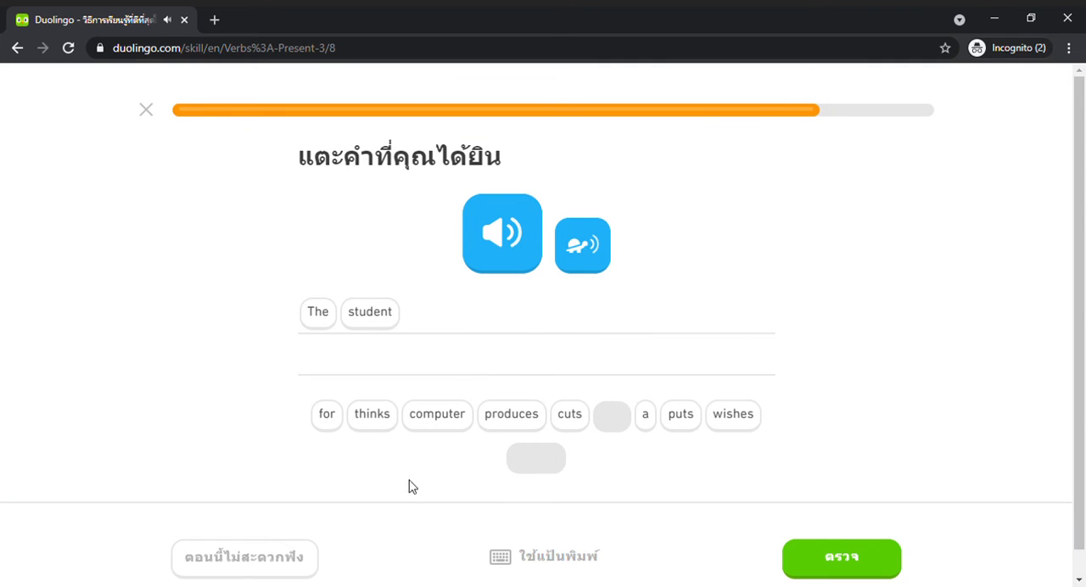
click(733, 415)
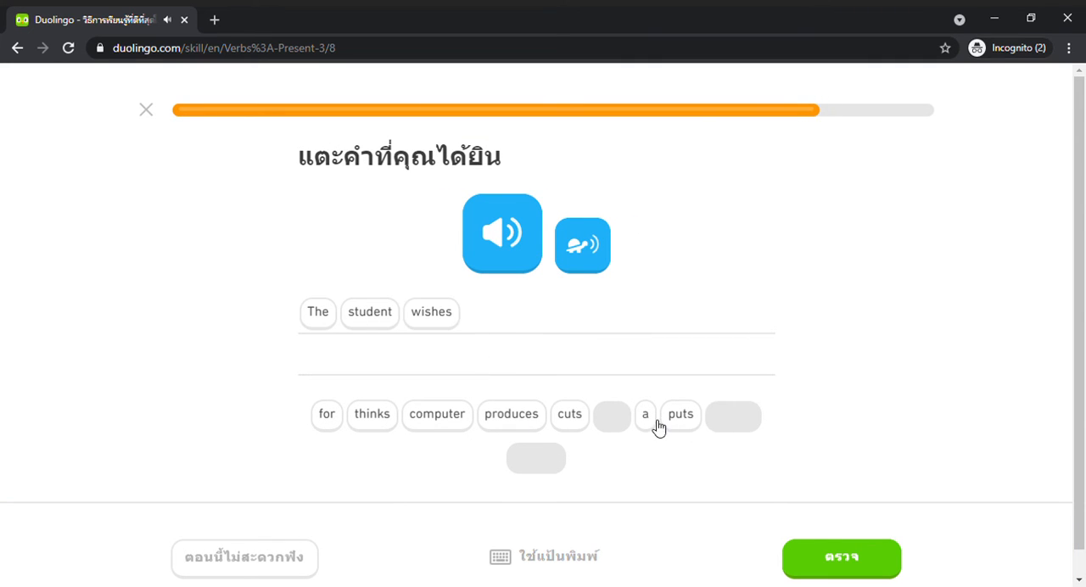
click(327, 415)
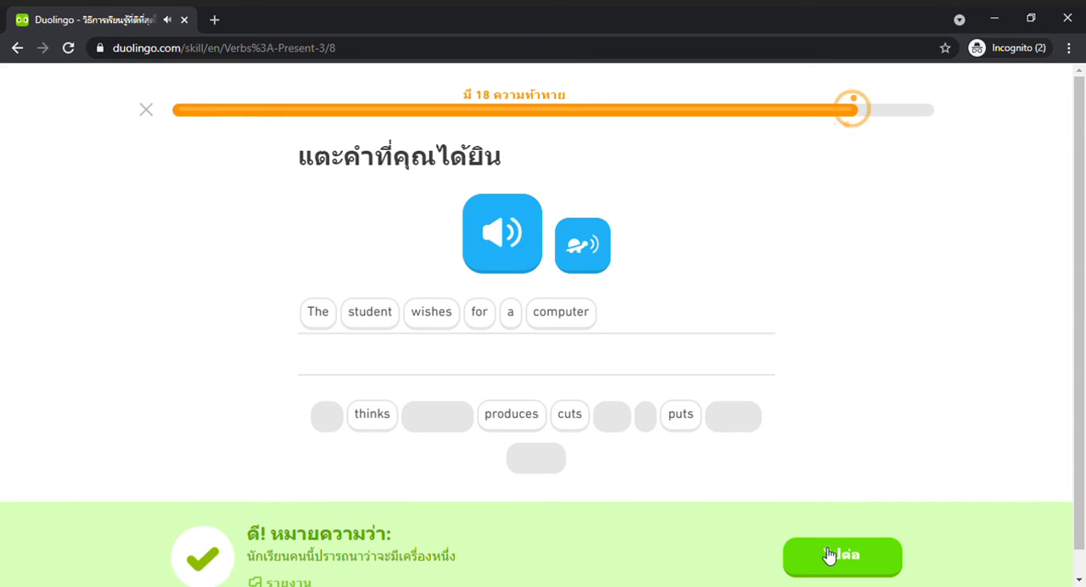
click(842, 557)
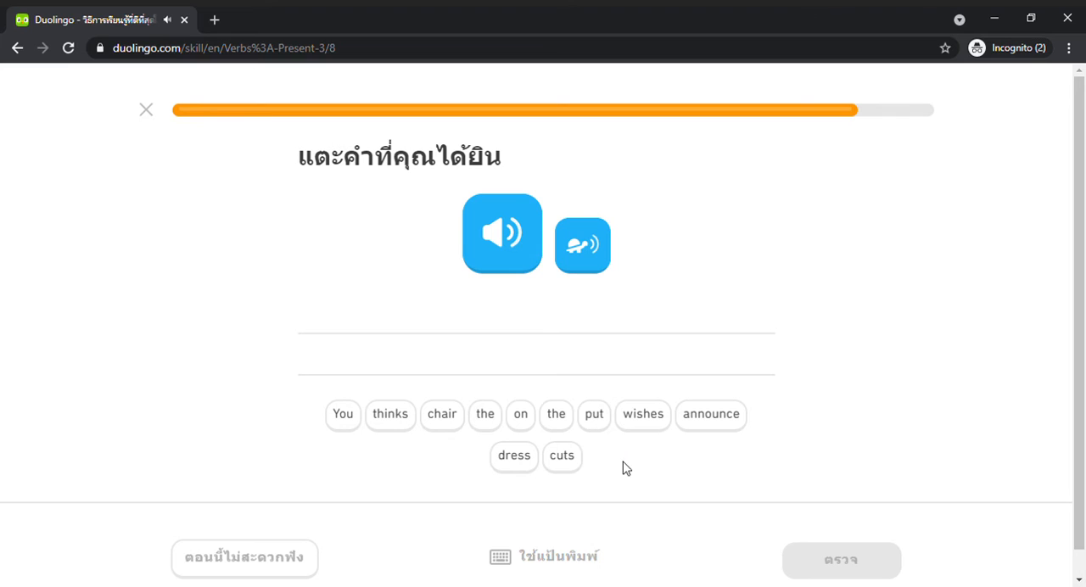
click(594, 415)
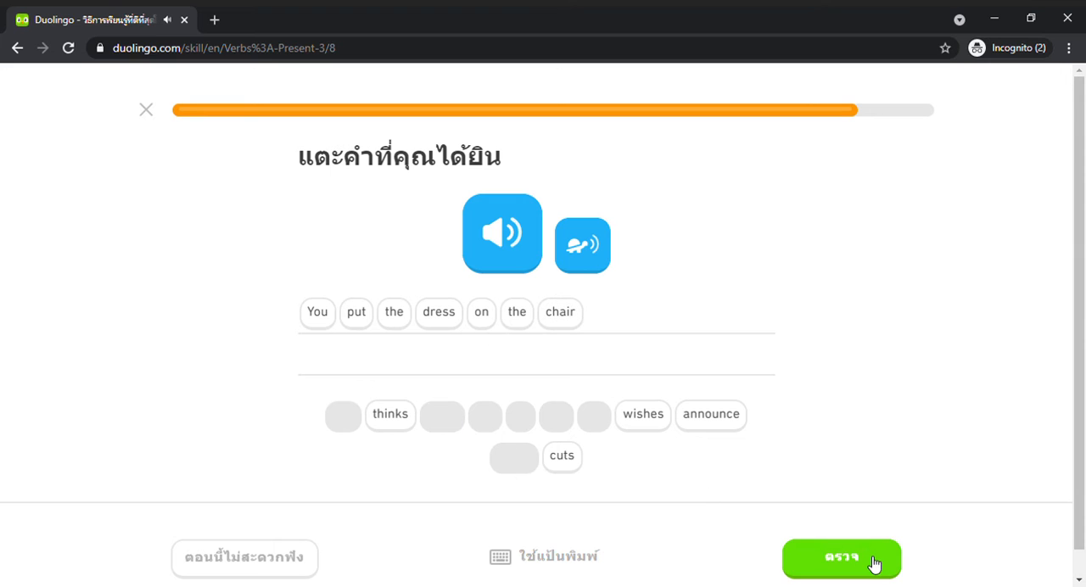
click(842, 558)
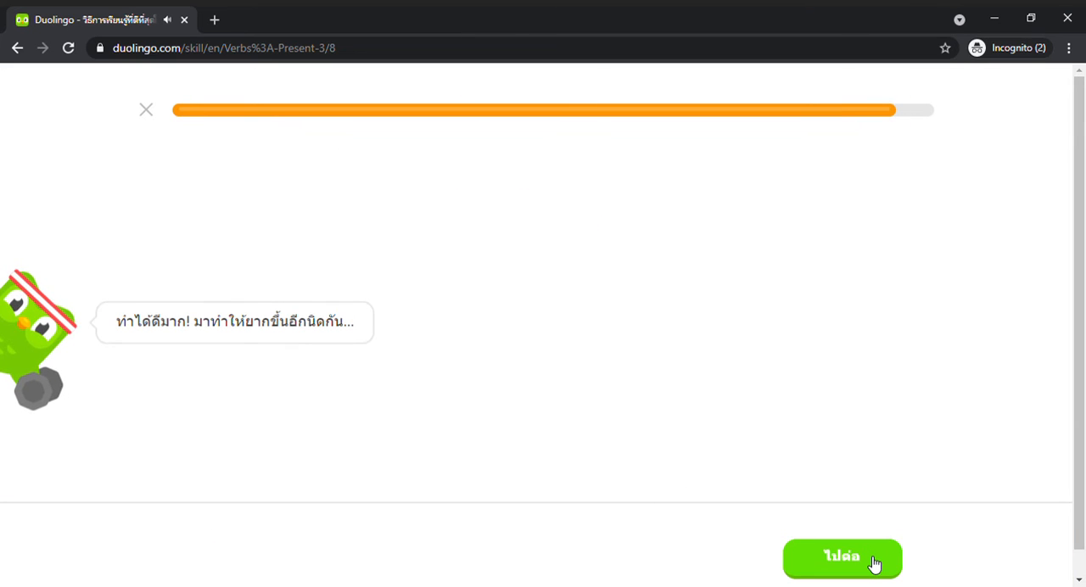
Type 'My daughter wishes for a horse' as the English translation and continue
click(841, 558)
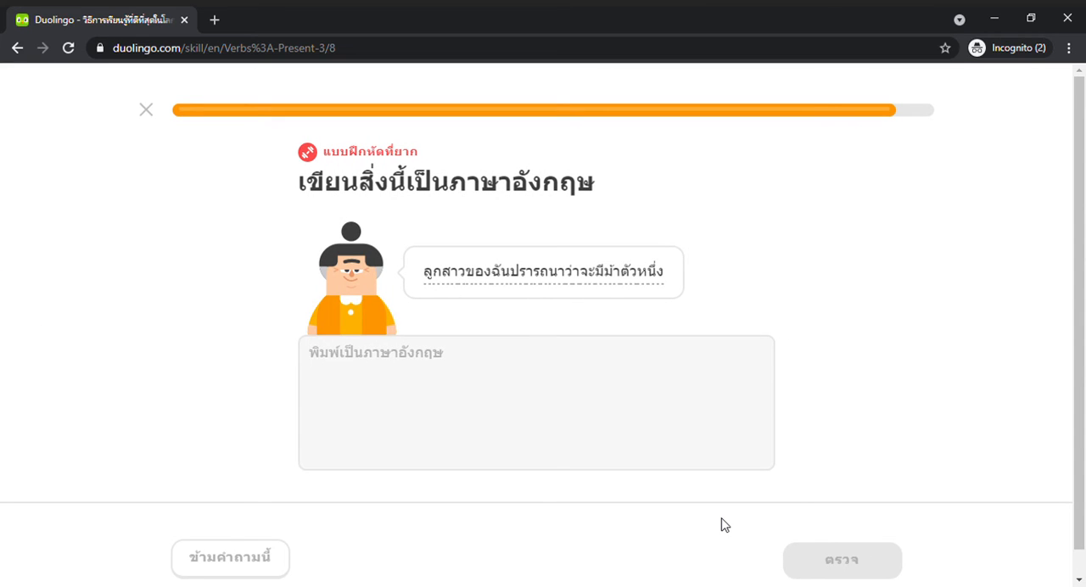
click(536, 353)
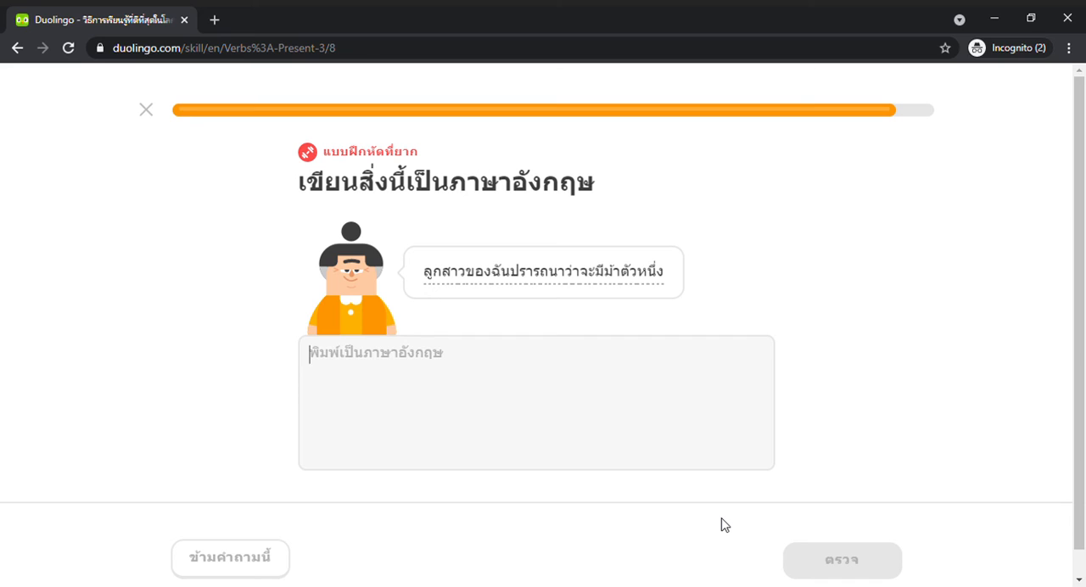
text(My daught)
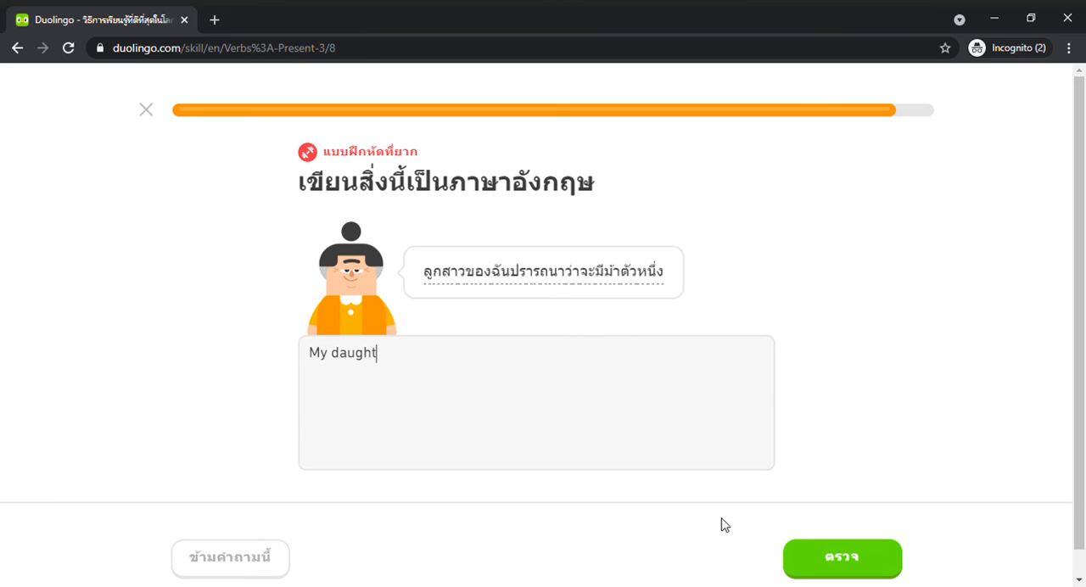
text(er)
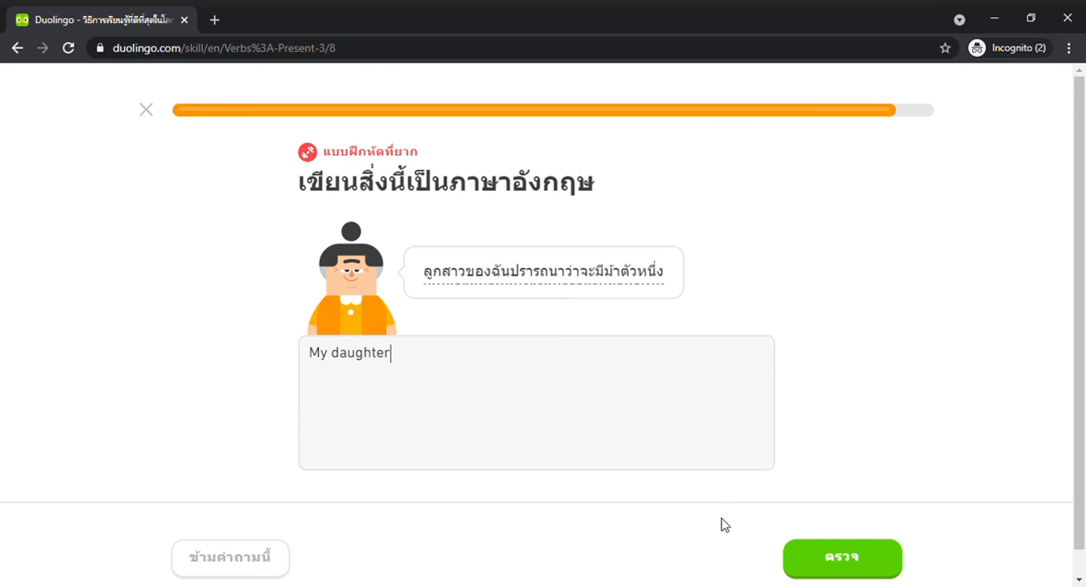
mouse_move(487, 285)
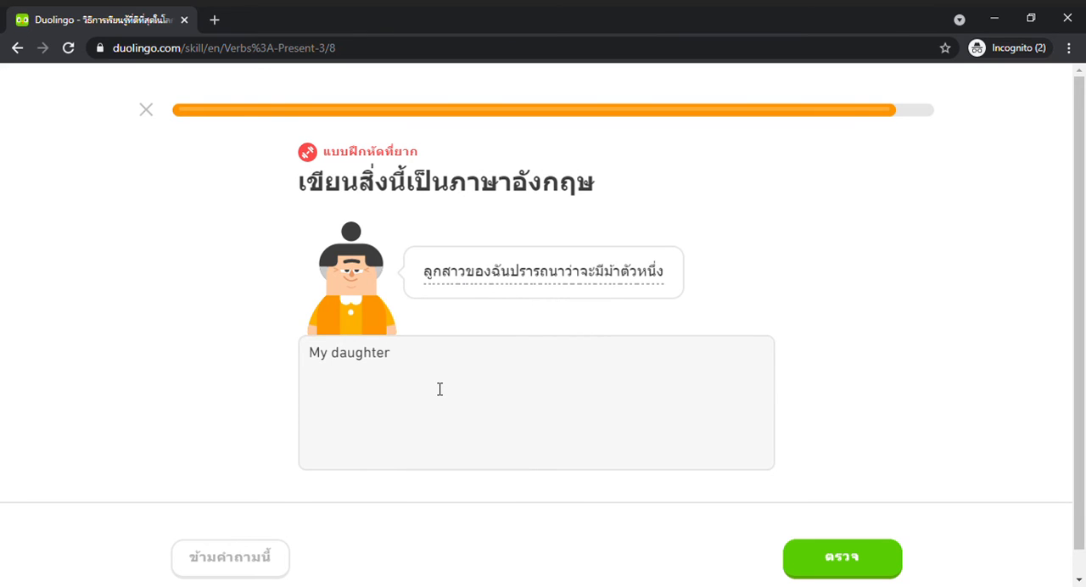
text(wis)
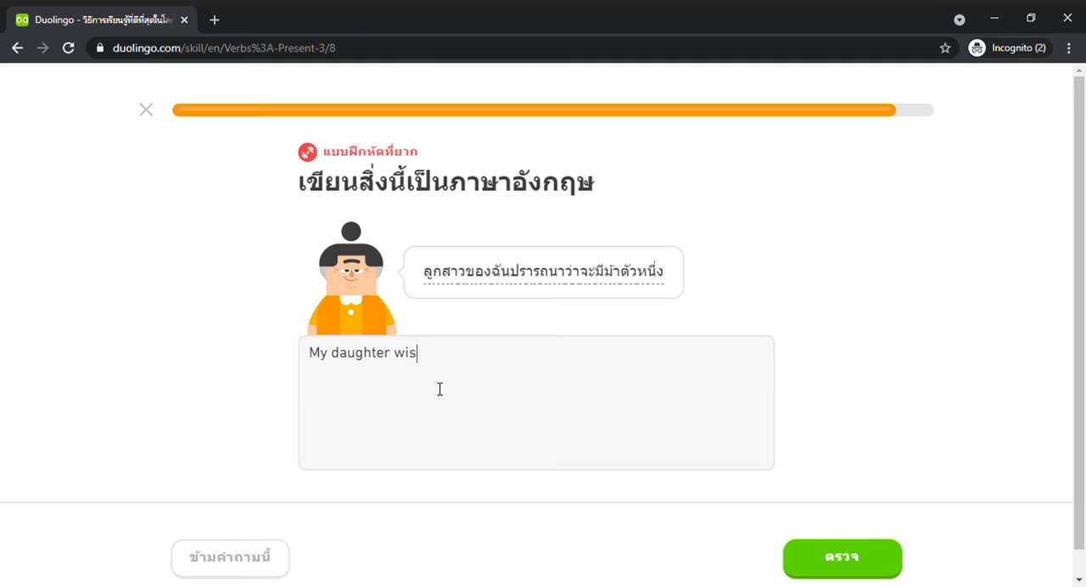
text(hes)
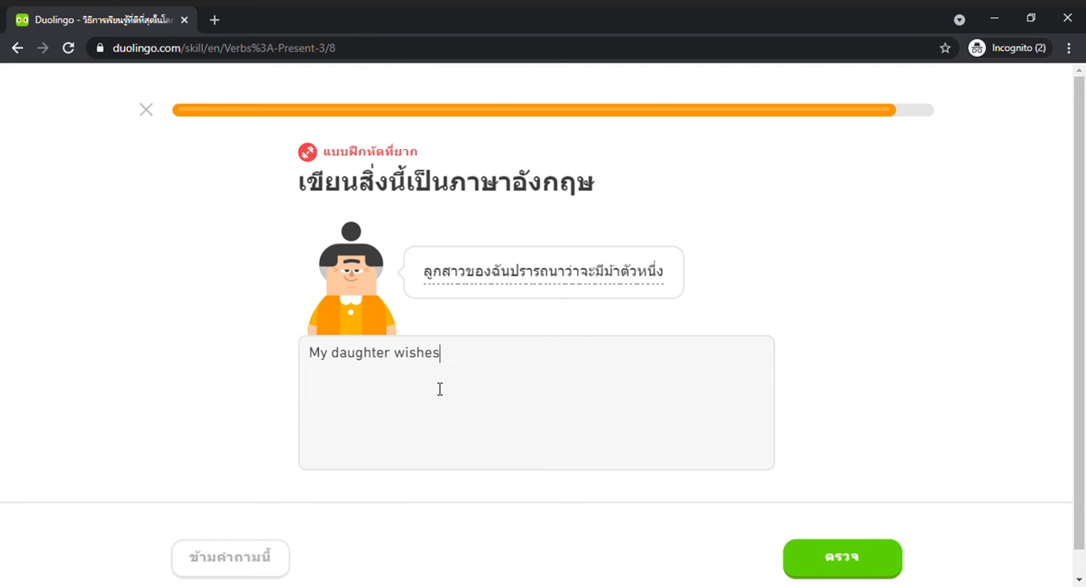
text(for a)
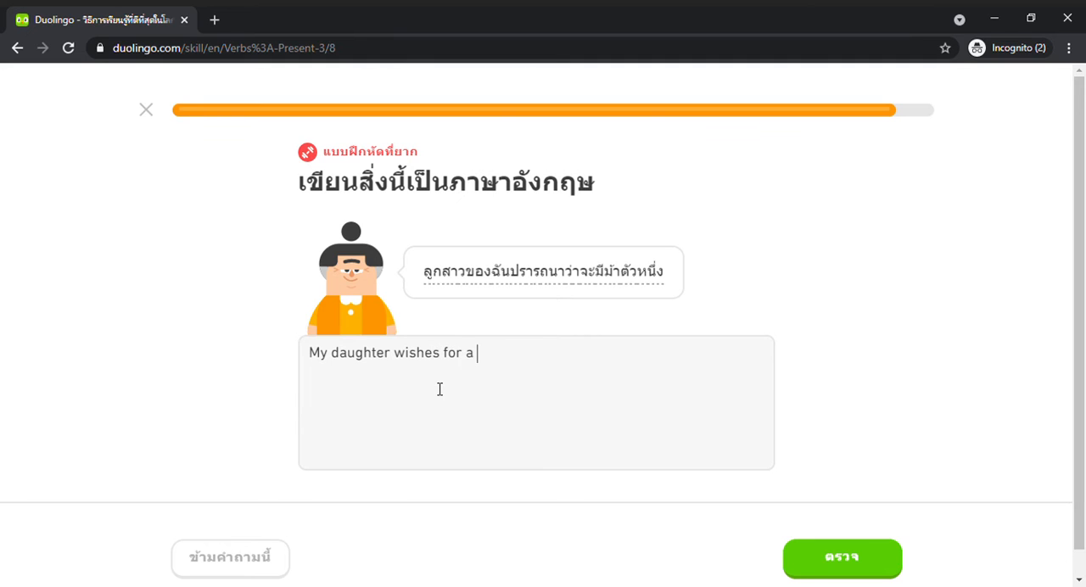
text(horse)
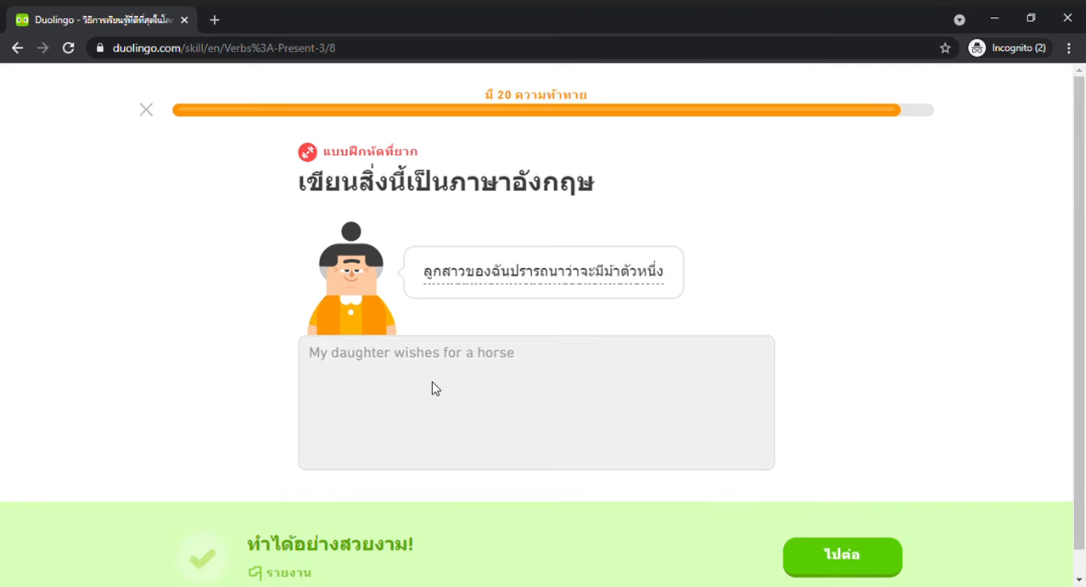
click(842, 557)
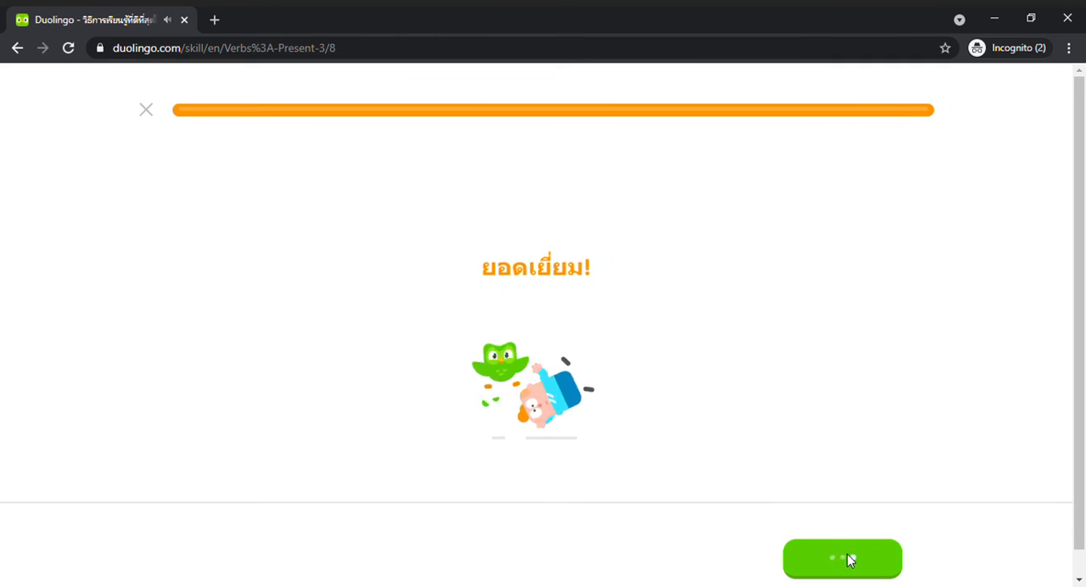
Leave the completion screen, decline the Plus free trial, and start the Education lesson
click(842, 558)
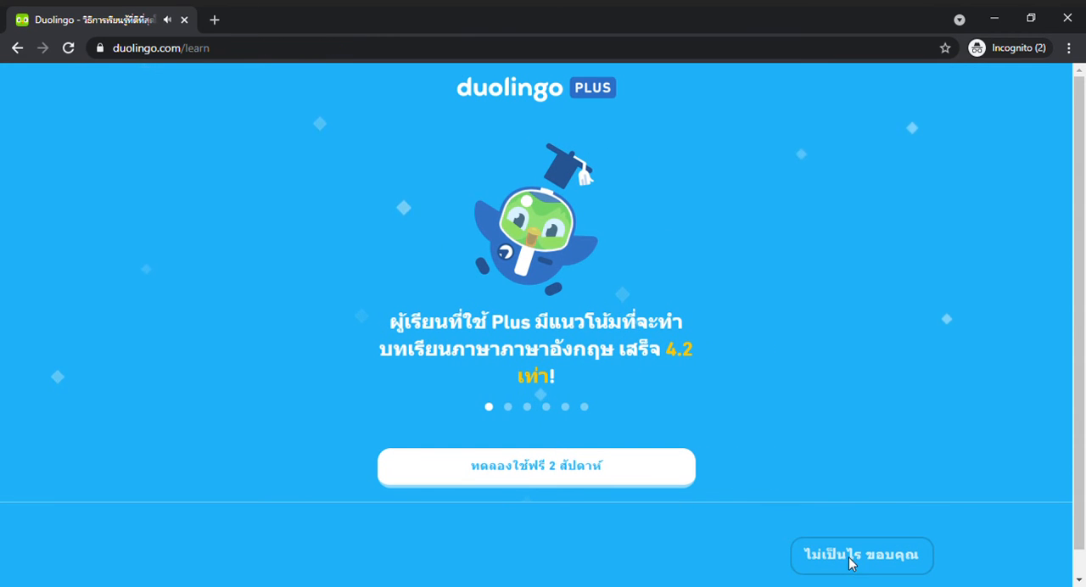
click(861, 556)
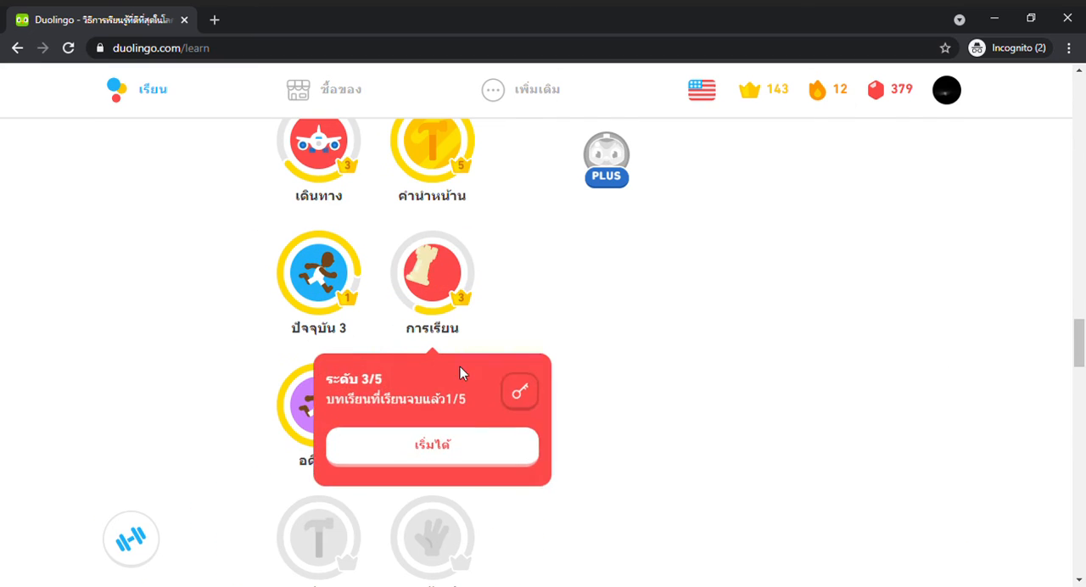
click(432, 445)
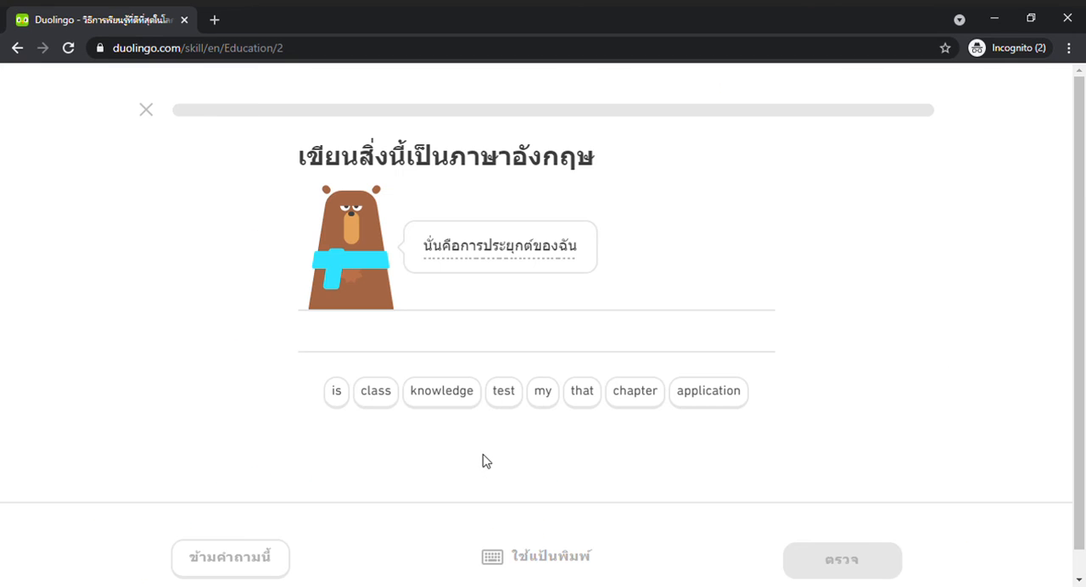
mouse_move(433, 442)
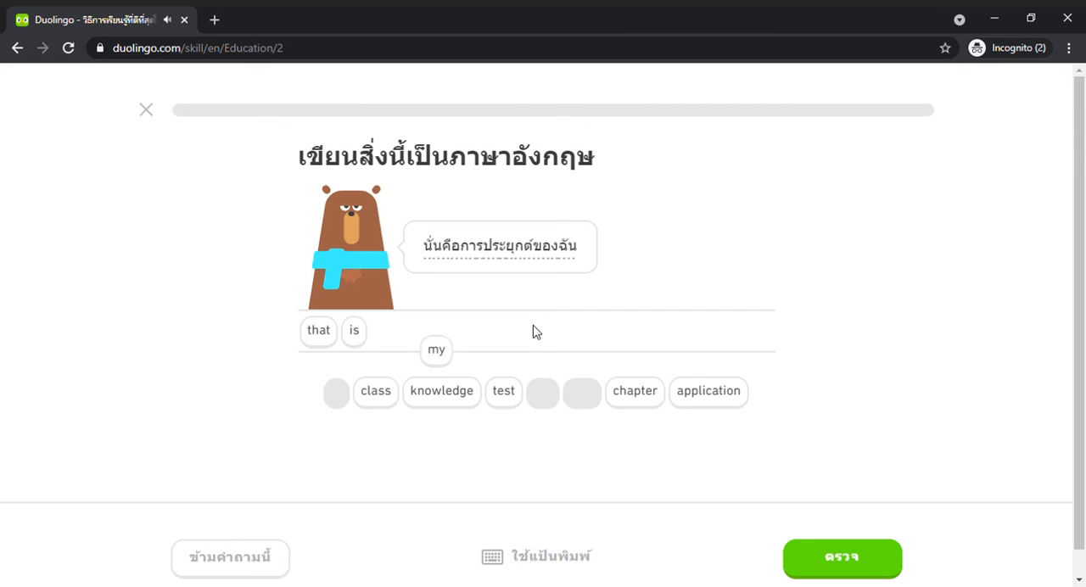
Submit 'That is my application' and type การทดสอบ for 'The test'
click(708, 391)
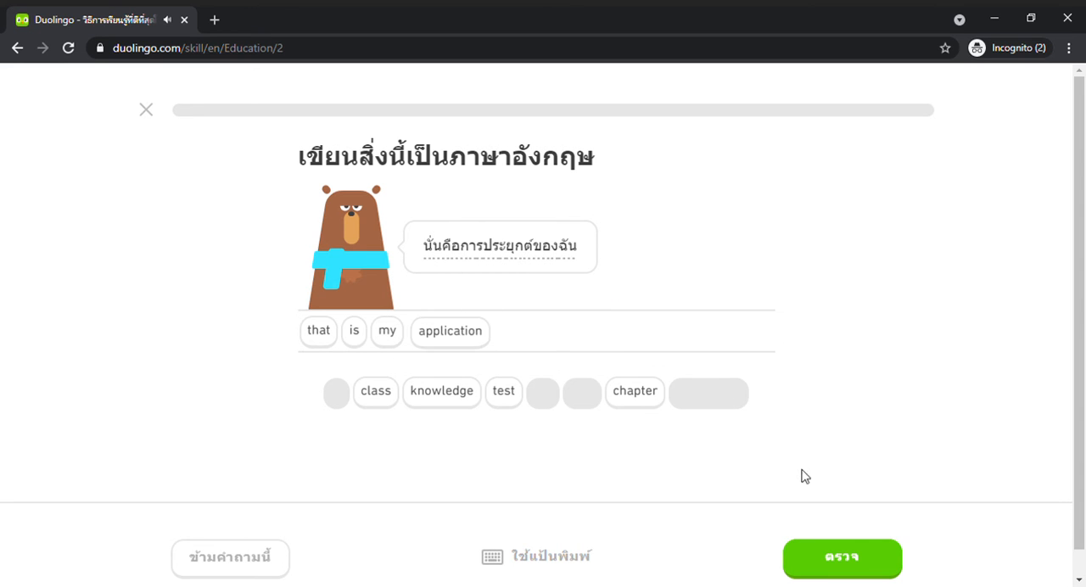
click(842, 556)
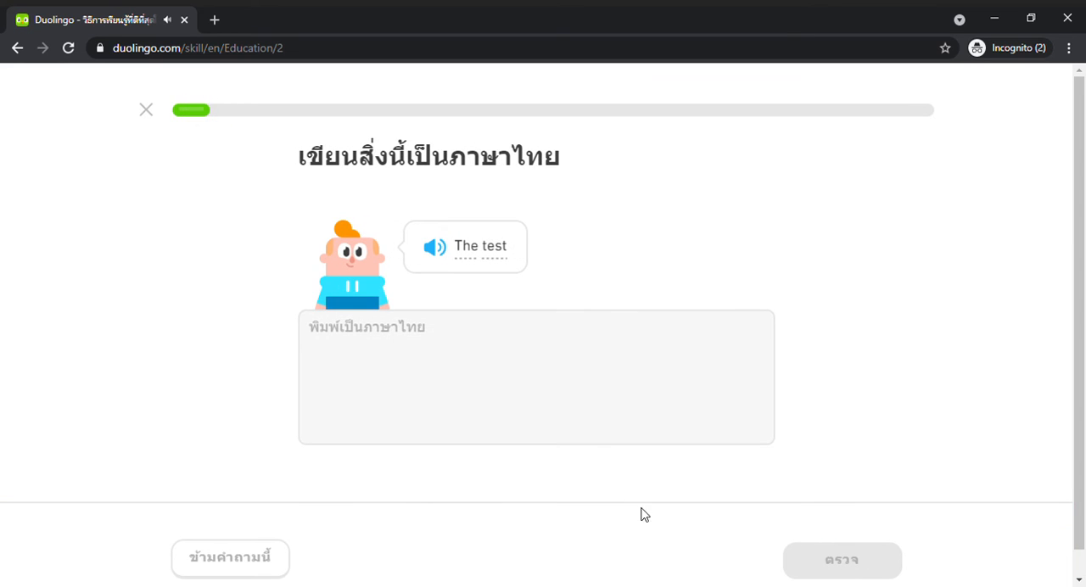
mouse_move(534, 416)
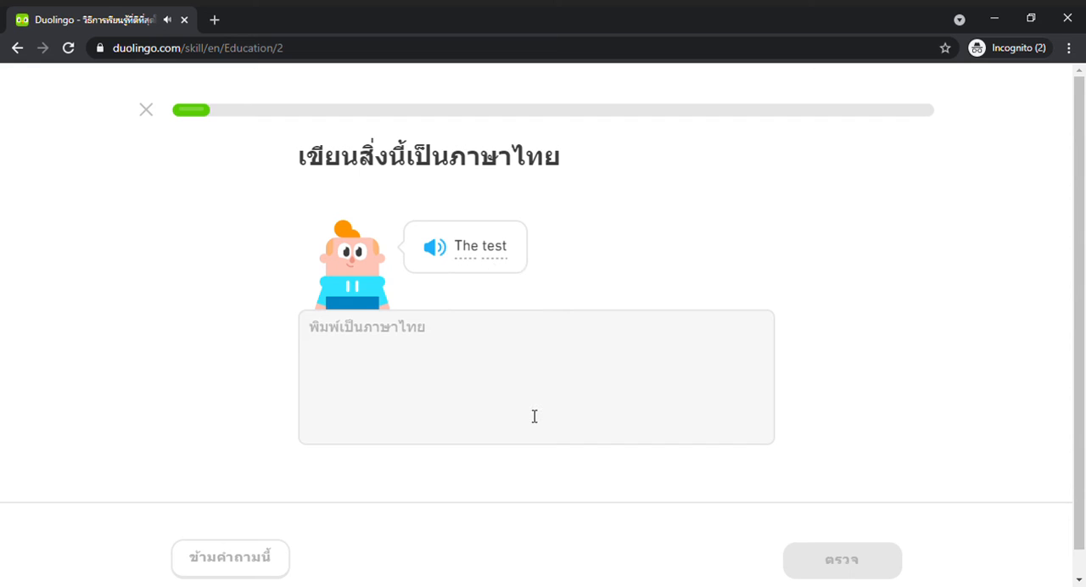
text(การท)
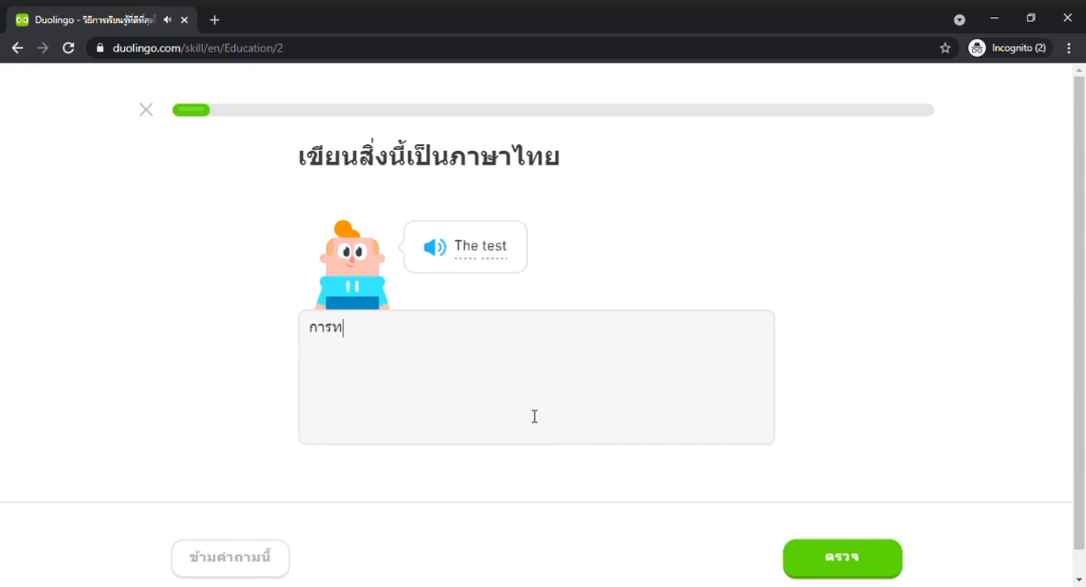
text(ดสอบ)
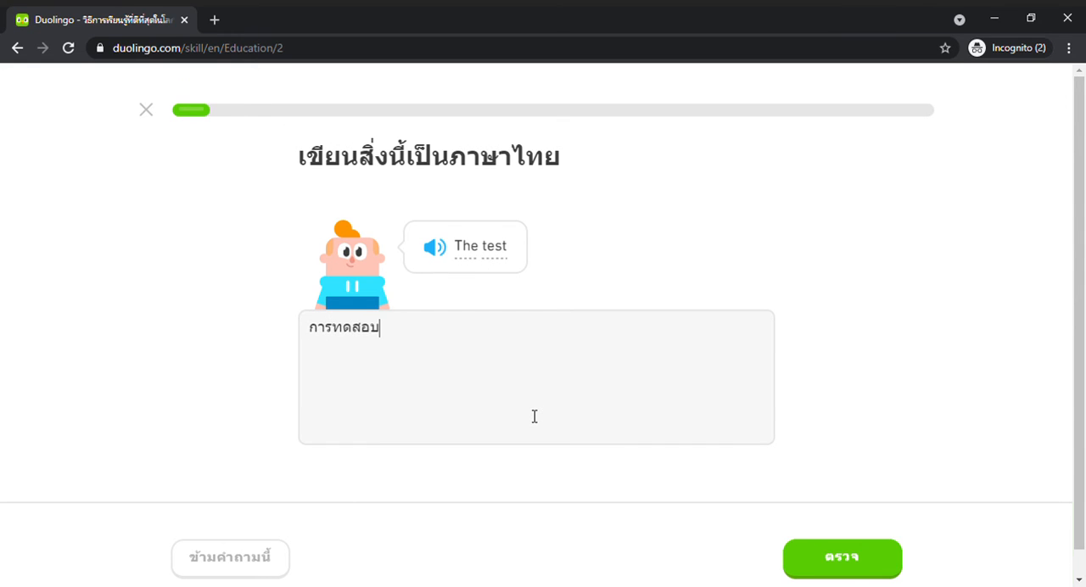
click(841, 559)
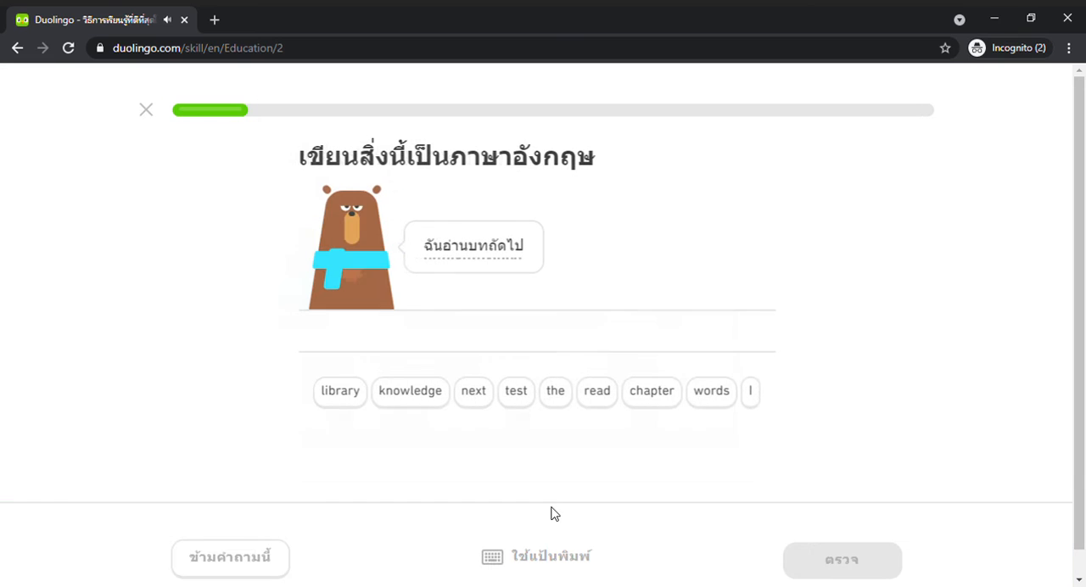
mouse_move(779, 401)
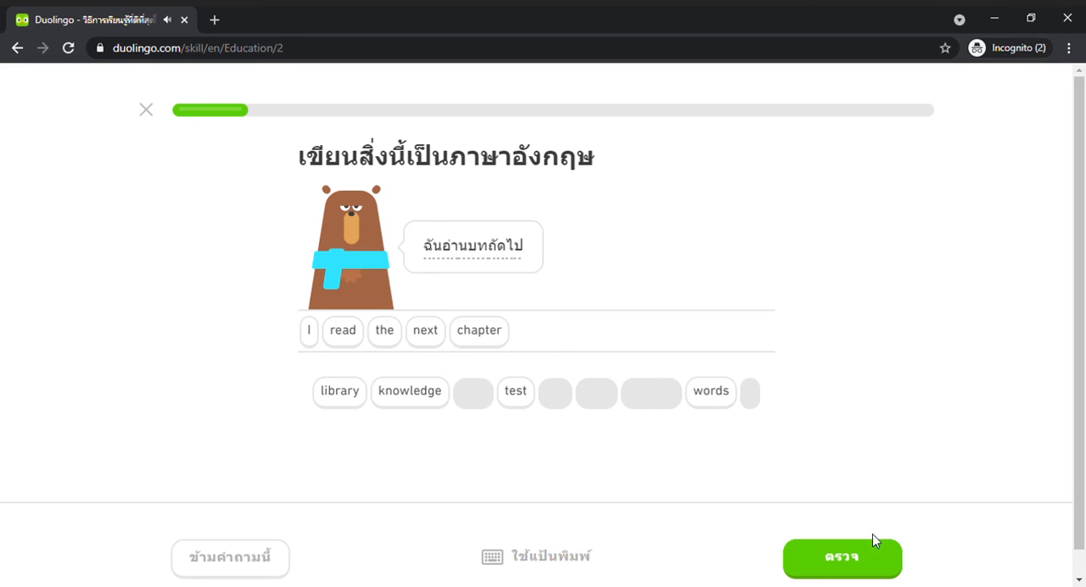
Submit 'I read the next chapter' and type the Thai for 'She says some words'
click(841, 557)
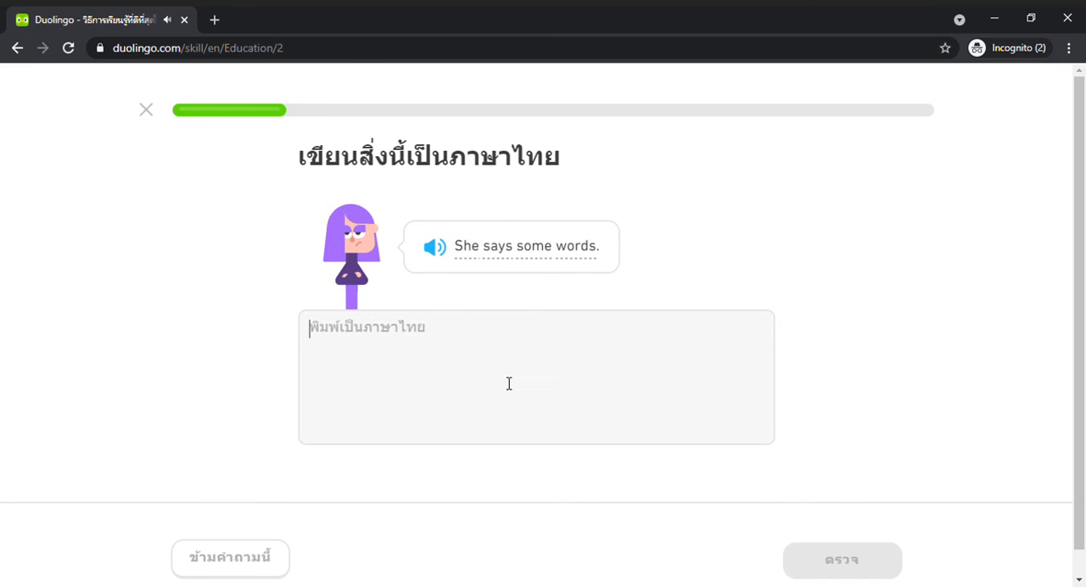
text(เธอพู)
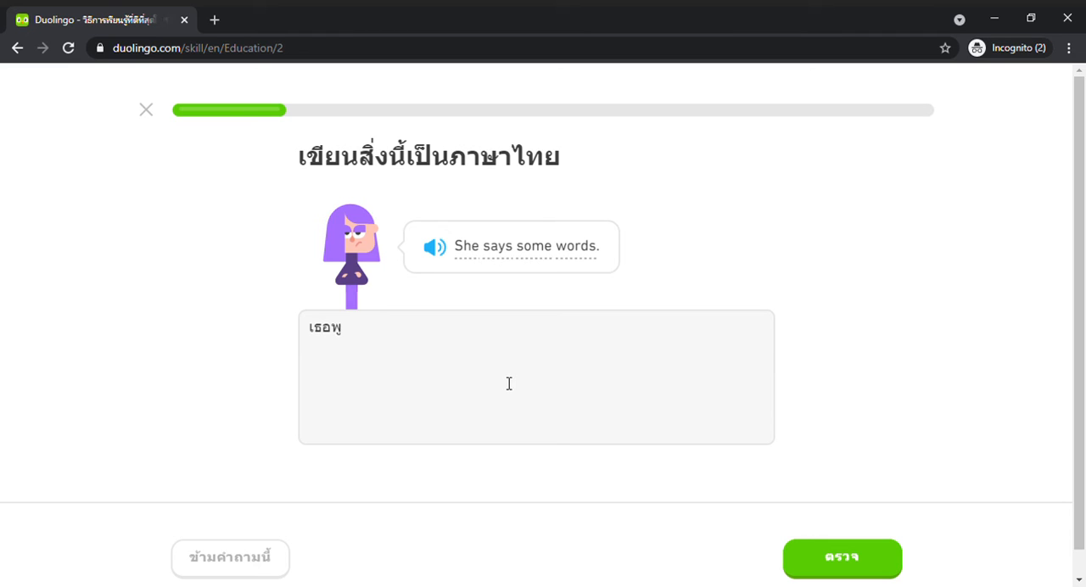
text(ดบาง)
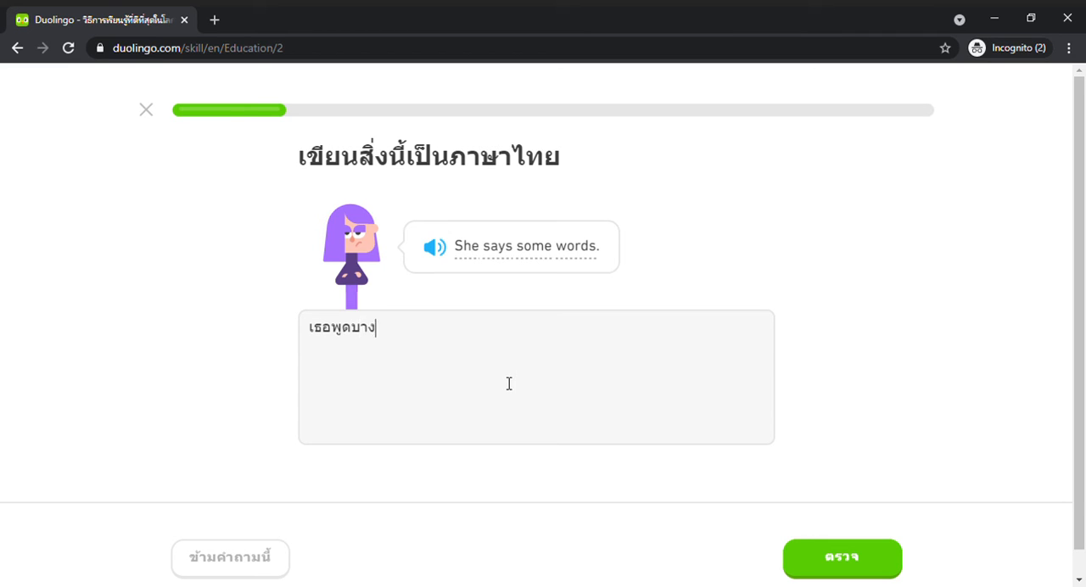
click(842, 559)
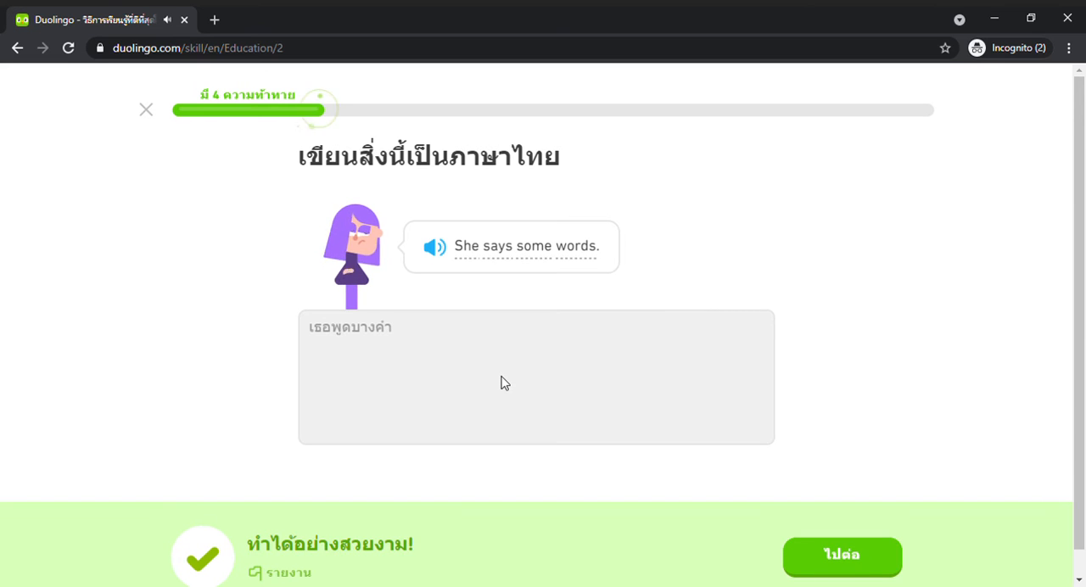
click(841, 557)
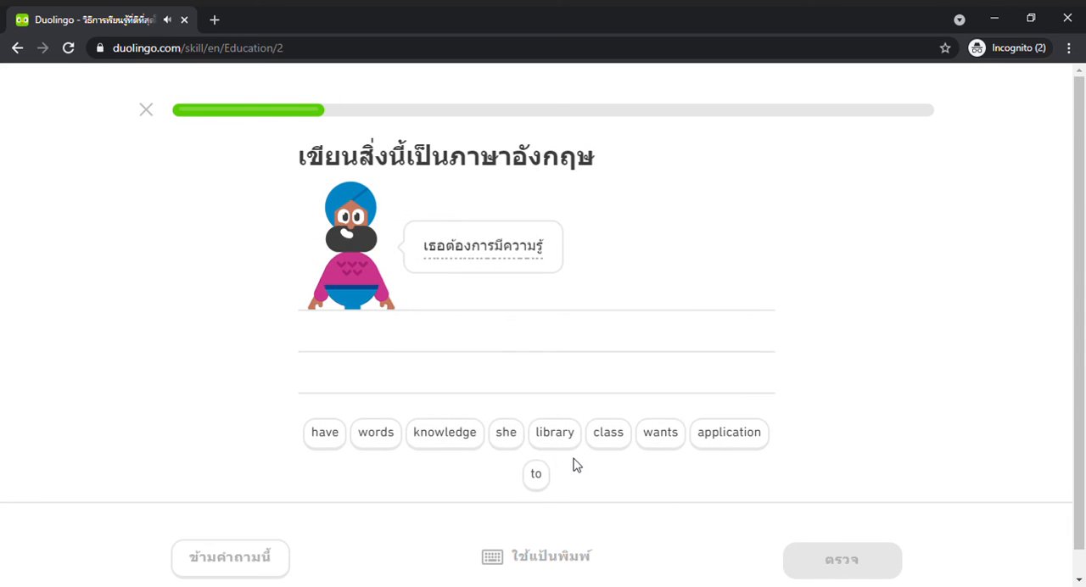
Finish the 'She wants' answer and type ห้องสมุด for 'The library'
click(506, 432)
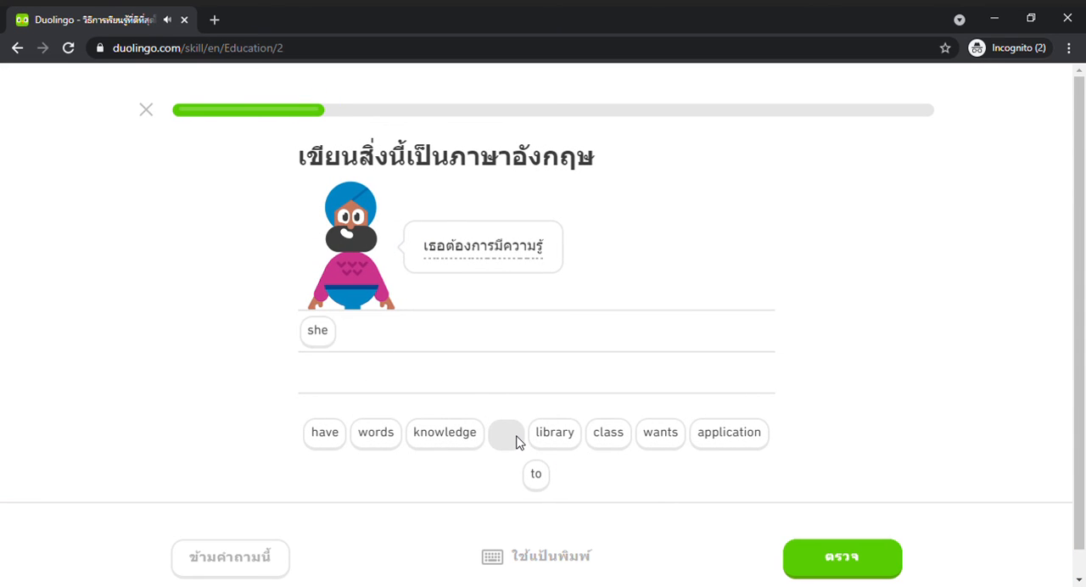
mouse_move(495, 300)
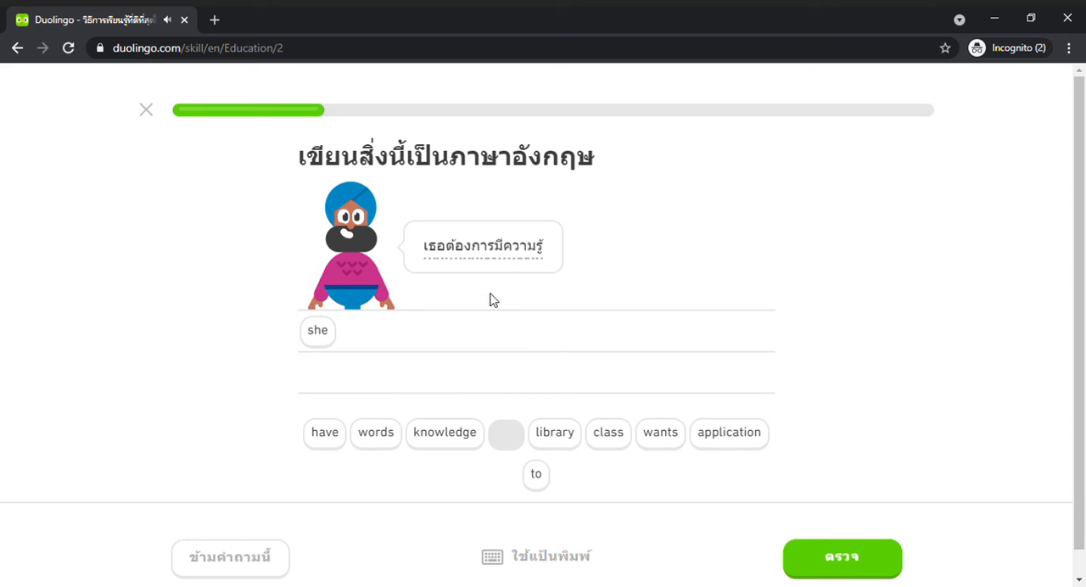
click(660, 433)
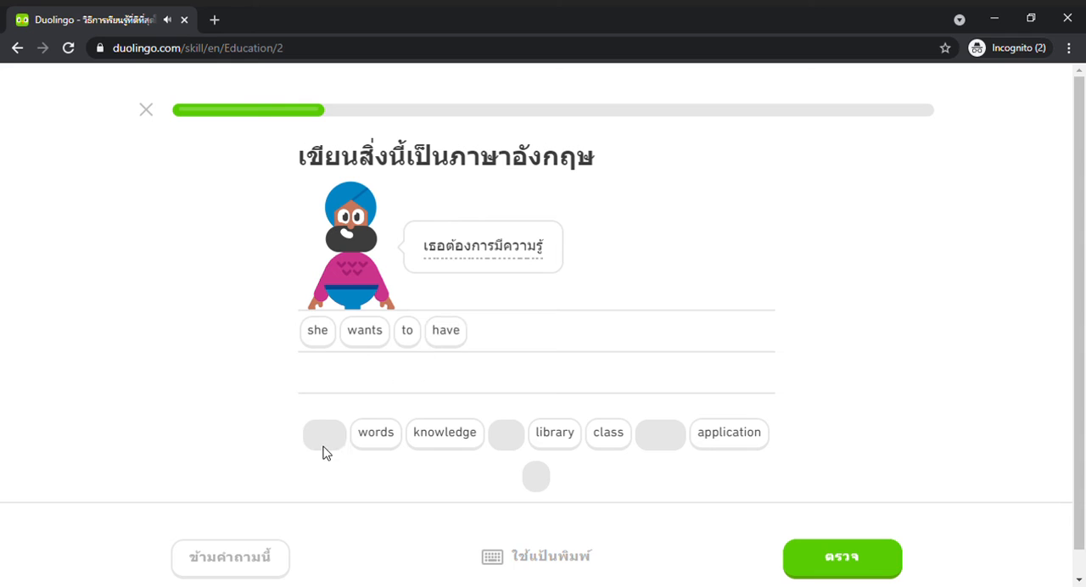
mouse_move(533, 264)
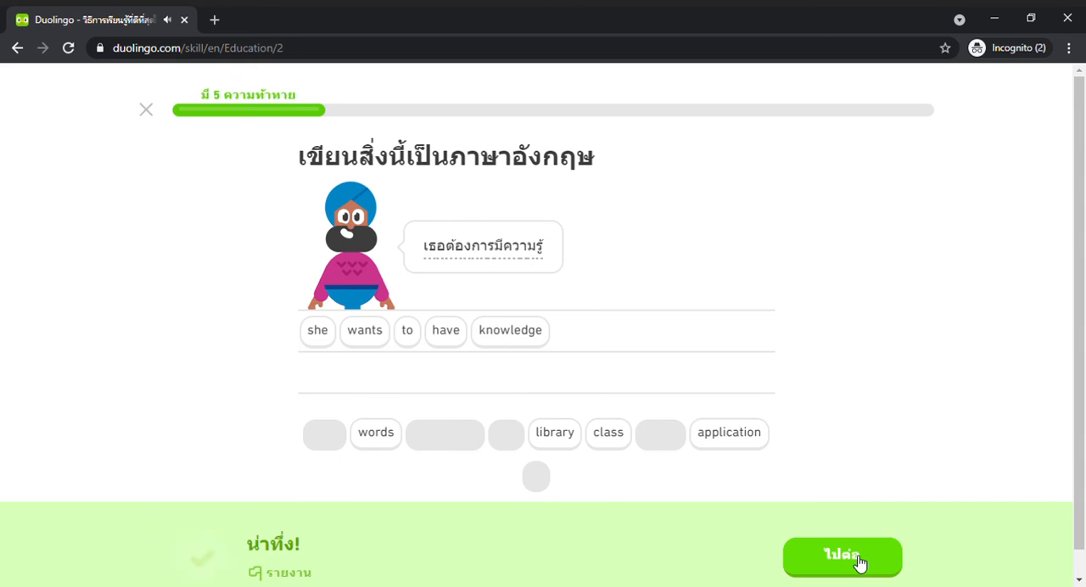
click(842, 558)
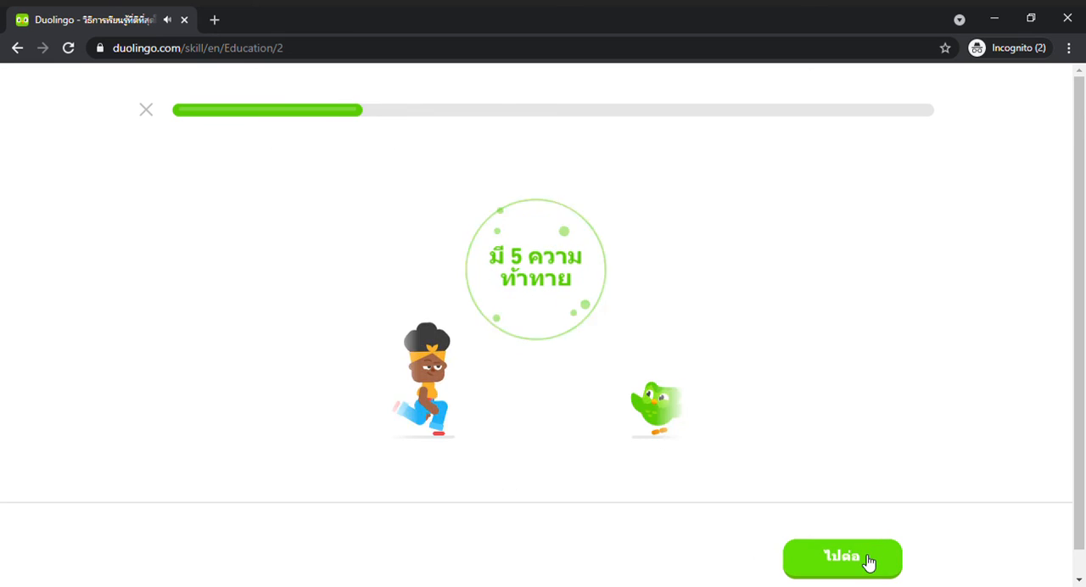
click(842, 559)
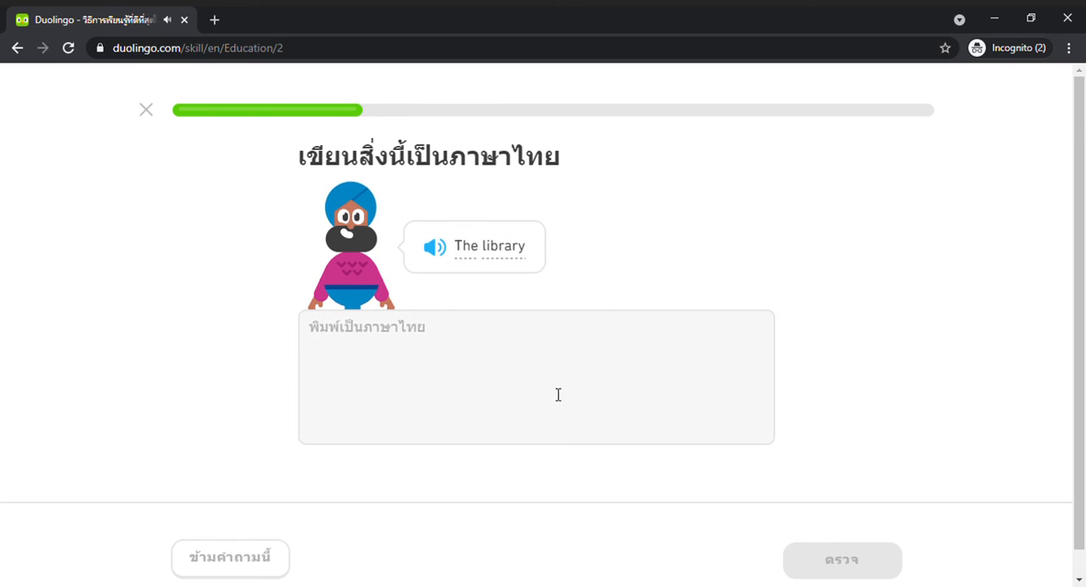
text(ห)
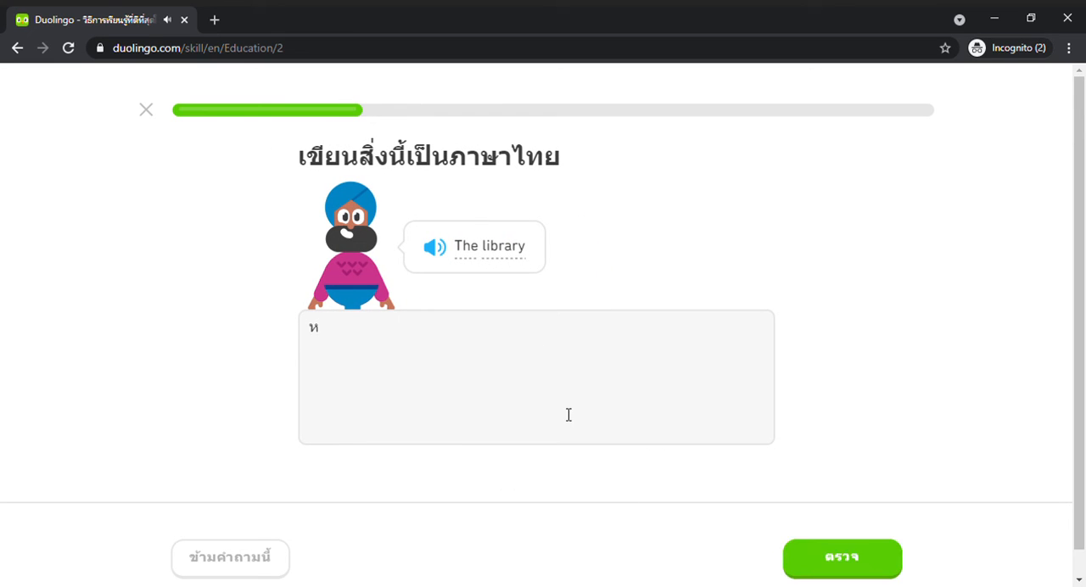
text(ห้องสมุ)
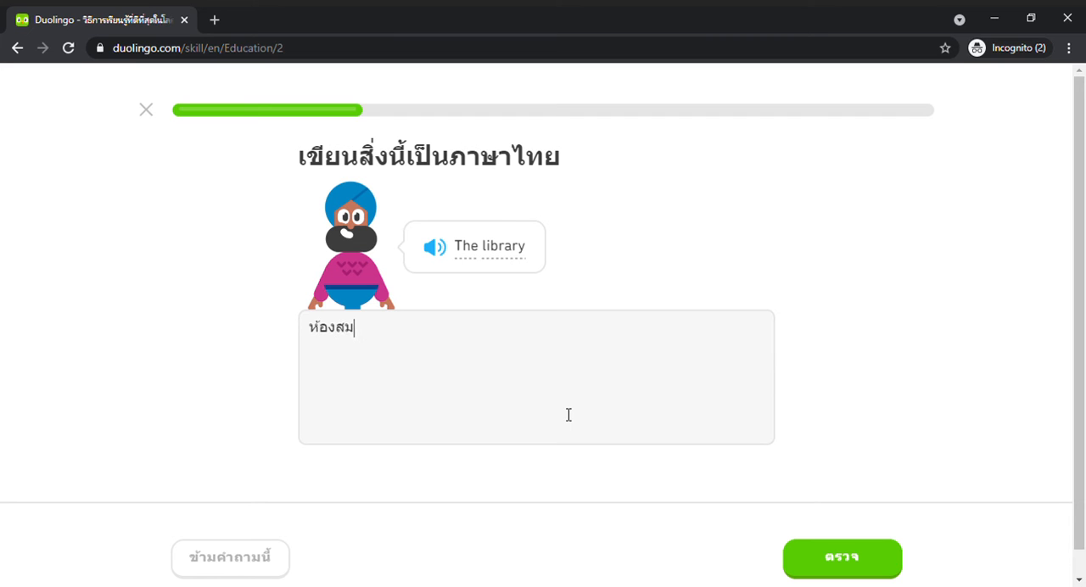
click(842, 557)
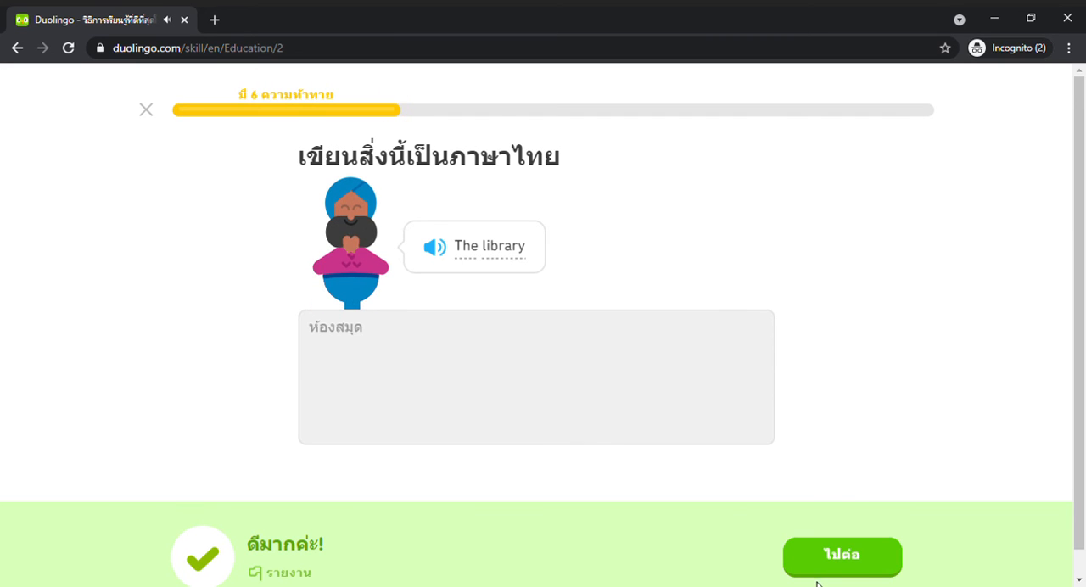
click(841, 556)
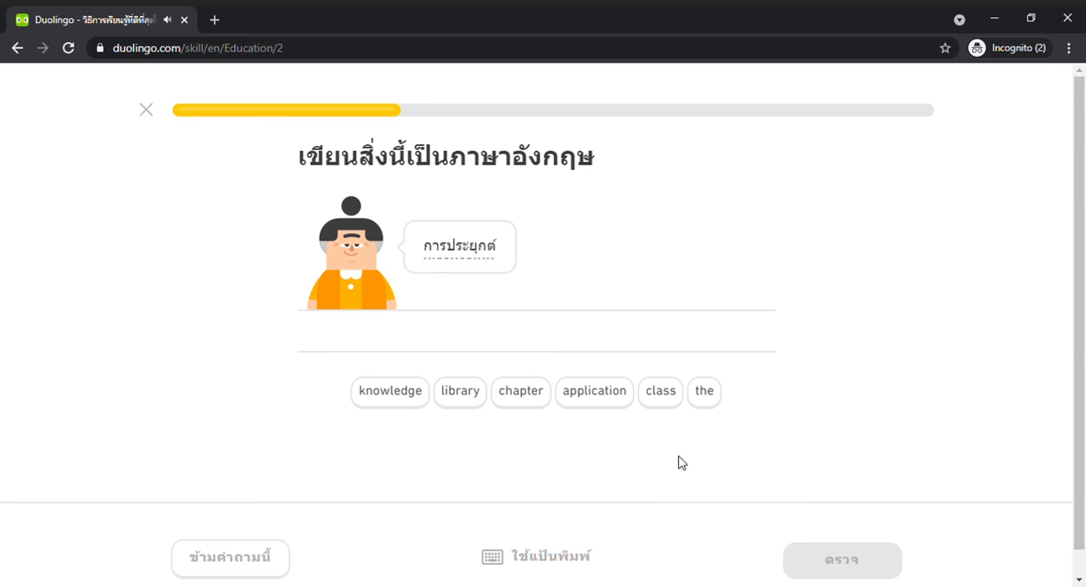
Answer 'the application' from the word bank and type ความรู้ for 'The knowledge'
click(703, 391)
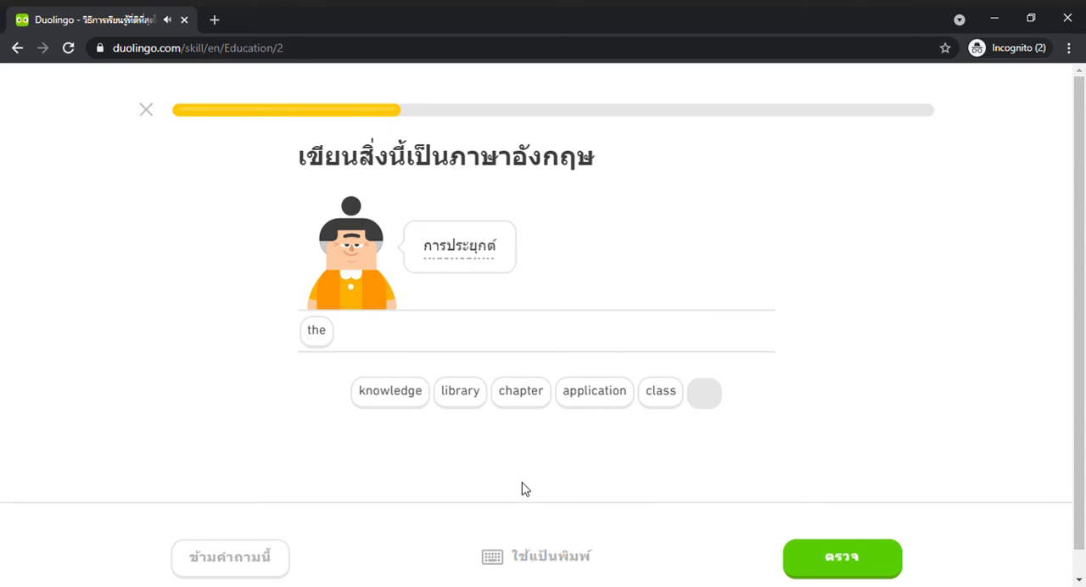
click(594, 391)
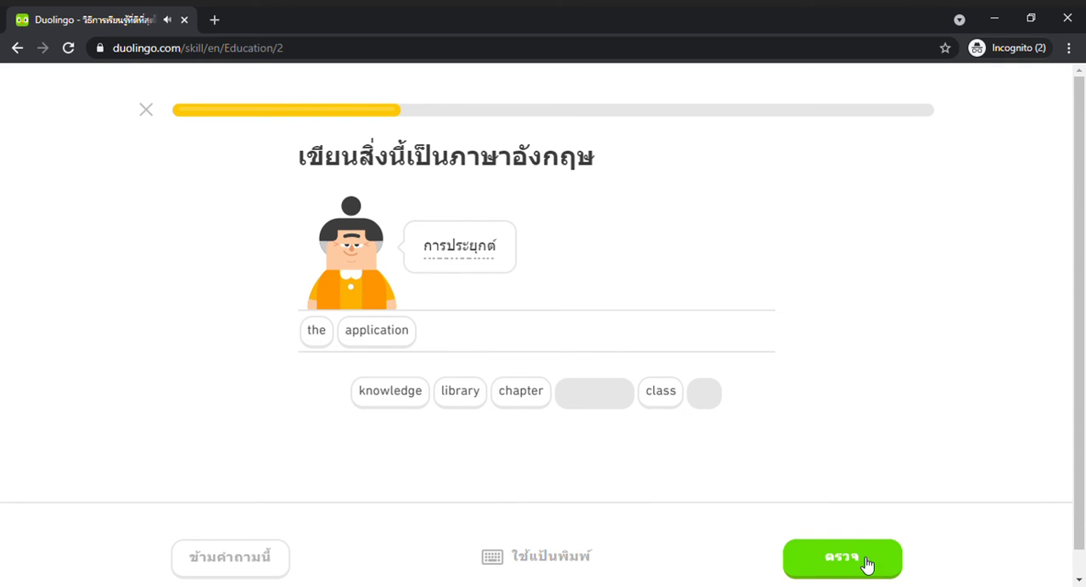
click(842, 558)
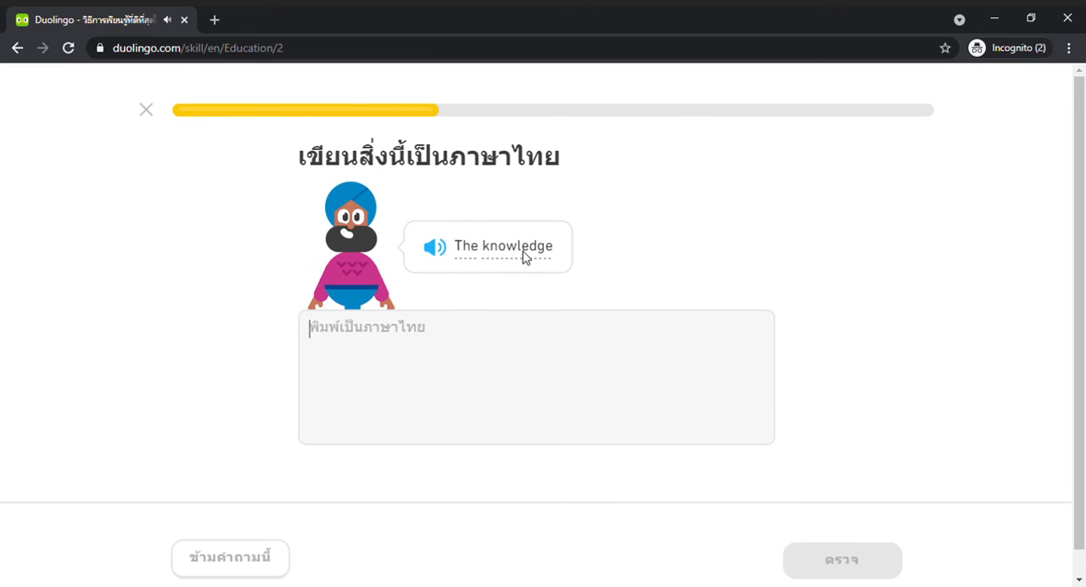
text(ค)
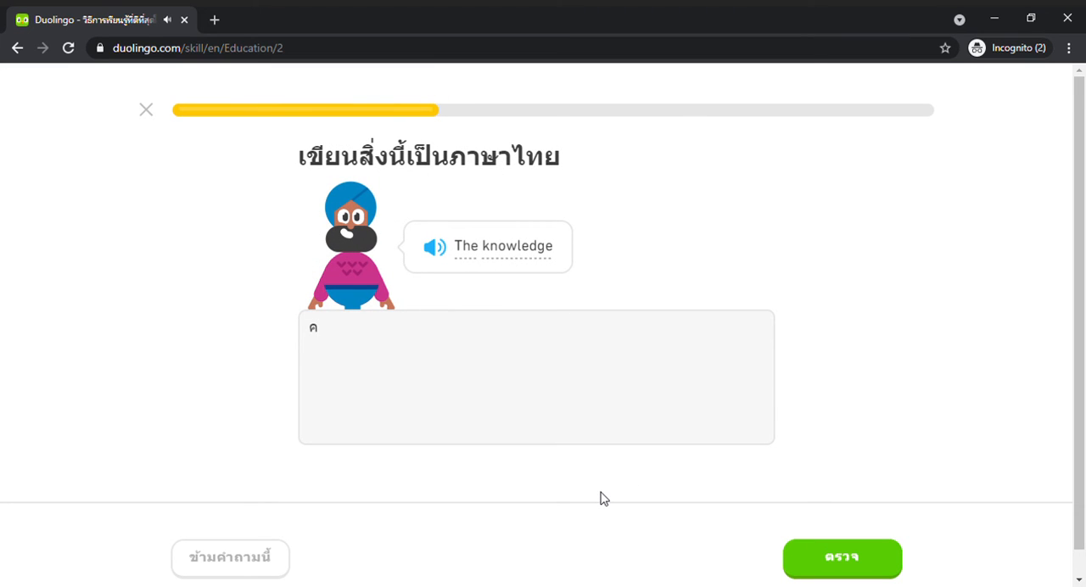
text(ความรู้)
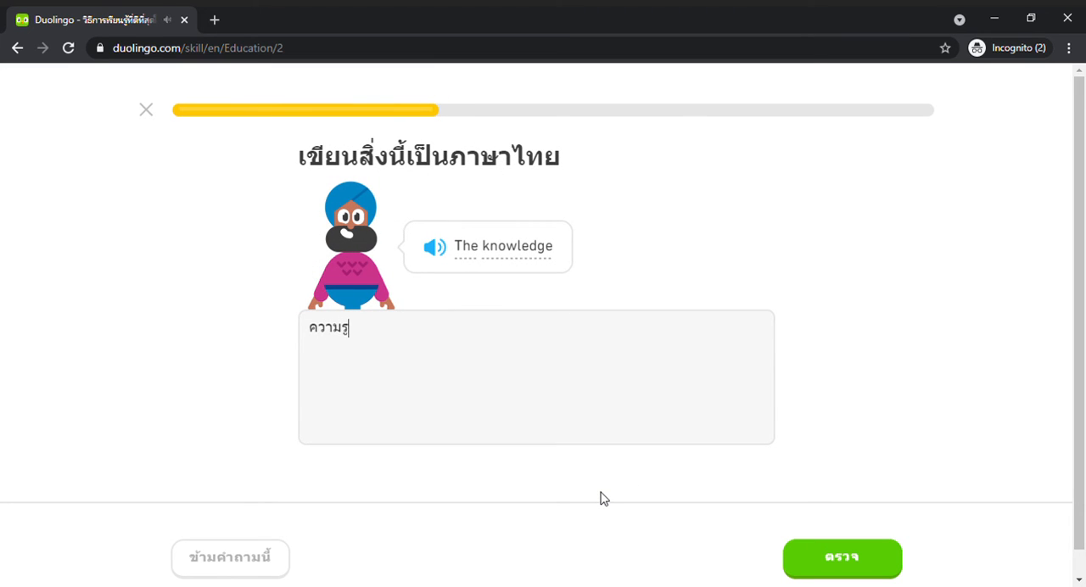
click(842, 558)
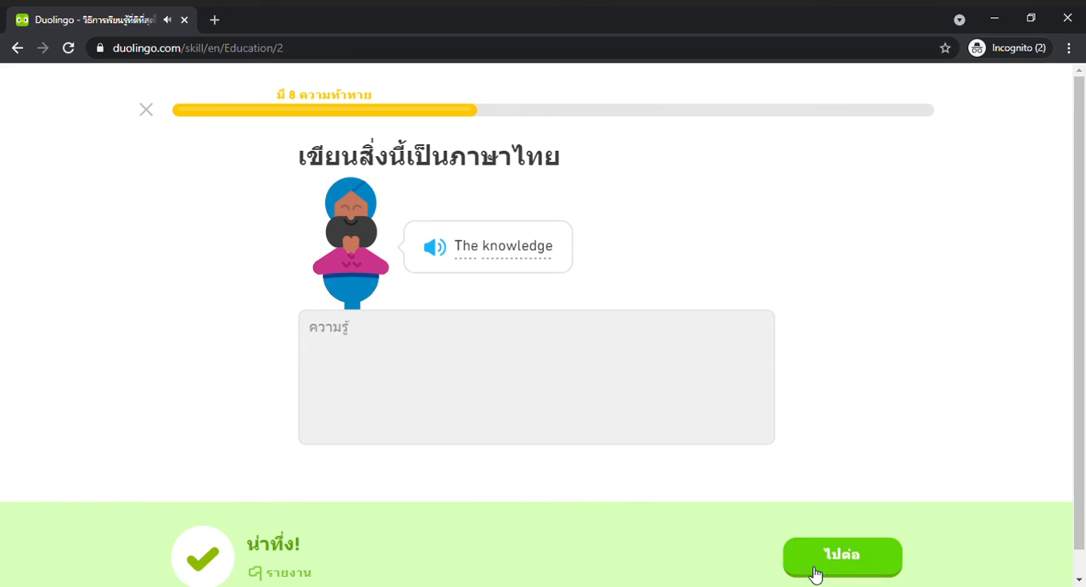
Build the answer 'how many students are your class' from the English word tiles
click(842, 557)
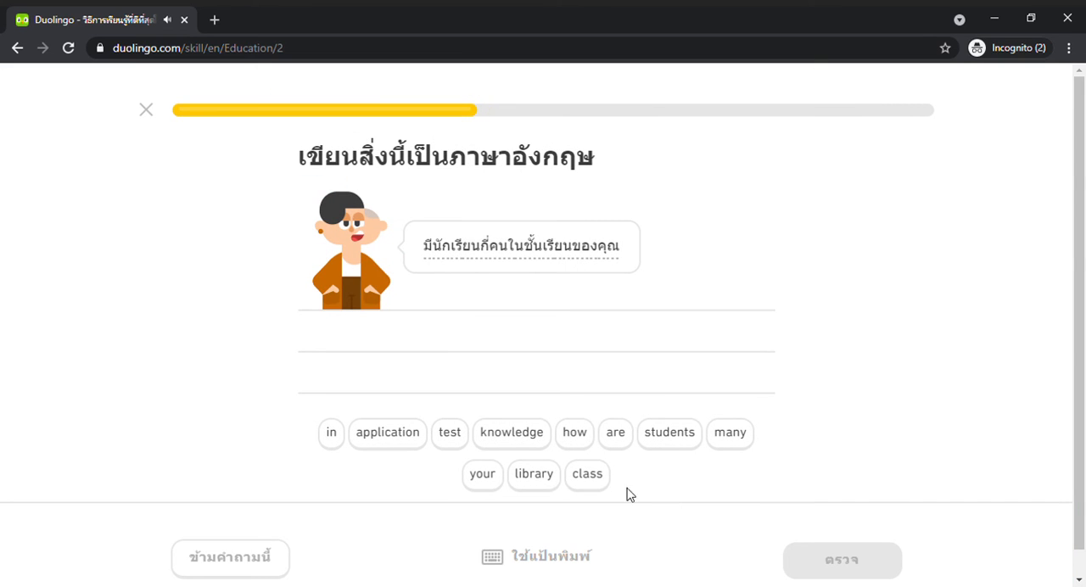
click(575, 433)
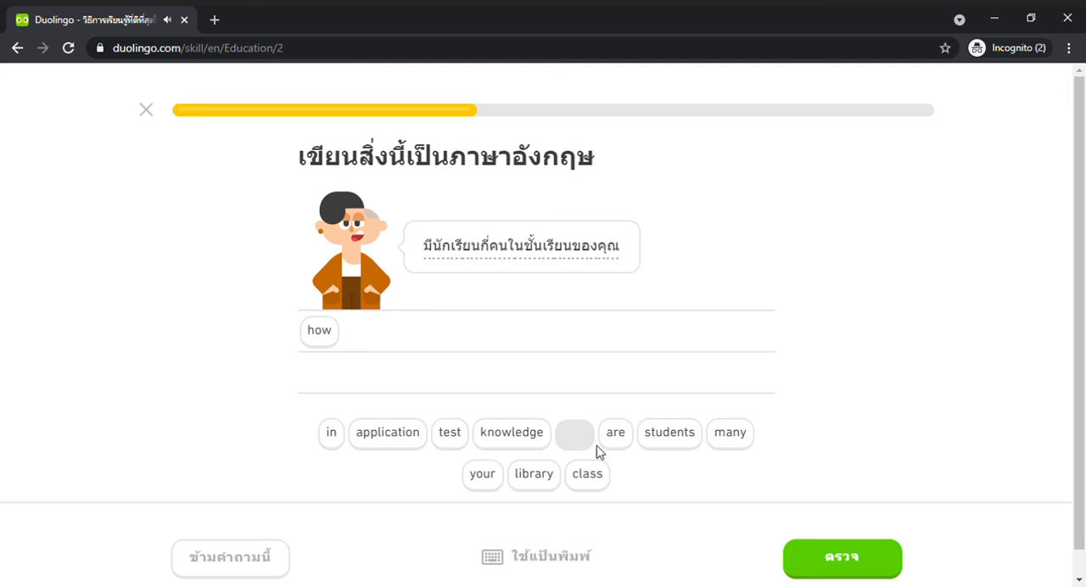
mouse_move(624, 471)
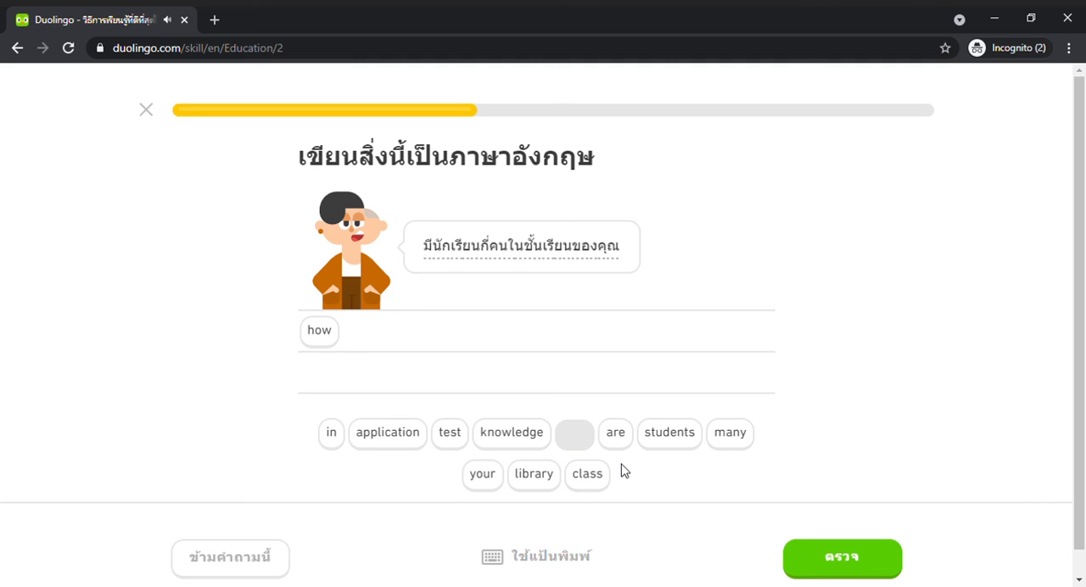
mouse_move(678, 468)
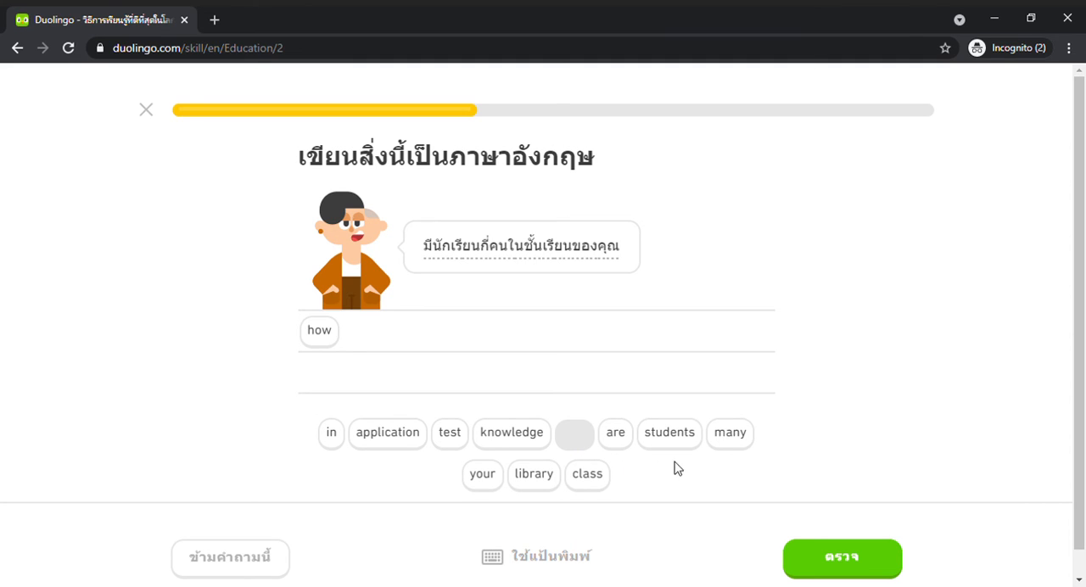
click(729, 433)
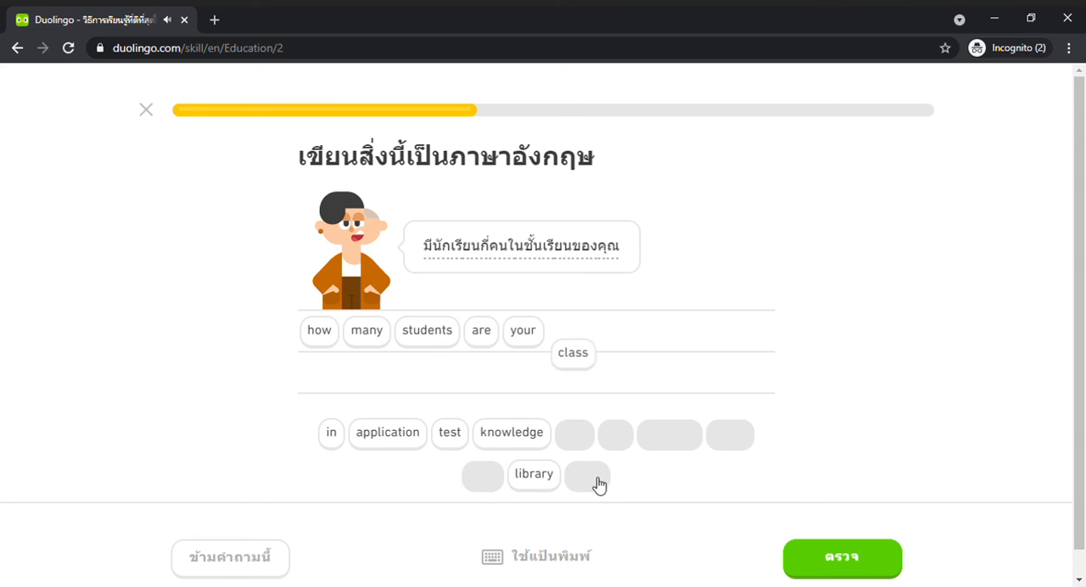
click(573, 353)
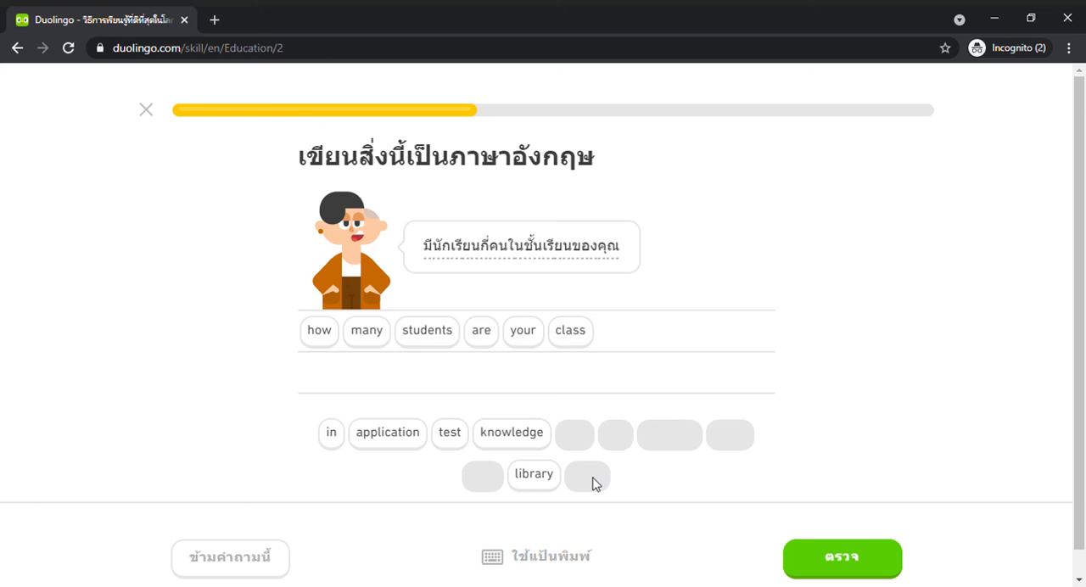
mouse_move(576, 368)
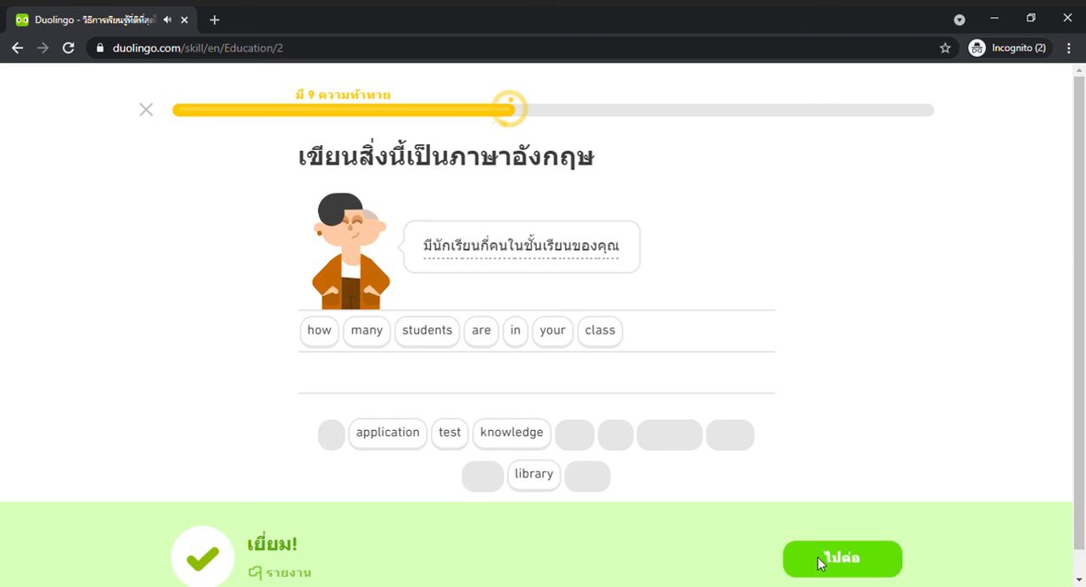
Answer the bookshelf picture exercise with 'Library'
click(842, 559)
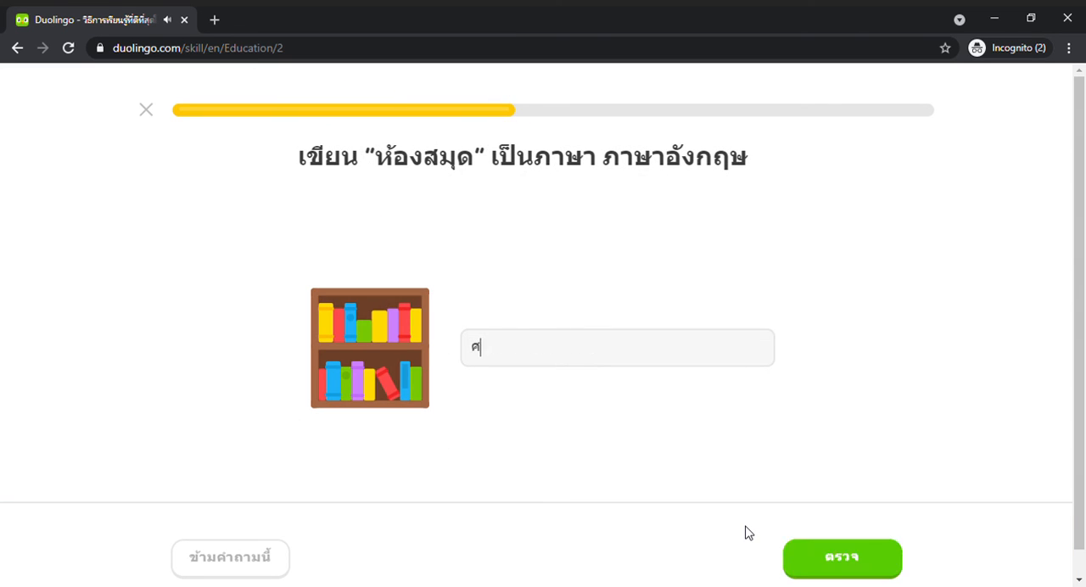
text(Librar)
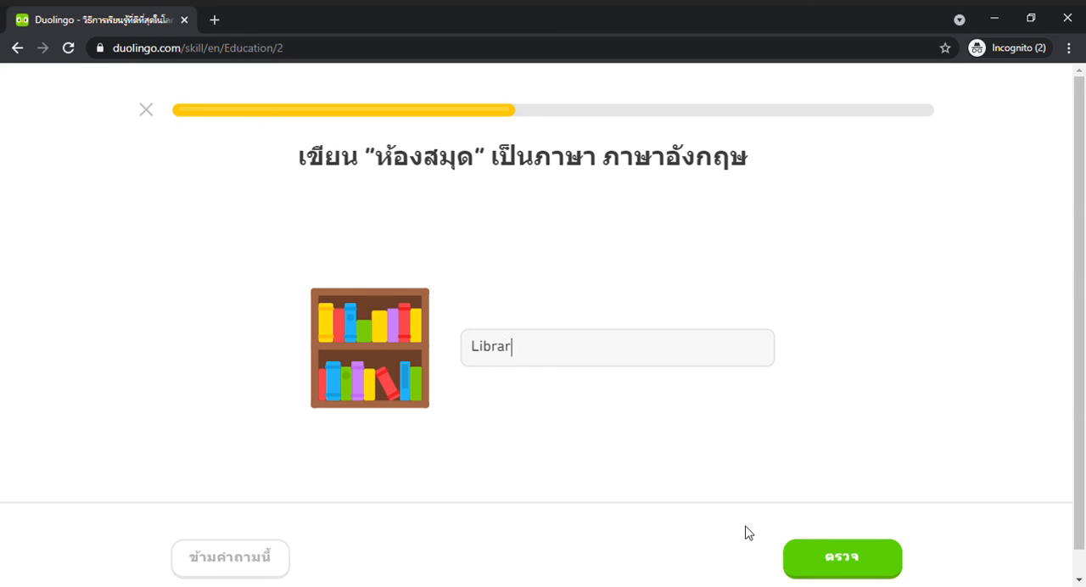
click(842, 559)
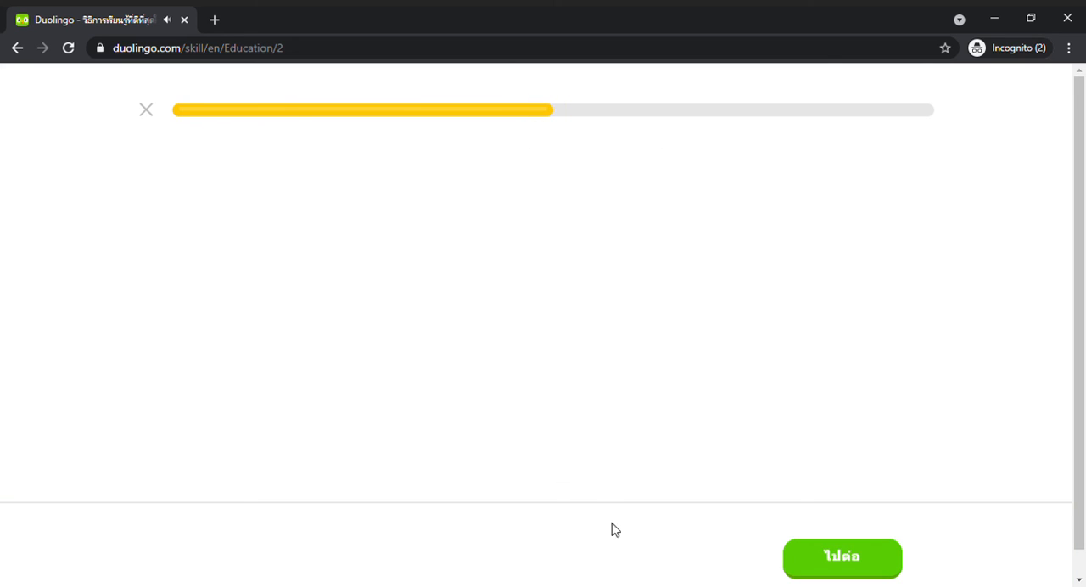
Fill 'knowledge' into the blank of 'She wants to have knowledge' and submit
click(841, 556)
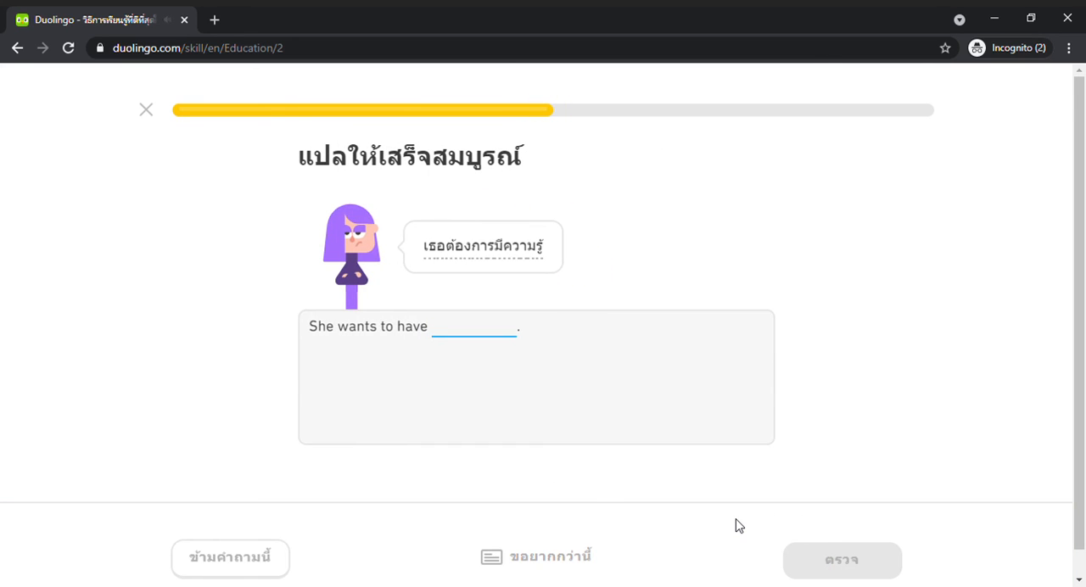
text(kno)
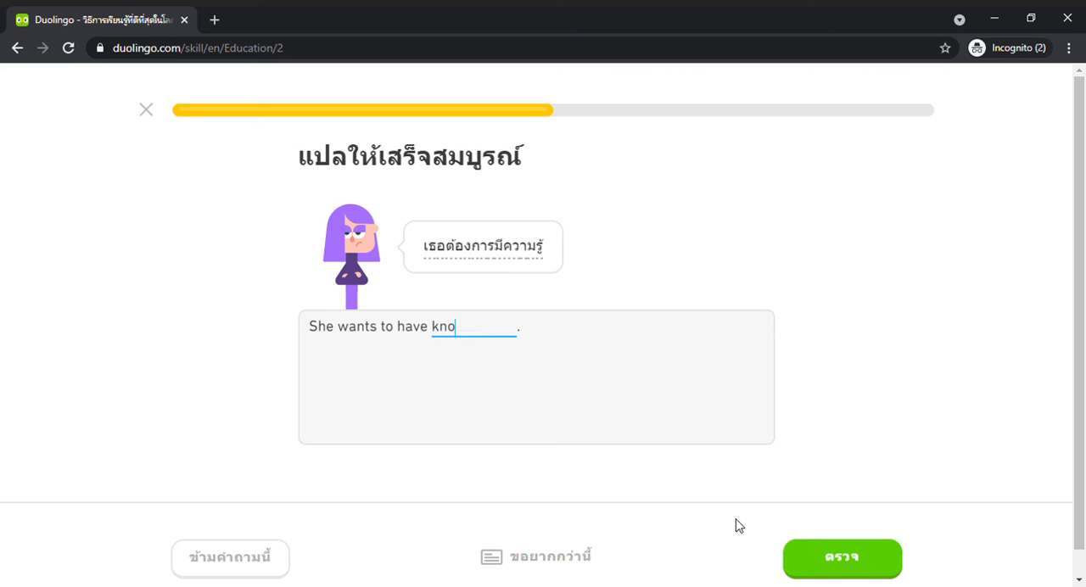
text(wledge)
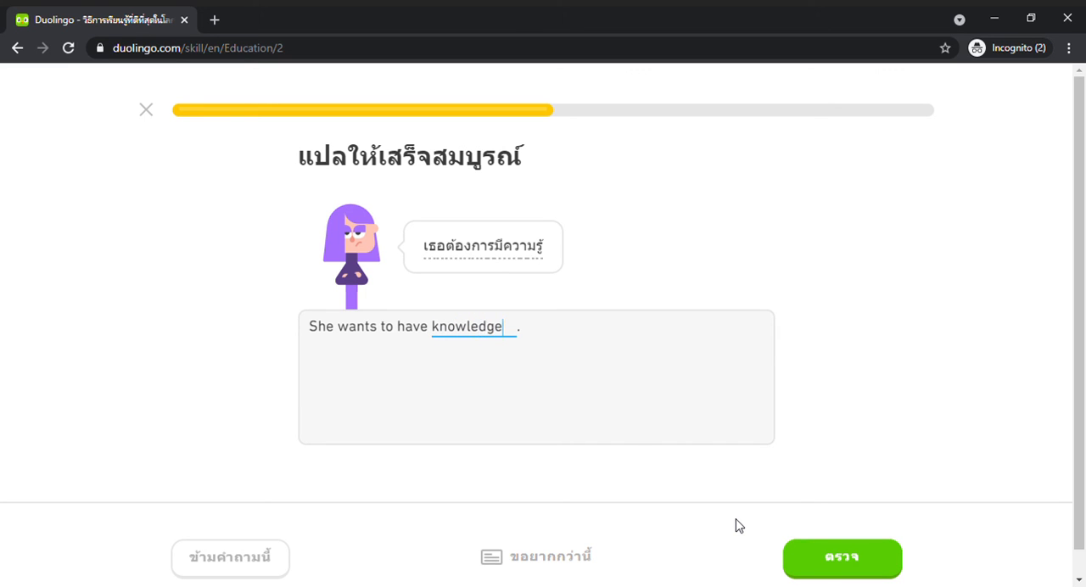
mouse_move(521, 246)
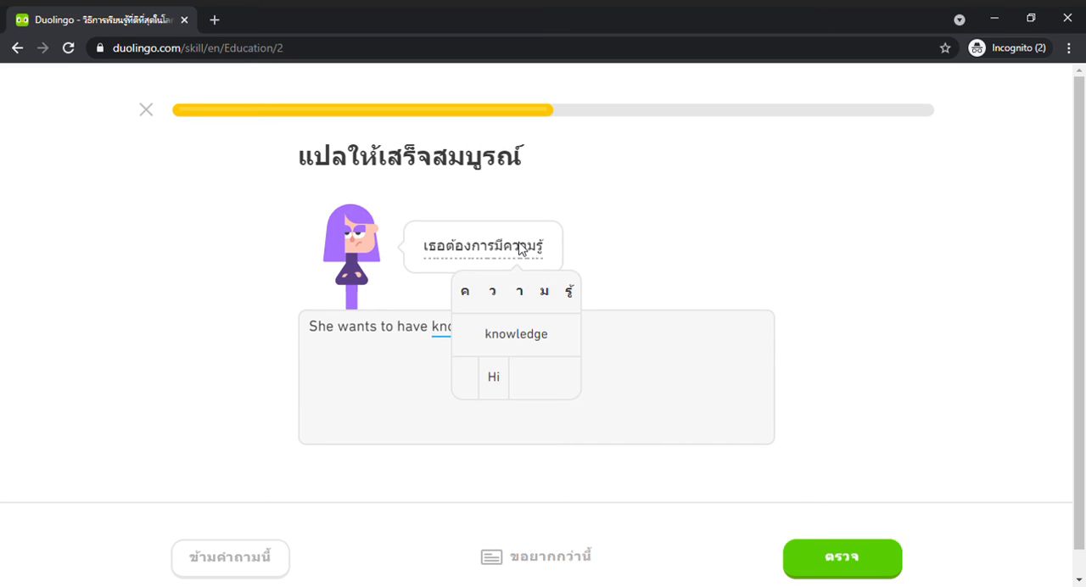
click(515, 334)
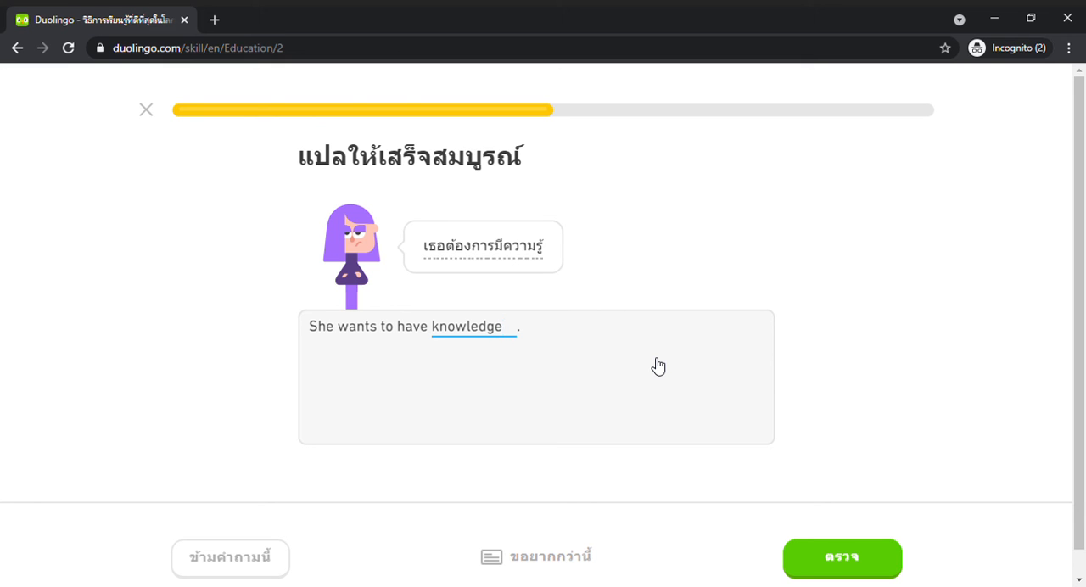
click(841, 559)
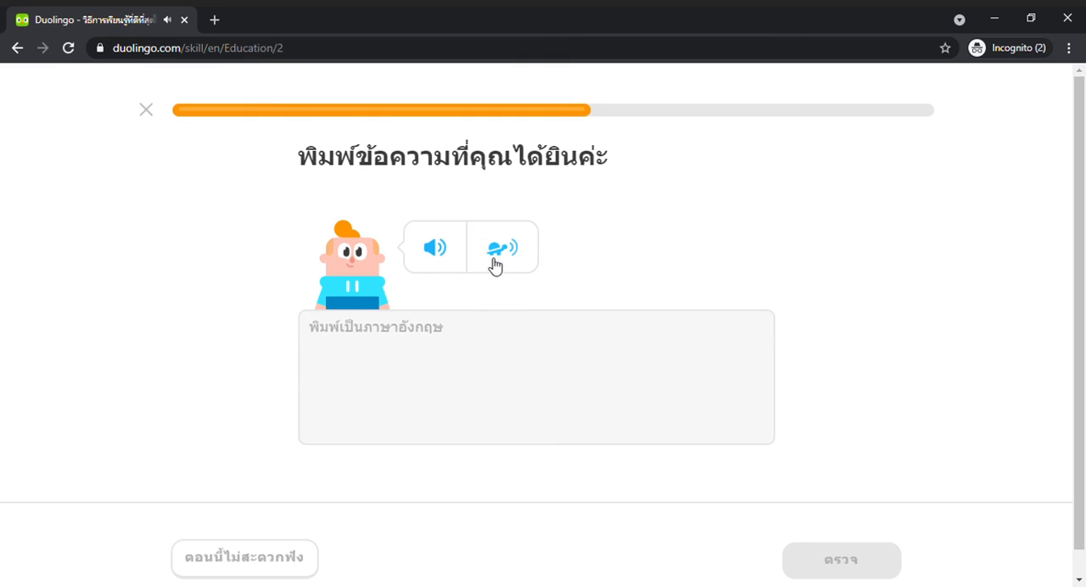
Type the heard sentence 'Those are not words' and check it
text(Those are)
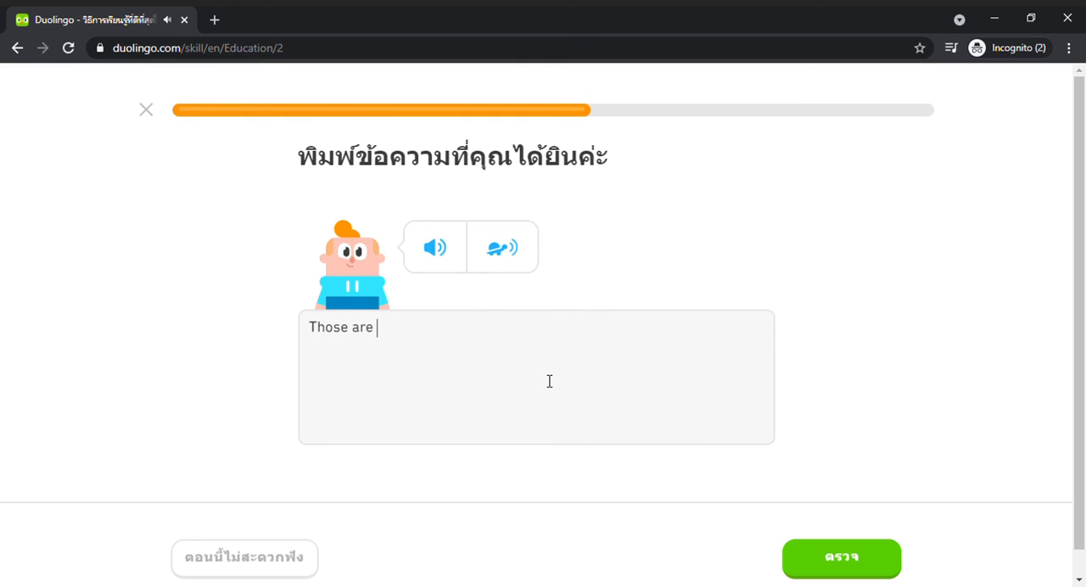
text(not word)
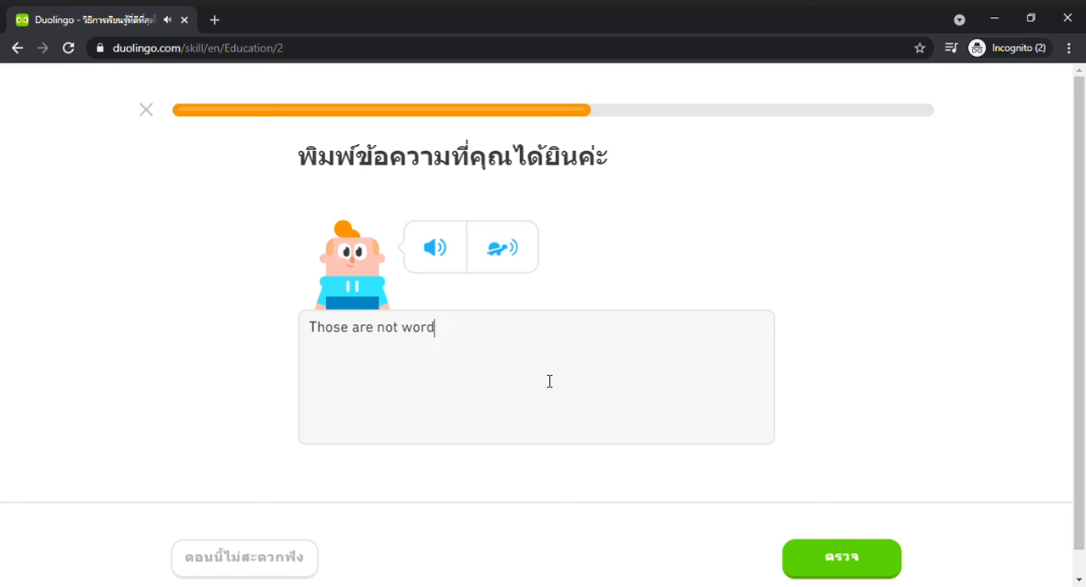
click(841, 557)
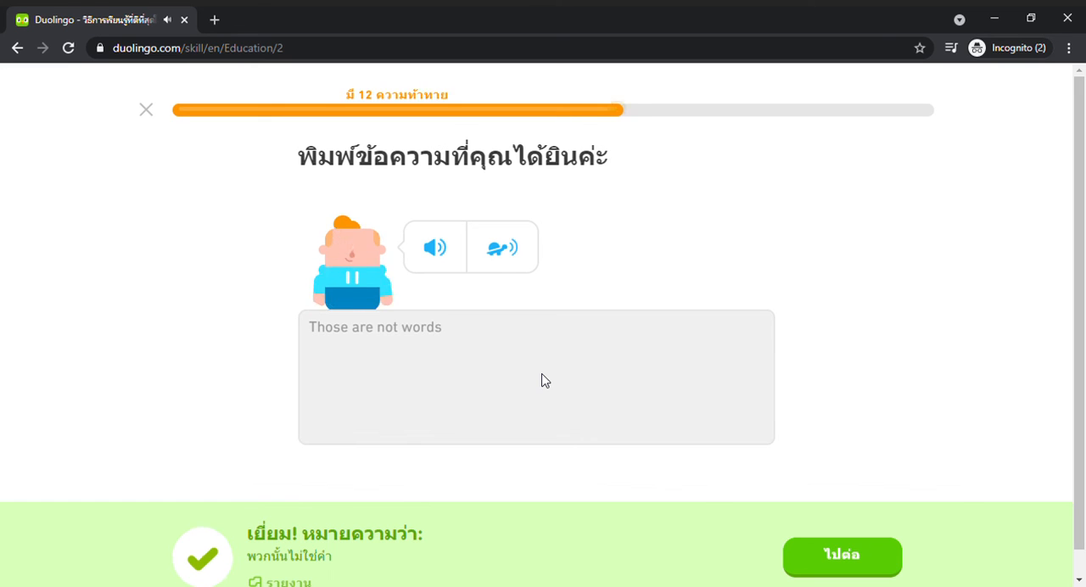
Fill 'test' into the blank of 'How is this test?' and check it
click(841, 557)
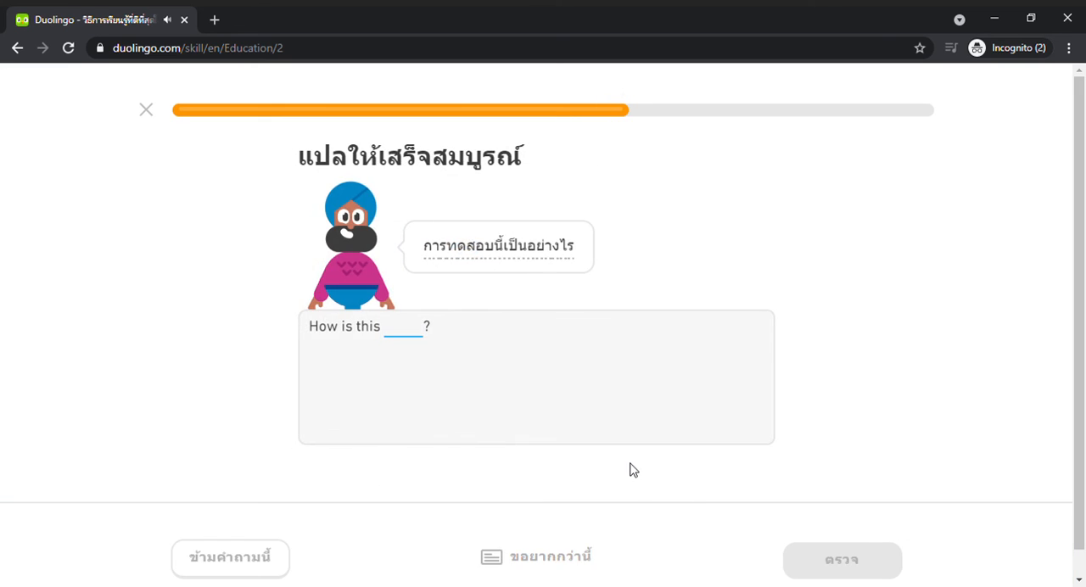
mouse_move(572, 324)
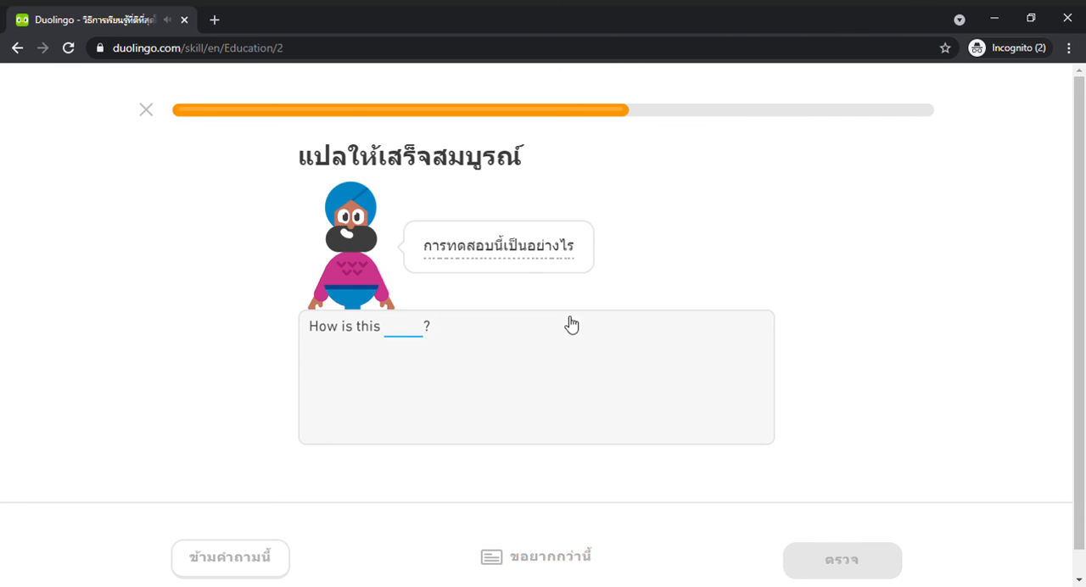
text(t)
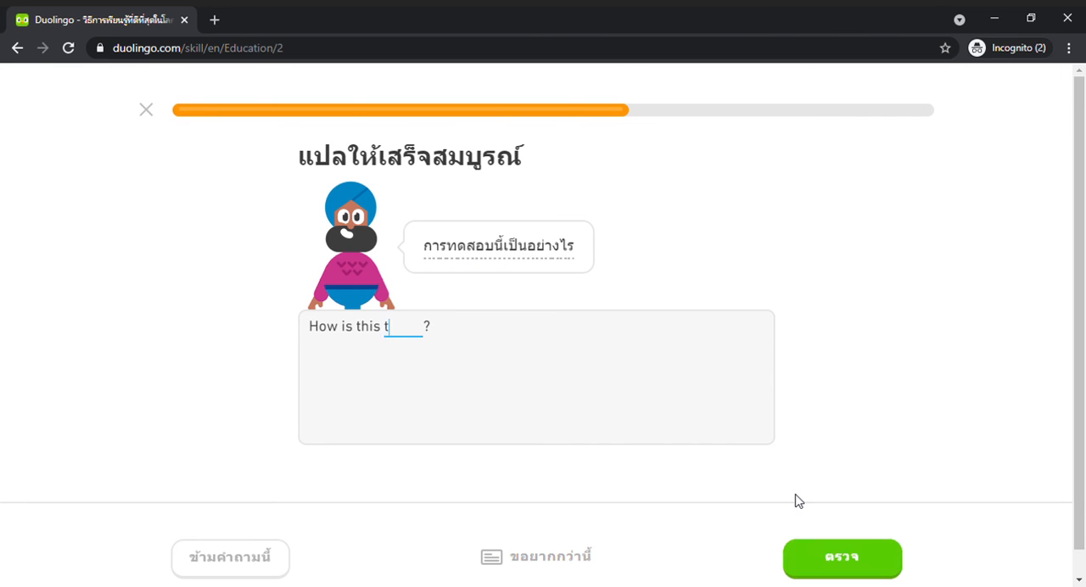
click(841, 558)
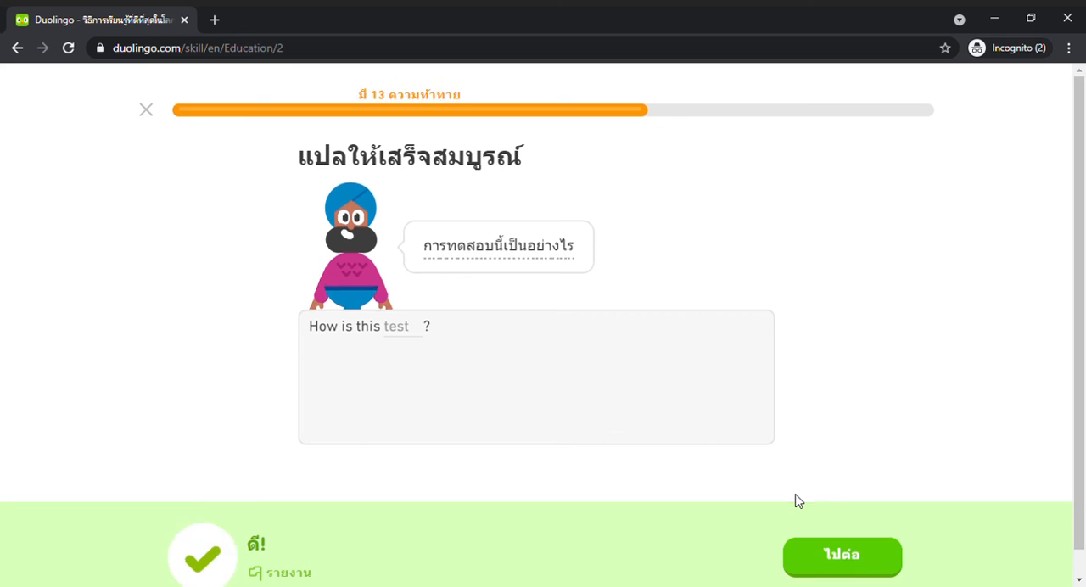
Type the heard phrase 'The application'
click(842, 556)
text(The a)
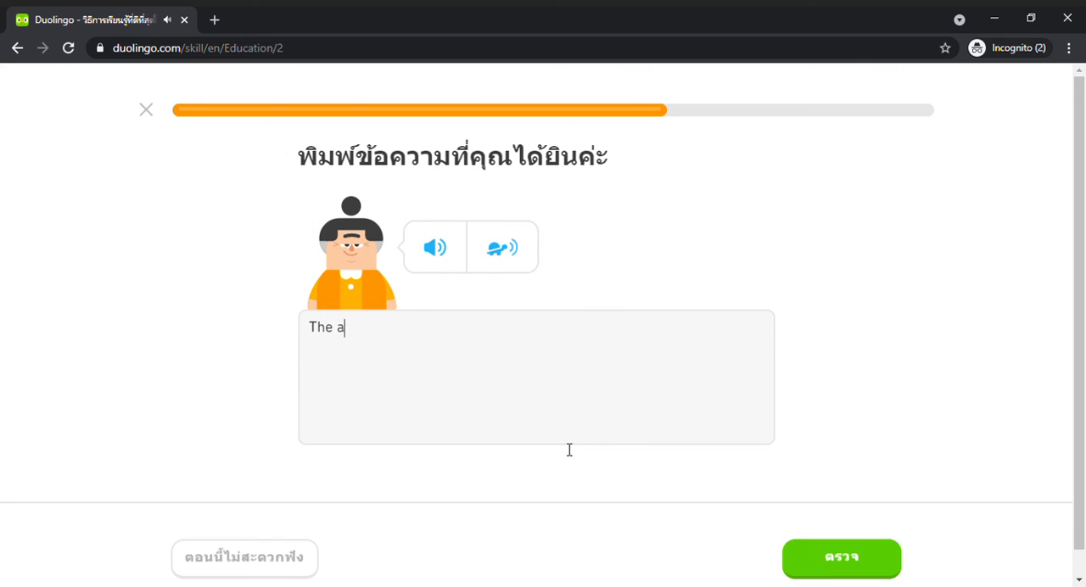
text(ppl)
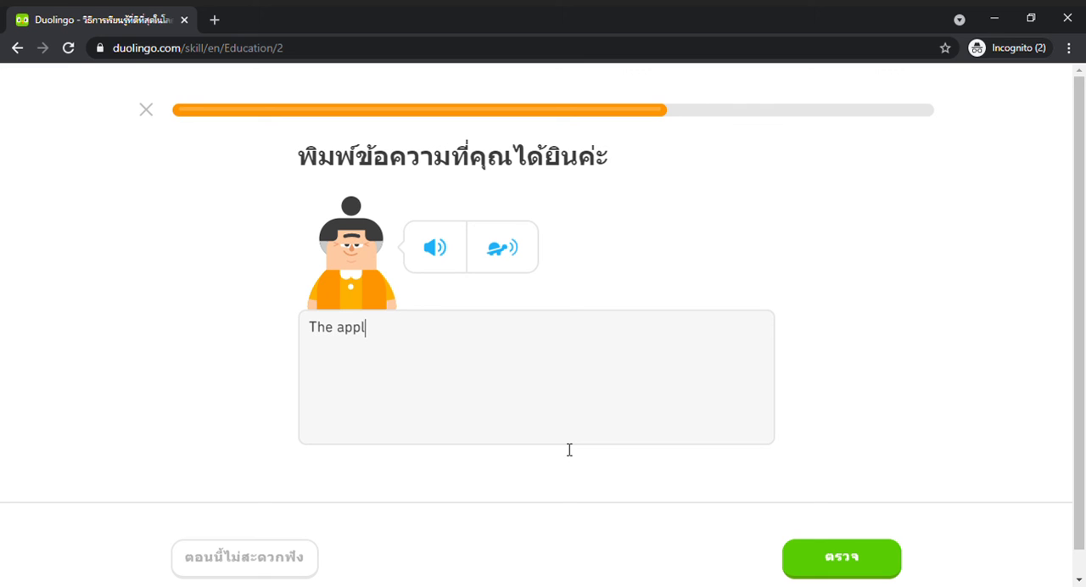
text(ication)
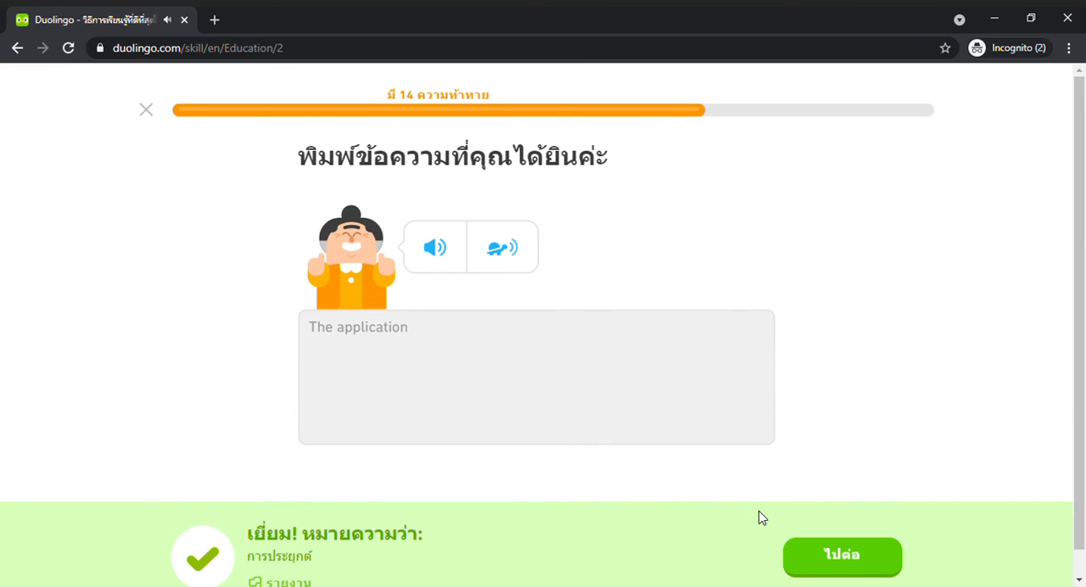
Fill 'chapter' into 'This chapter is in English' and submit it
click(842, 556)
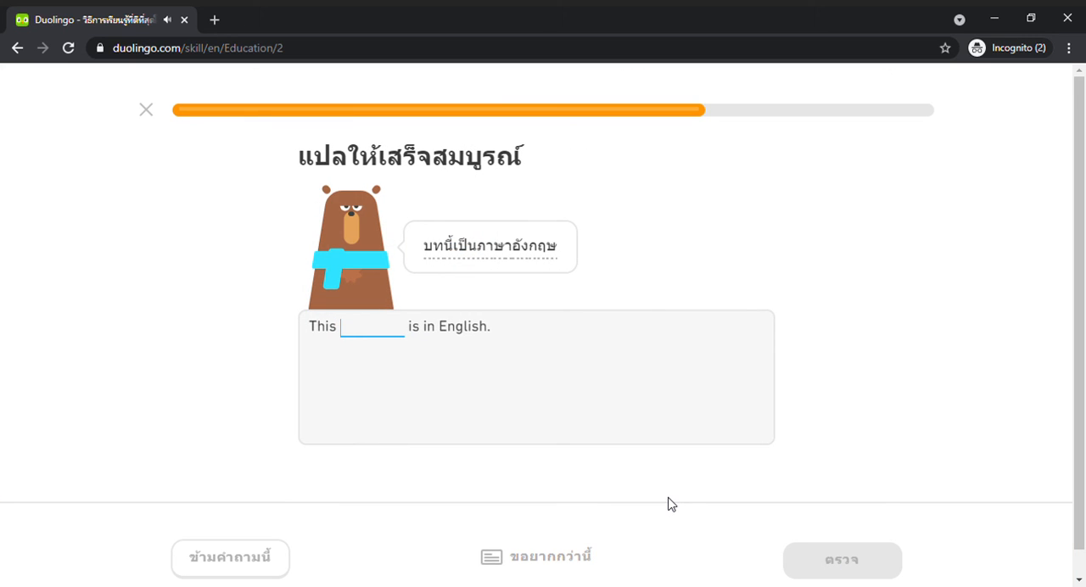
mouse_move(437, 246)
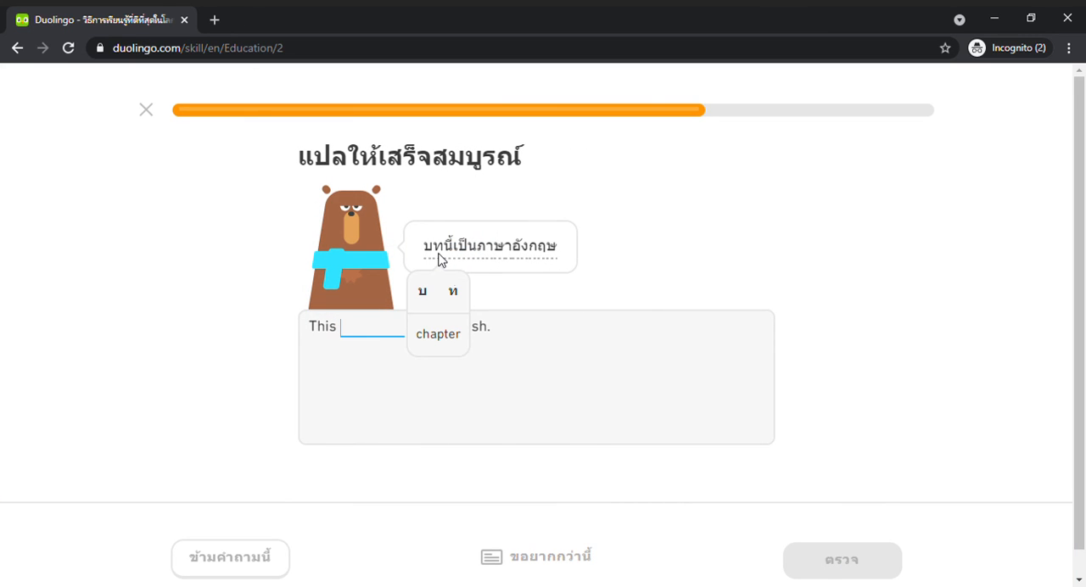
text(chapter)
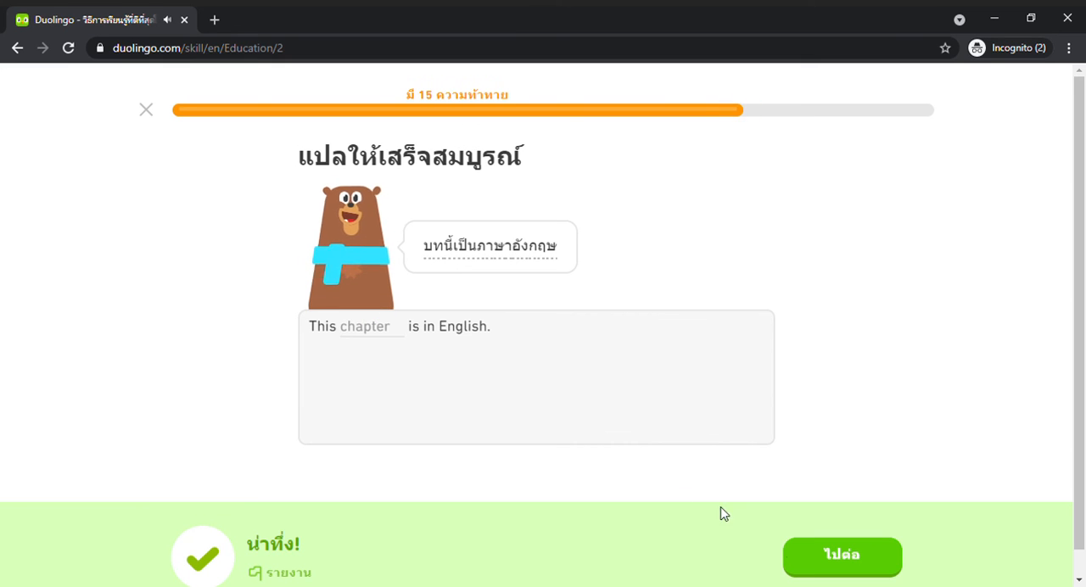
click(841, 557)
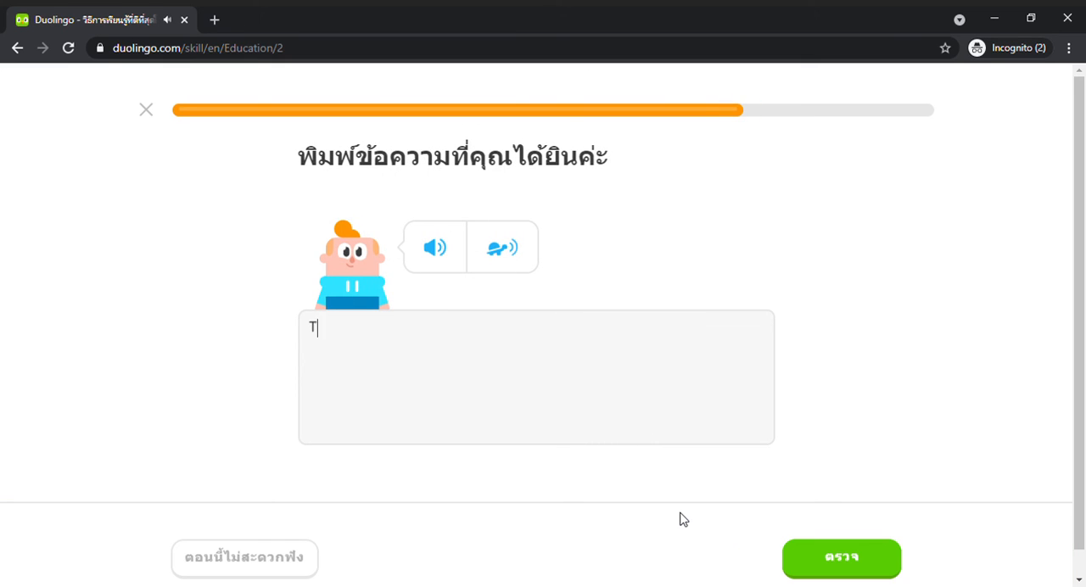
Type the heard phrase 'The class' and submit it
text(he)
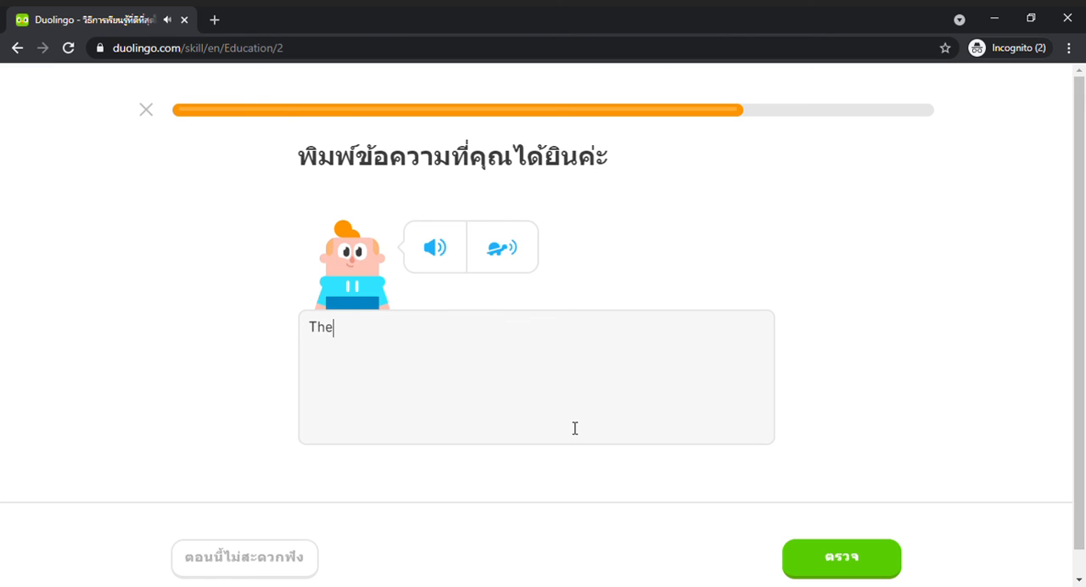
text(class)
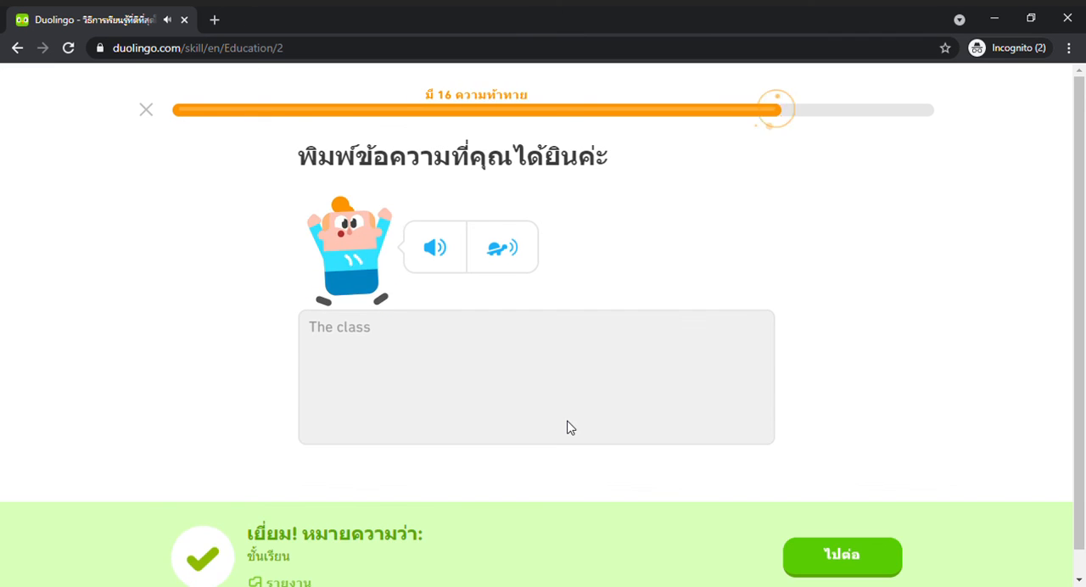
click(842, 557)
text(words)
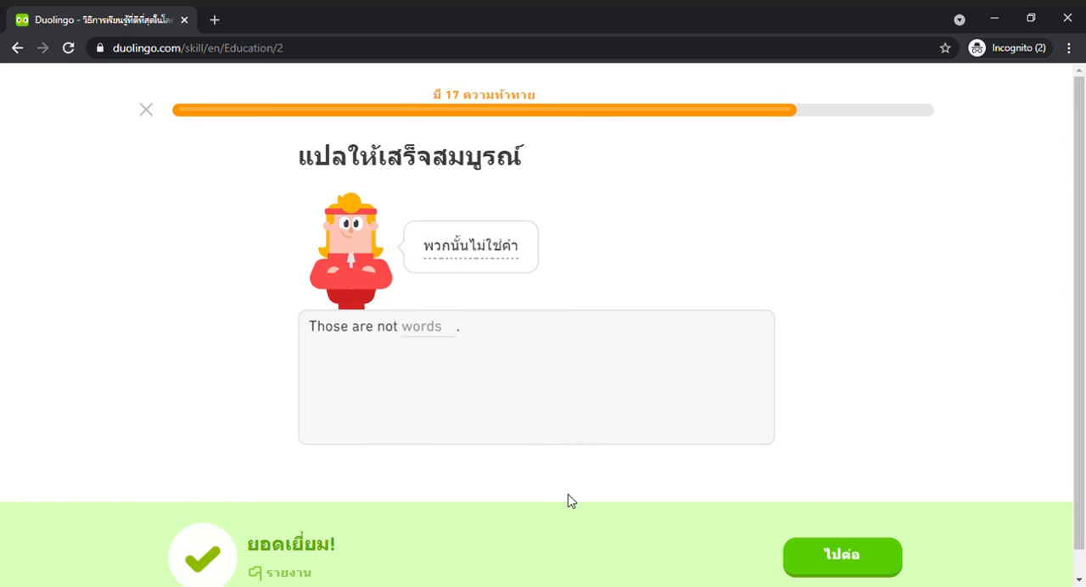
Transcribe the heard sentence 'I read the next chapter' and submit it
click(842, 556)
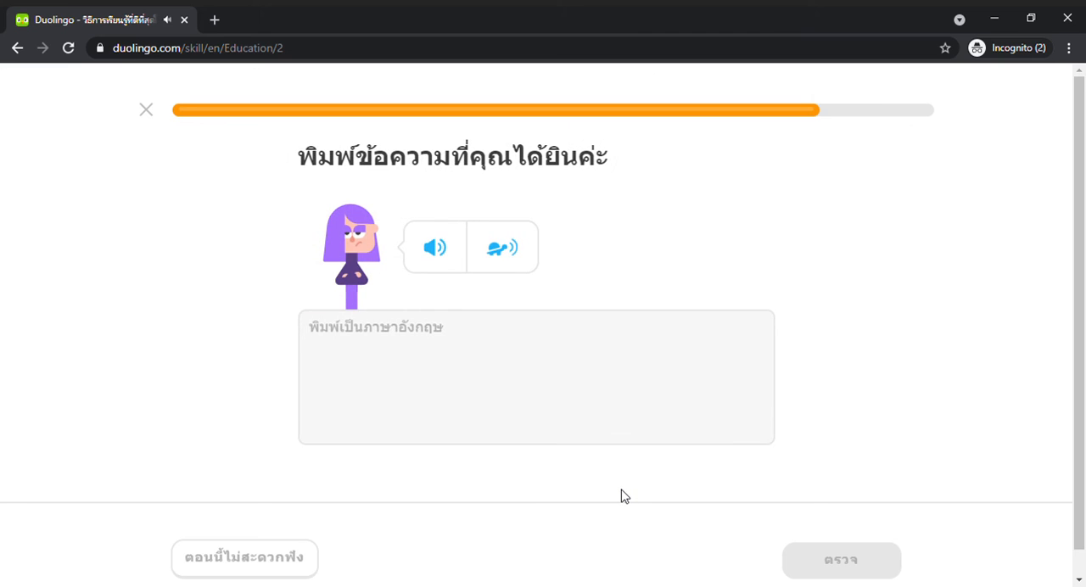
text(I n)
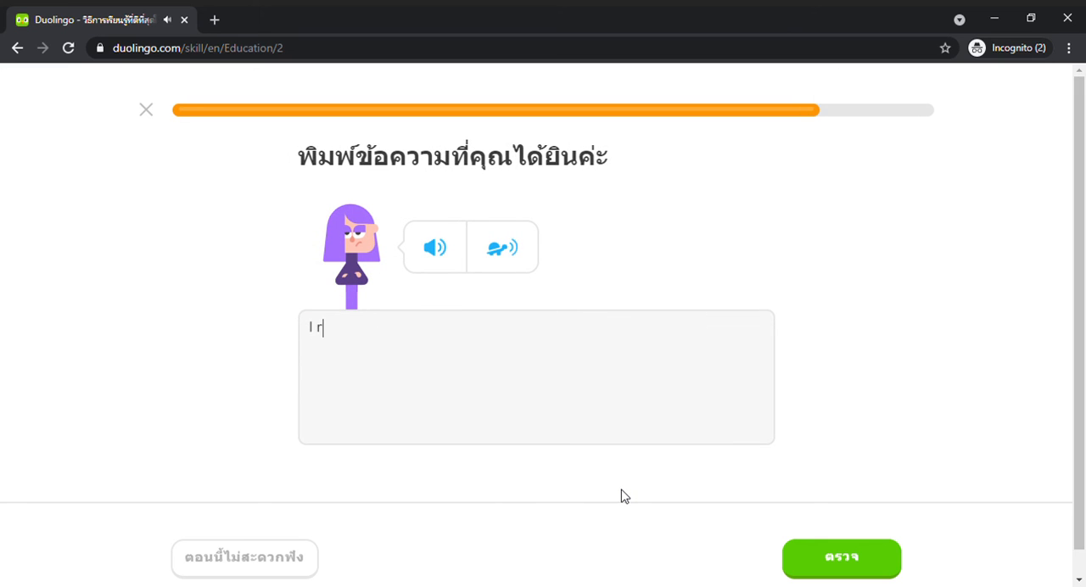
text(ead the)
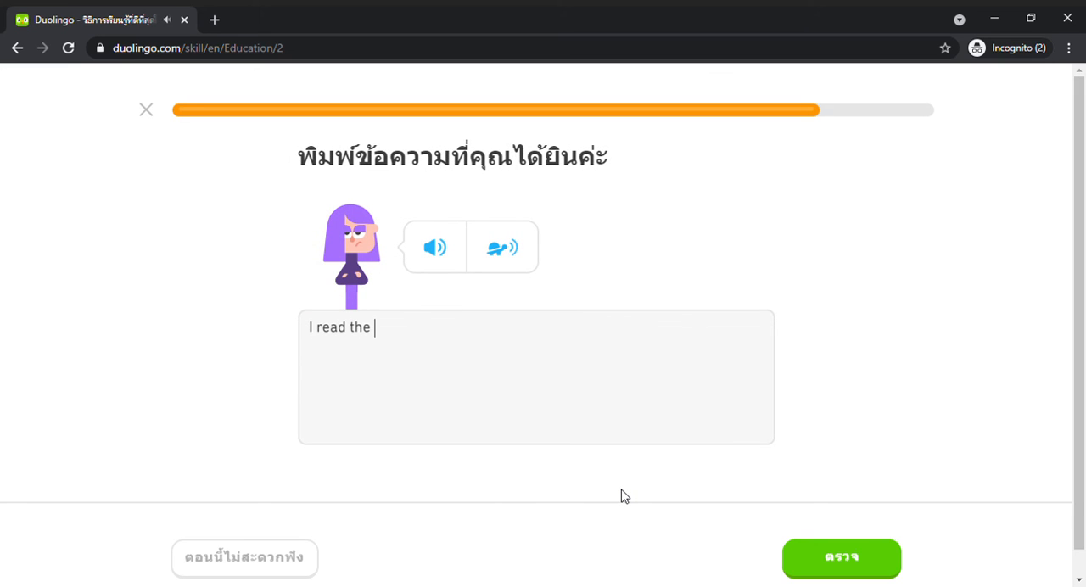
text(next)
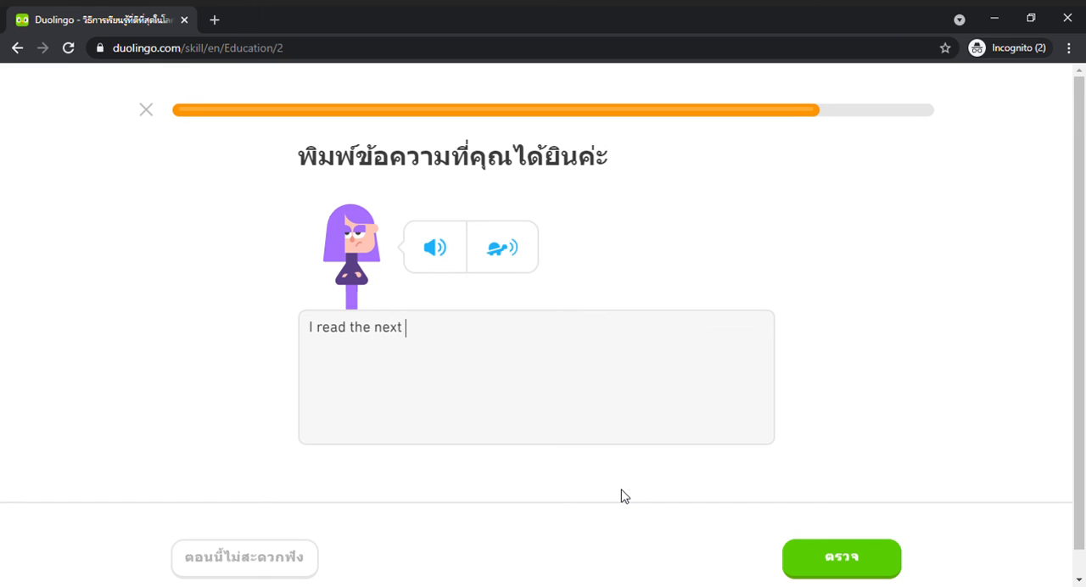
text(chapter)
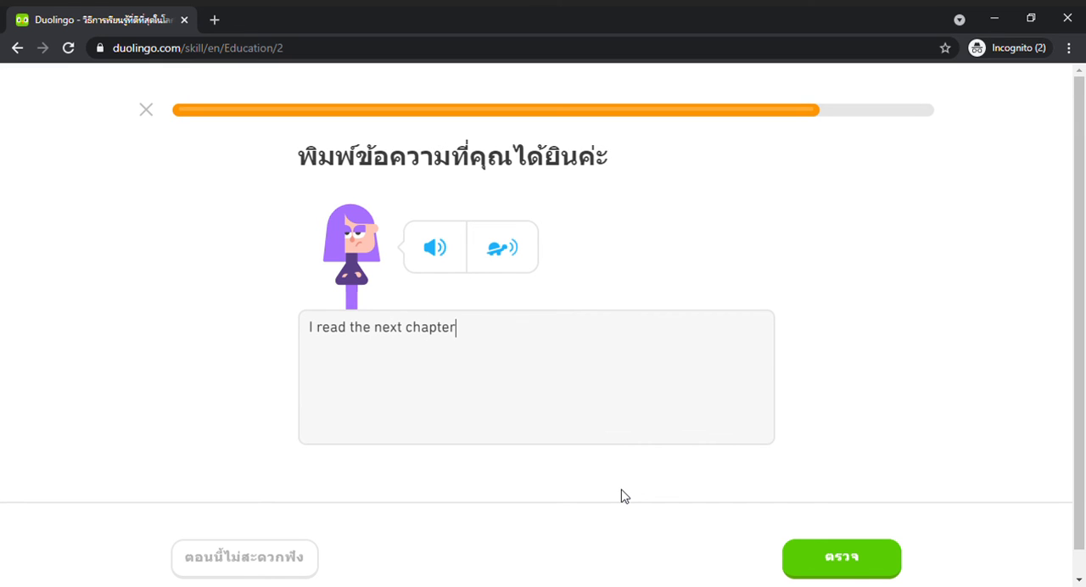
click(841, 558)
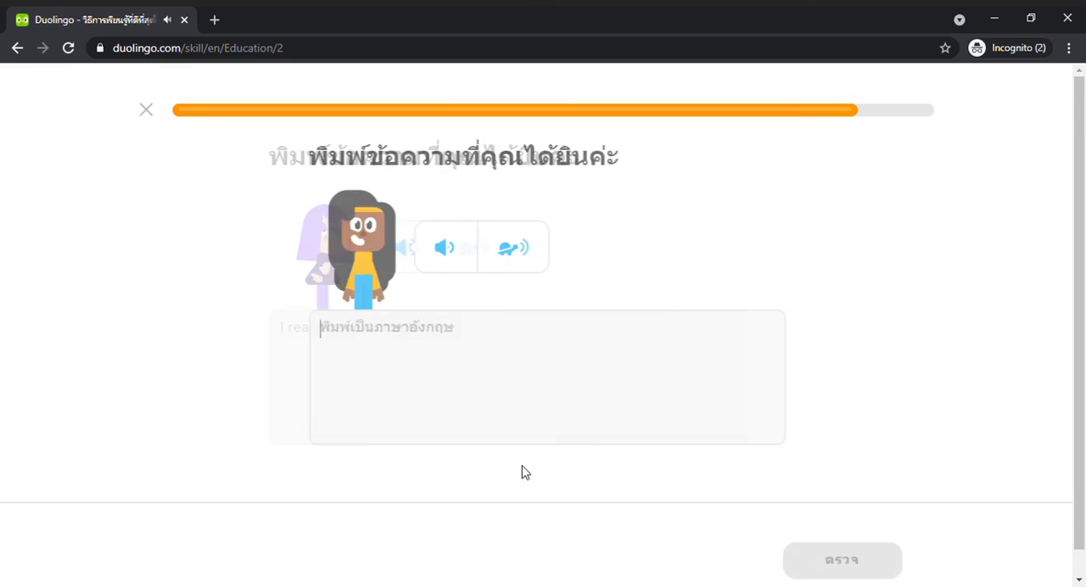
Transcribe the heard sentence 'The Library is on the right' and check it
text(The)
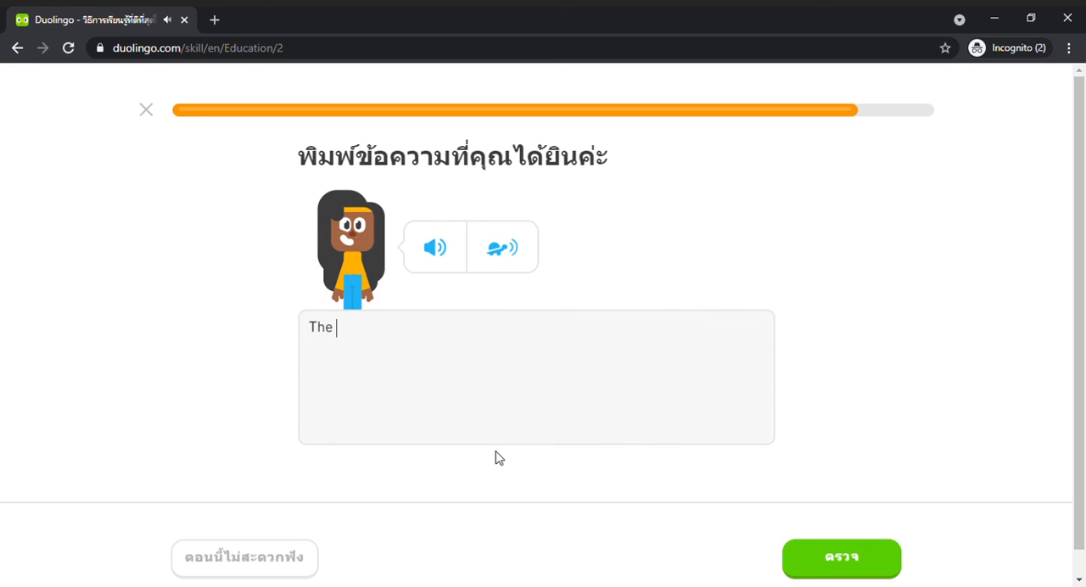
text(Libra)
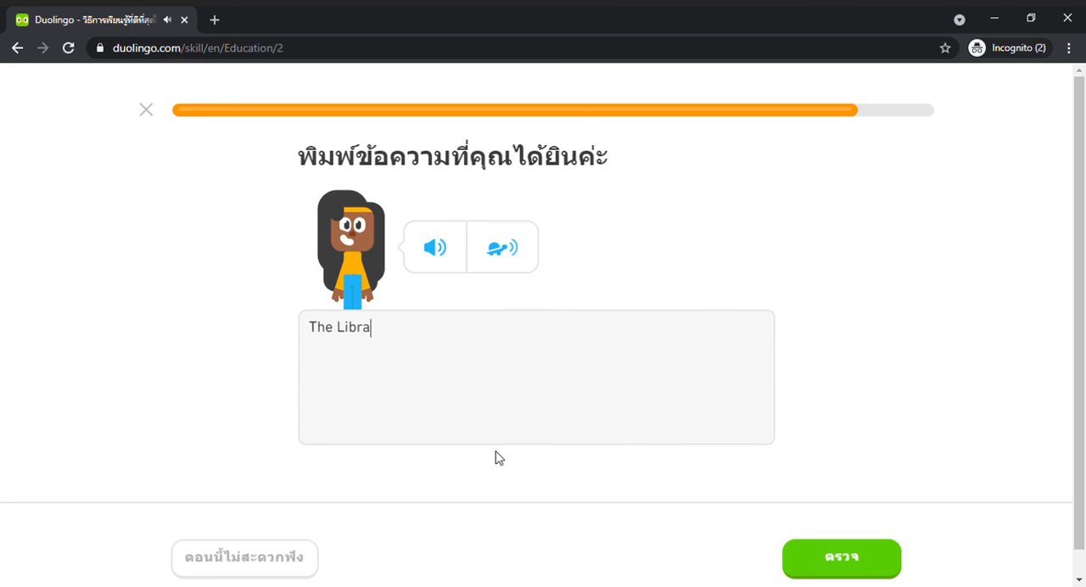
text(ry is o)
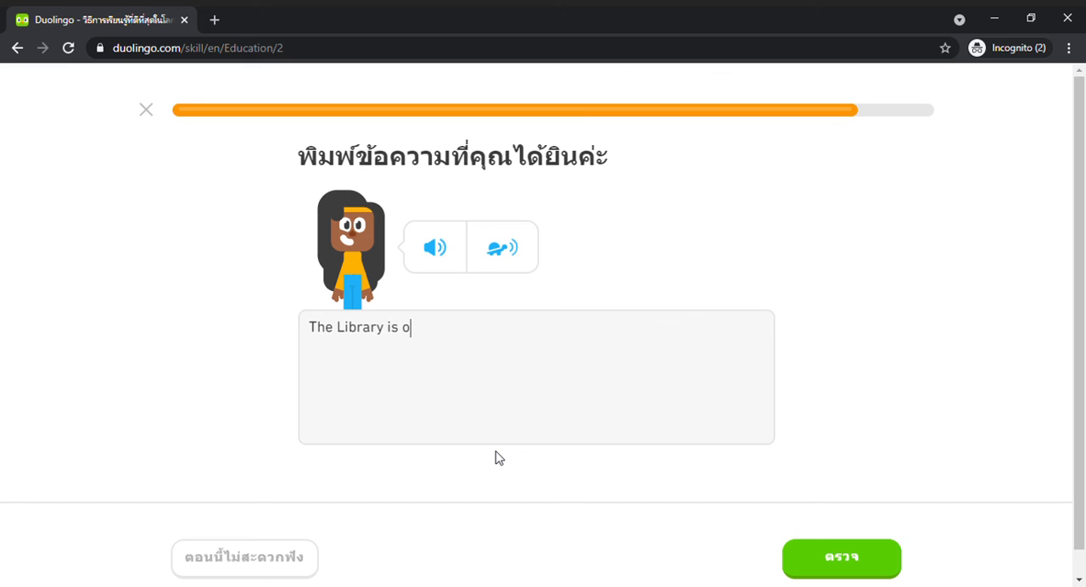
text(n the r)
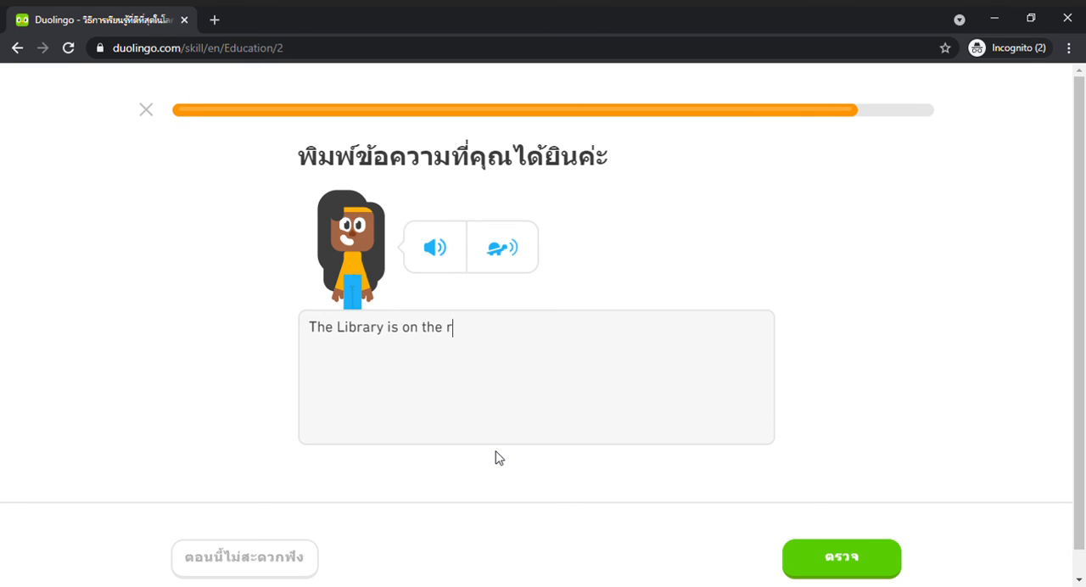
click(841, 559)
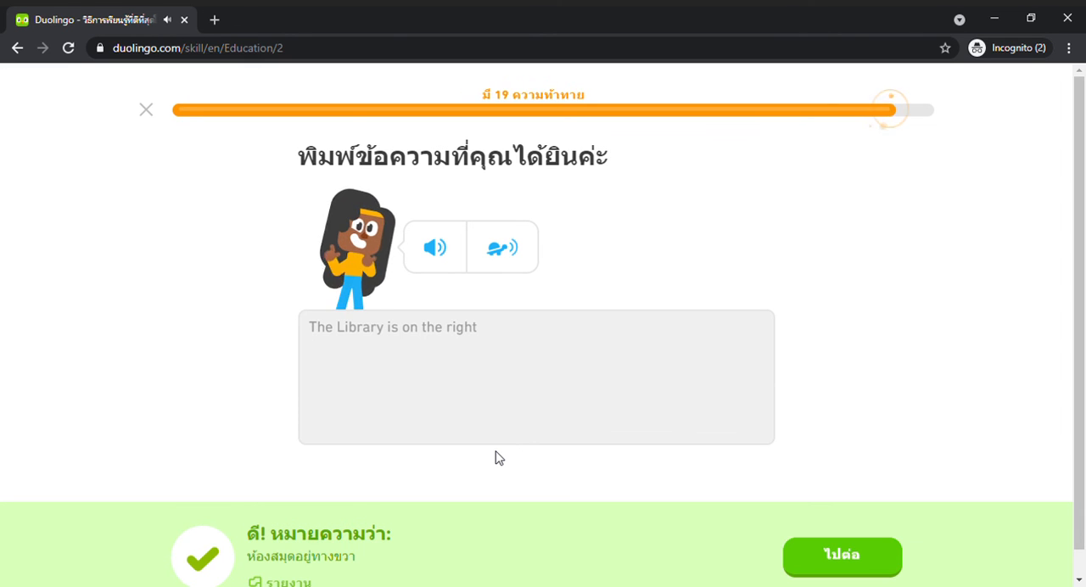
click(841, 557)
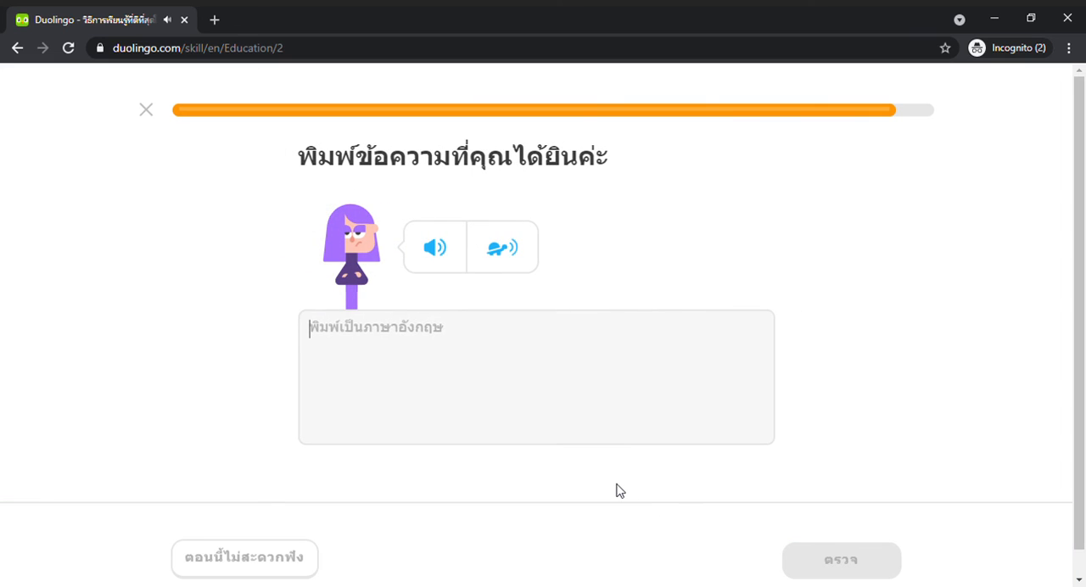